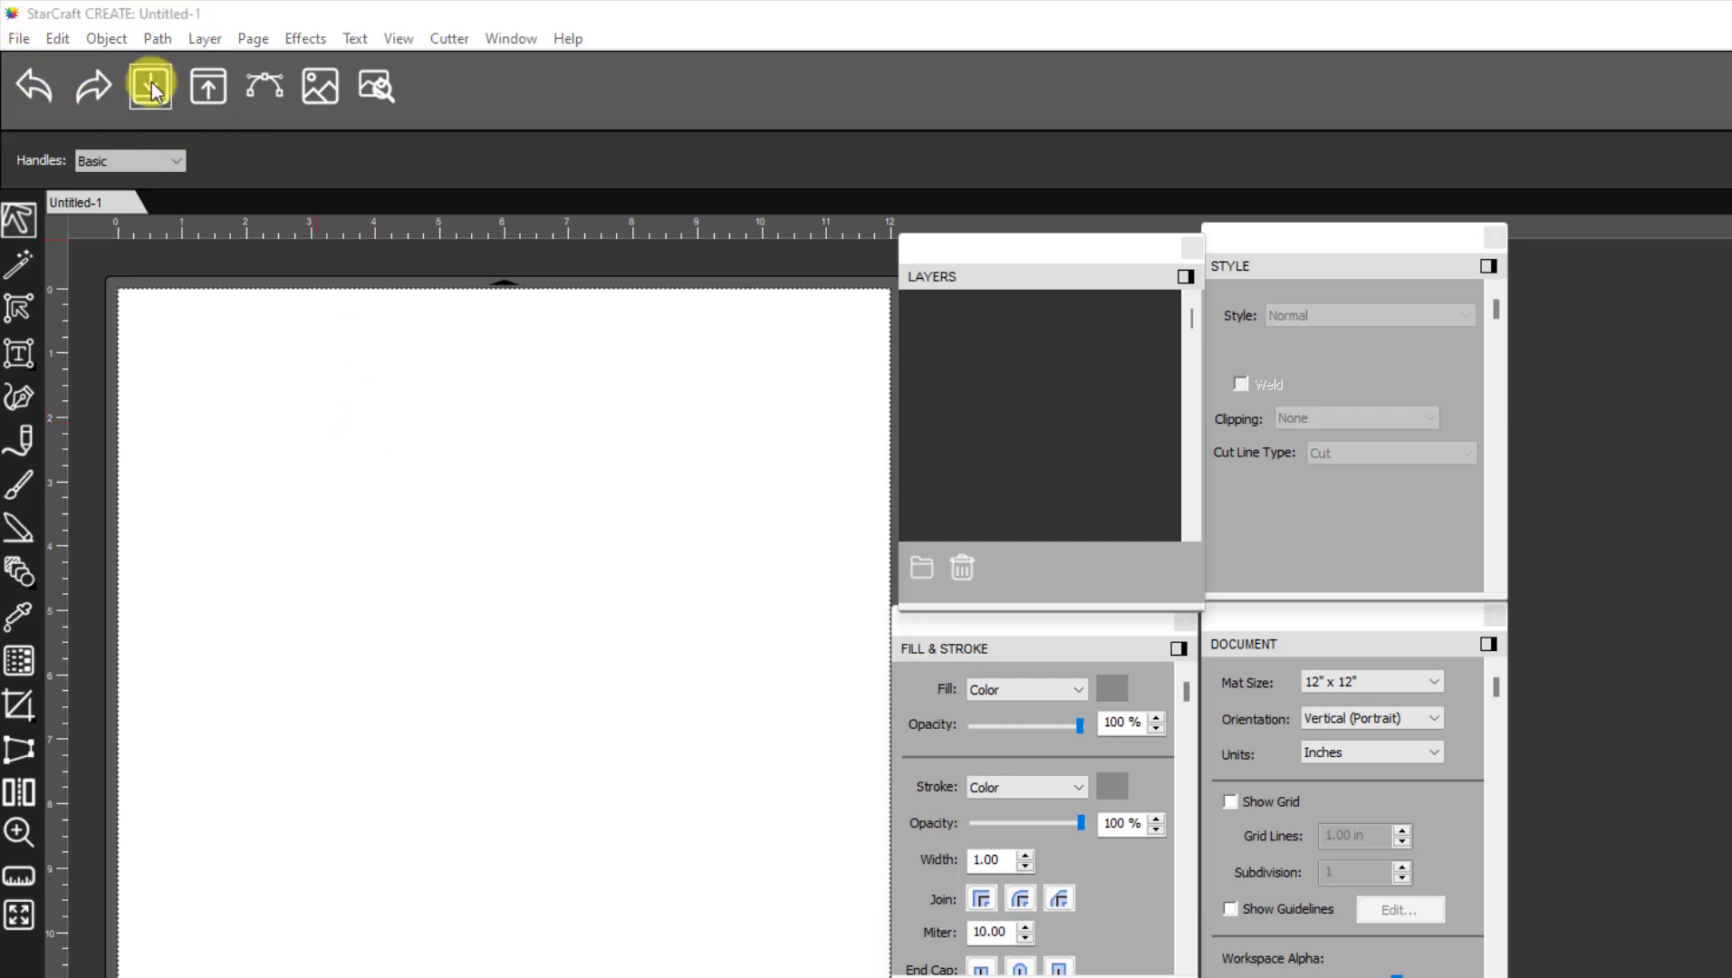
# Import the Cartoon Bird.png picture onto the page
pyautogui.click(149, 87)
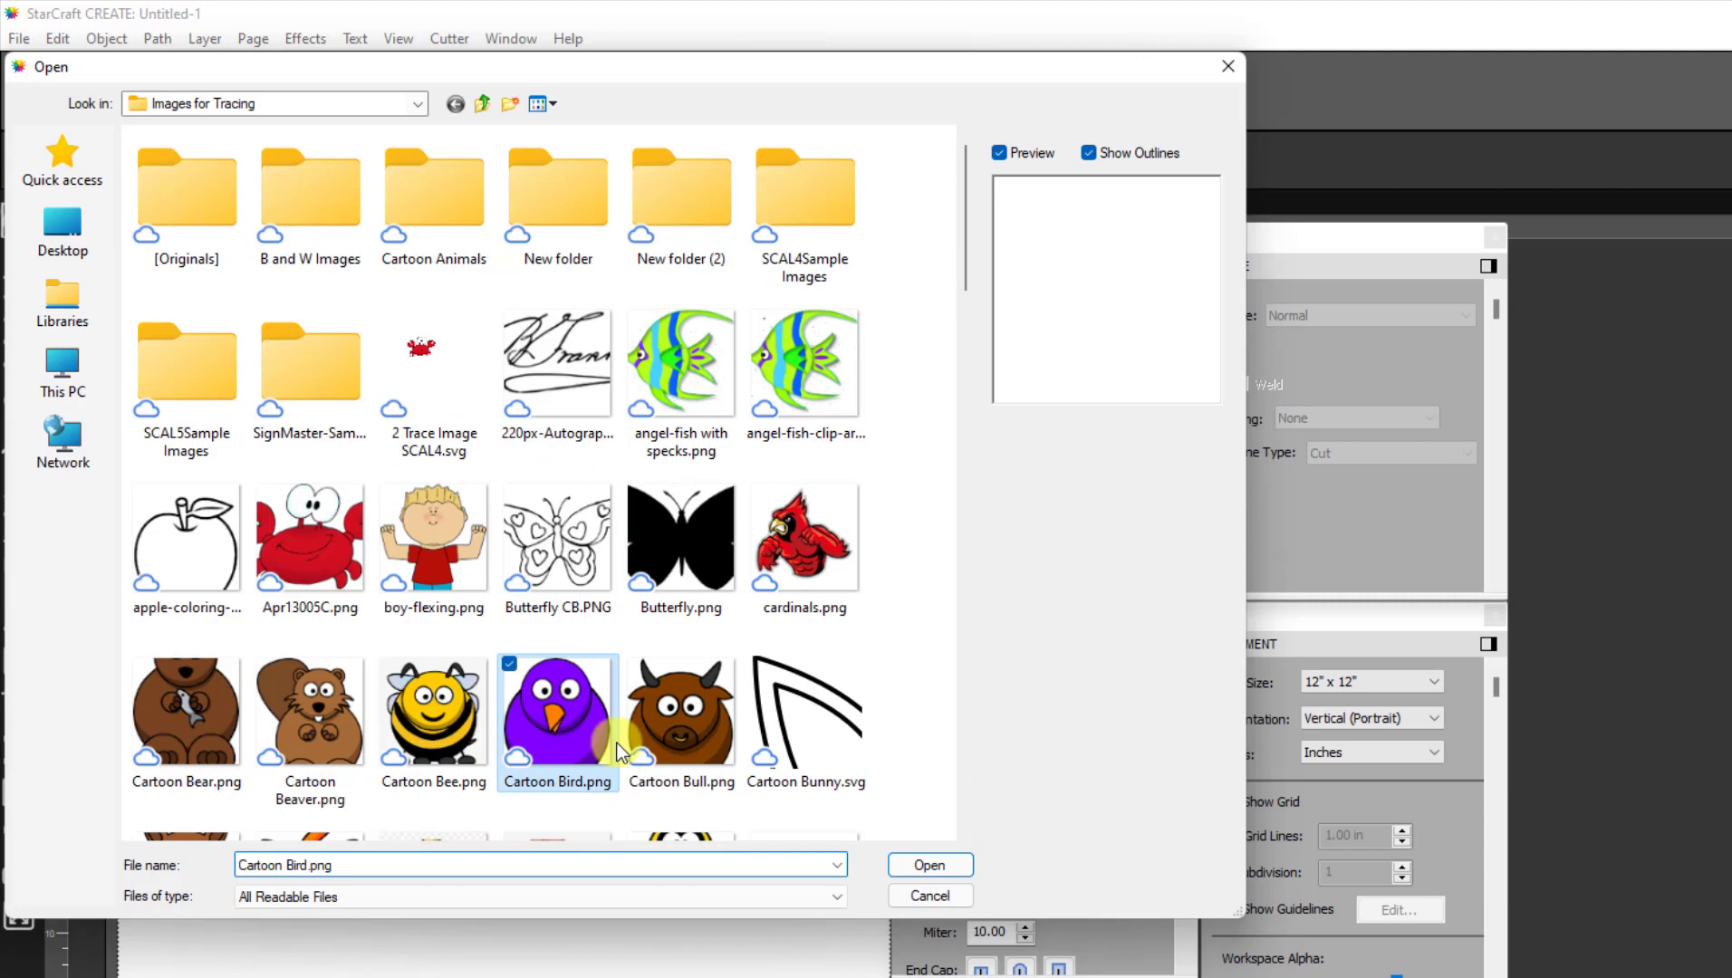
pyautogui.click(927, 864)
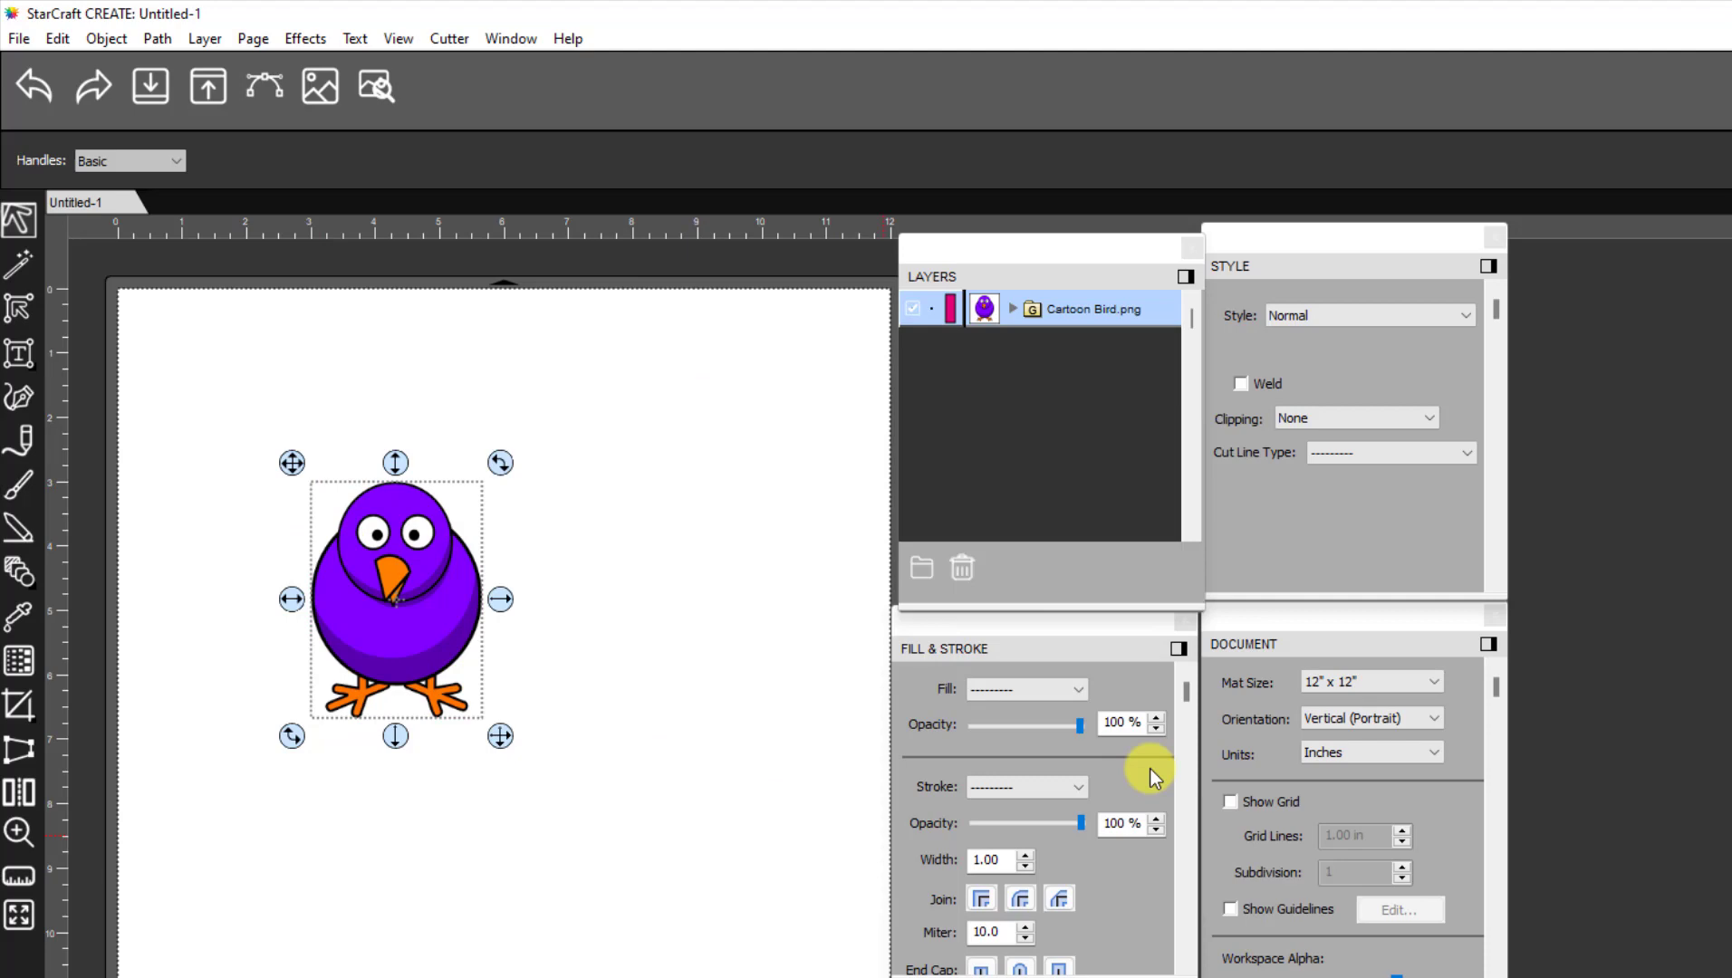
# Show the grid to nudge the bird toward the top-left, then hide the grid again
pyautogui.click(1230, 801)
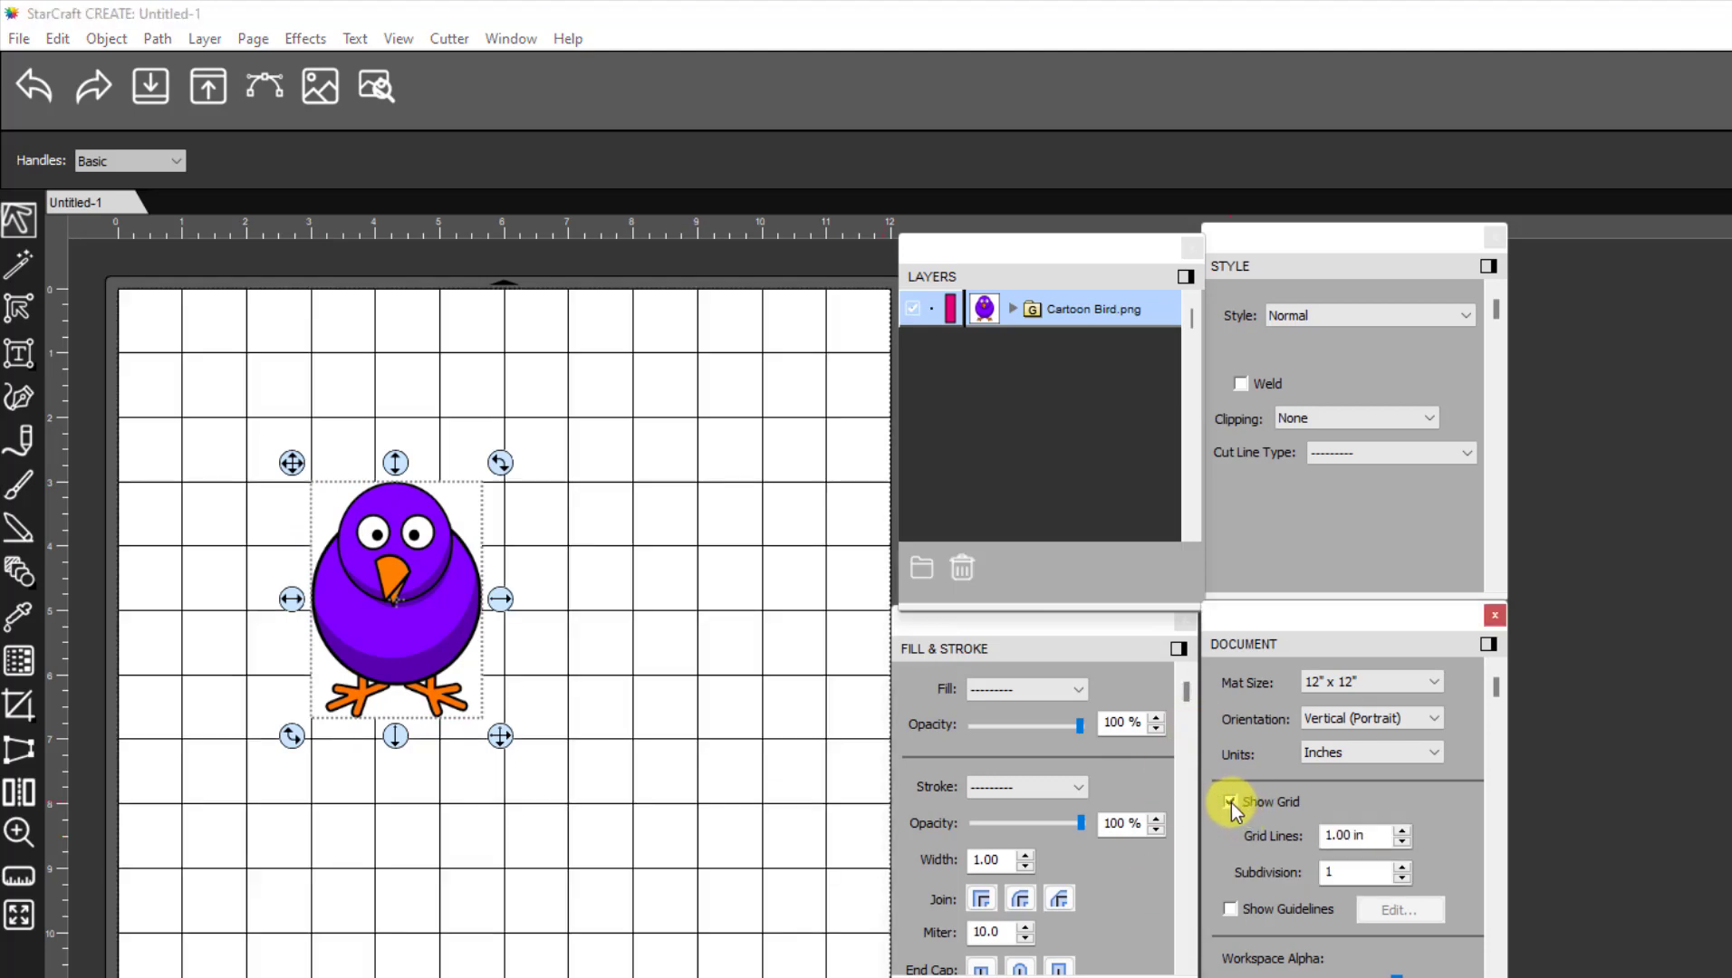
pyautogui.click(1231, 801)
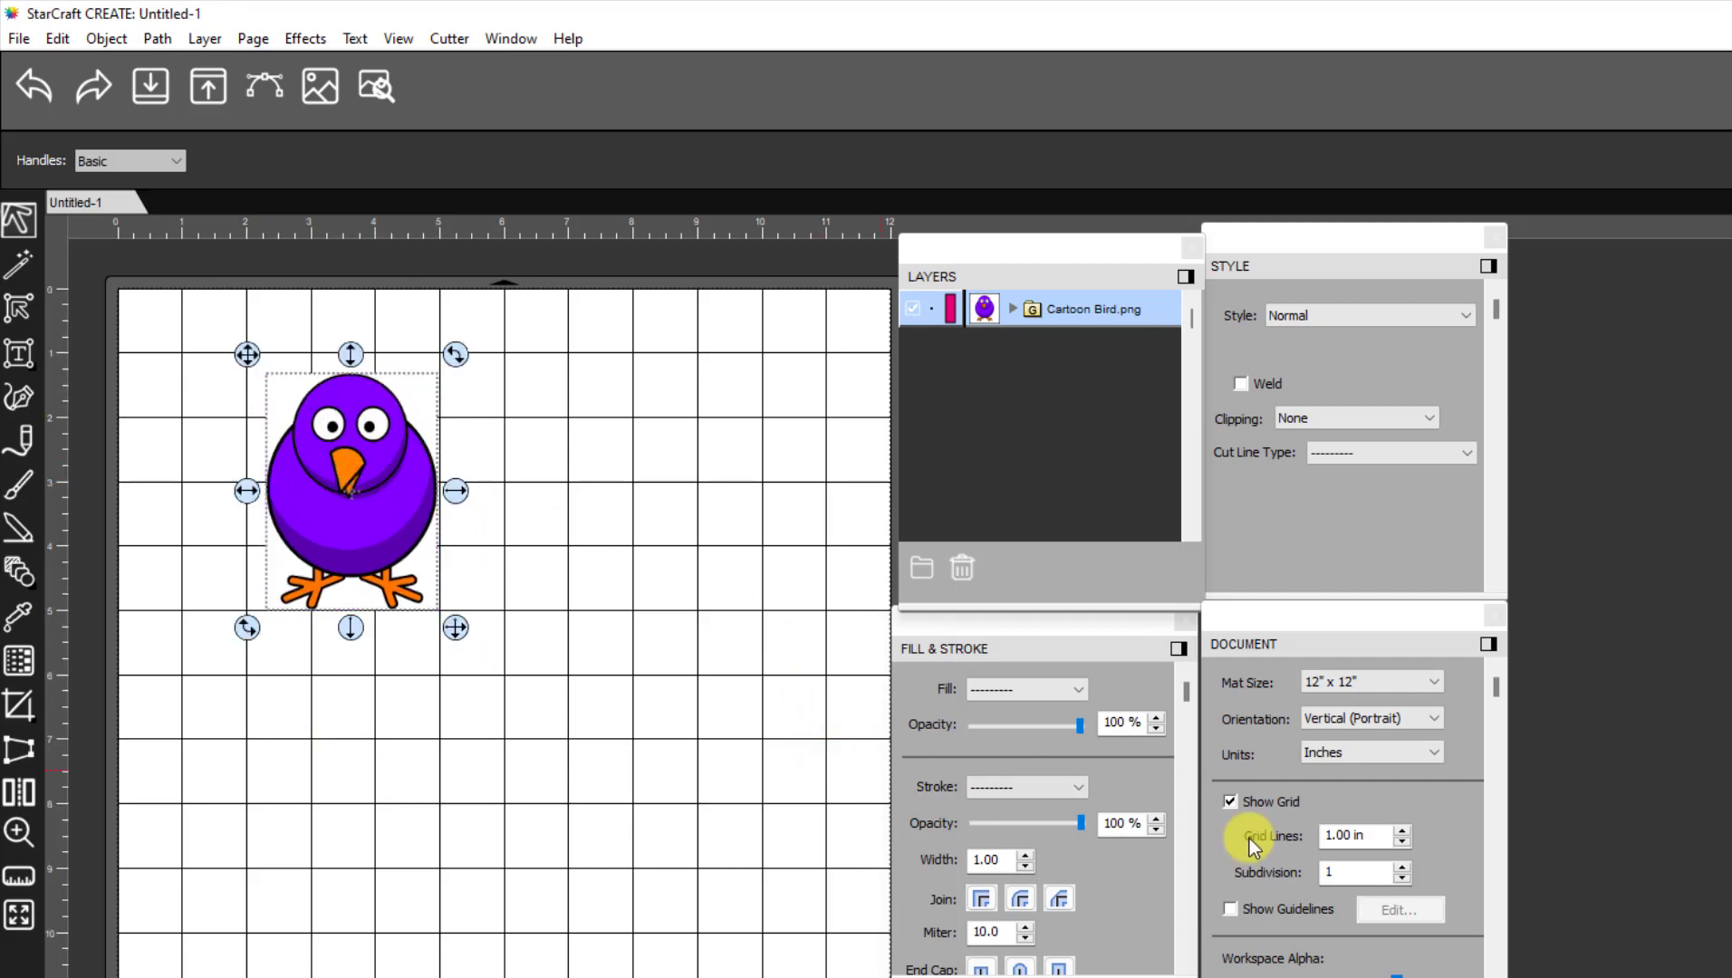
pyautogui.click(1230, 801)
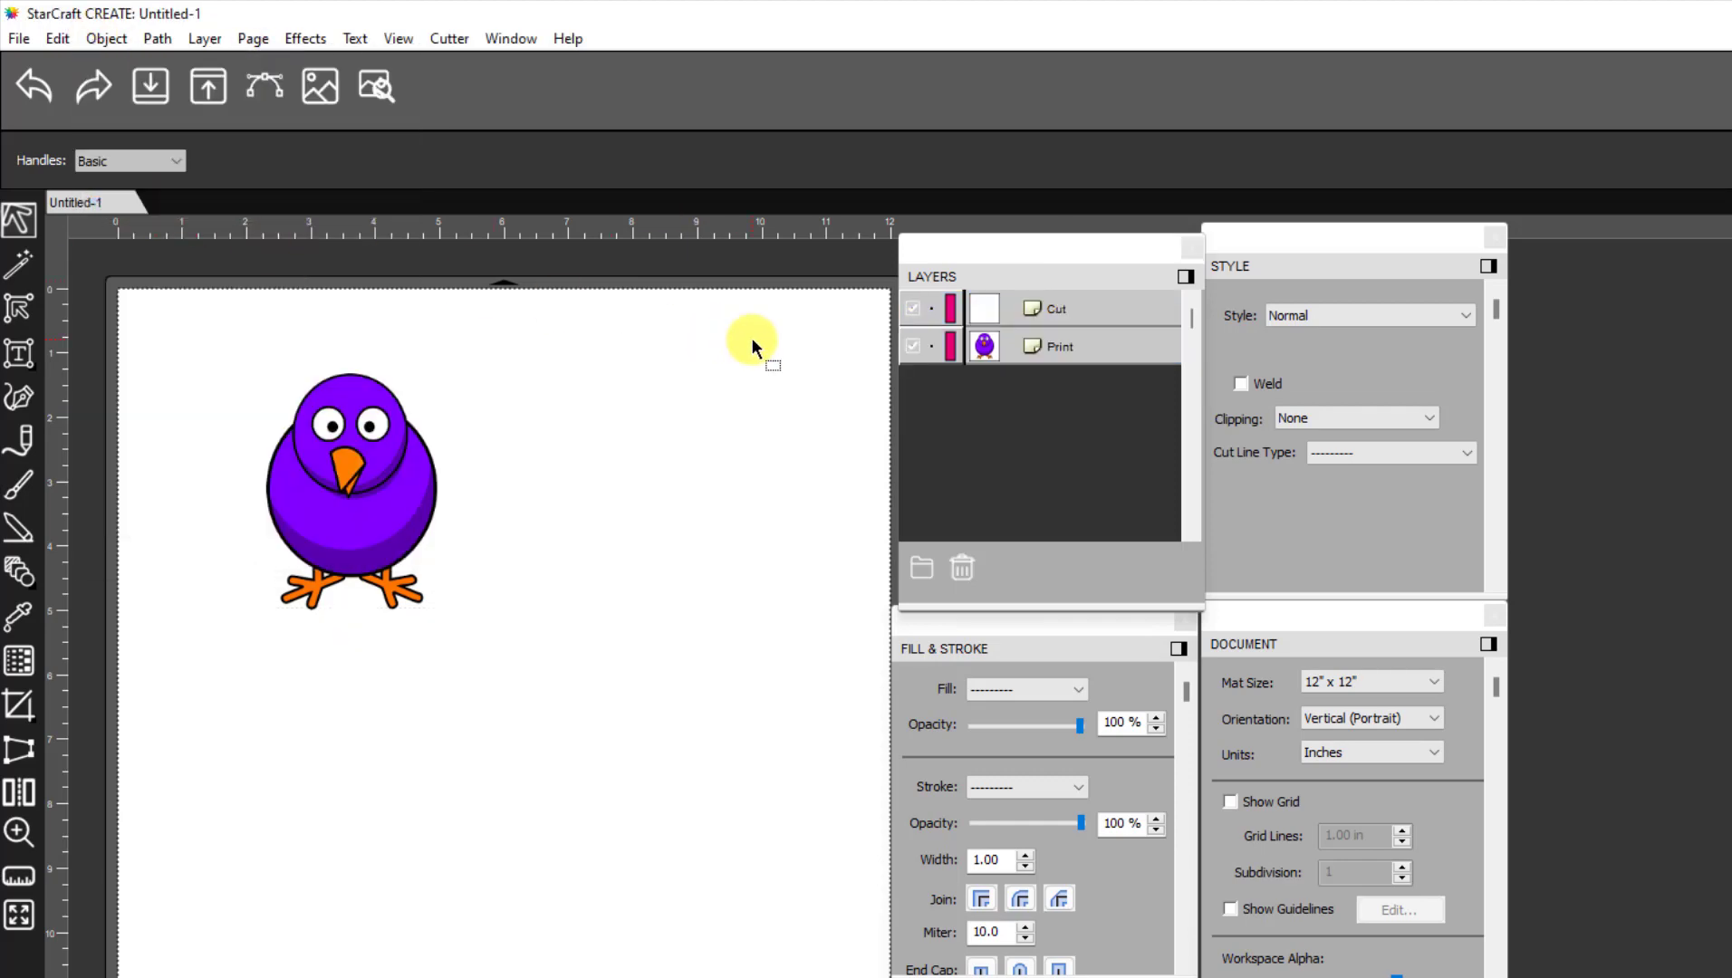
# Check the cut-line preview, then delete the empty Cut layer leaving only Print
pyautogui.click(1060, 308)
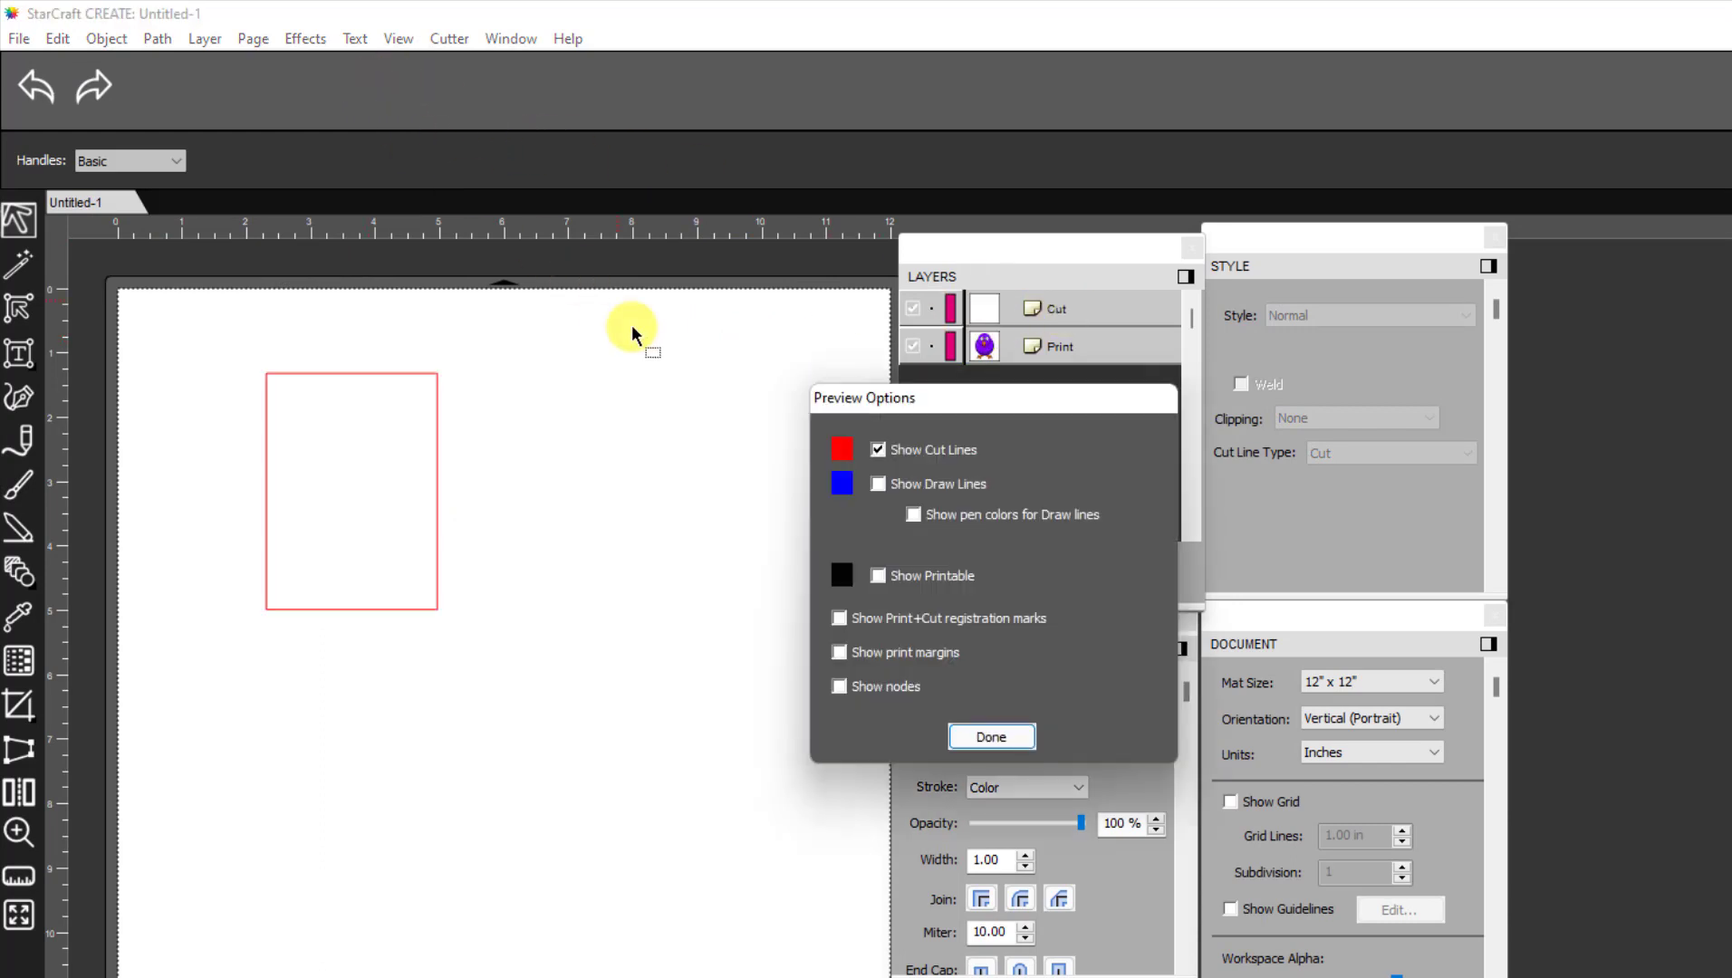
pyautogui.moveTo(201, 420)
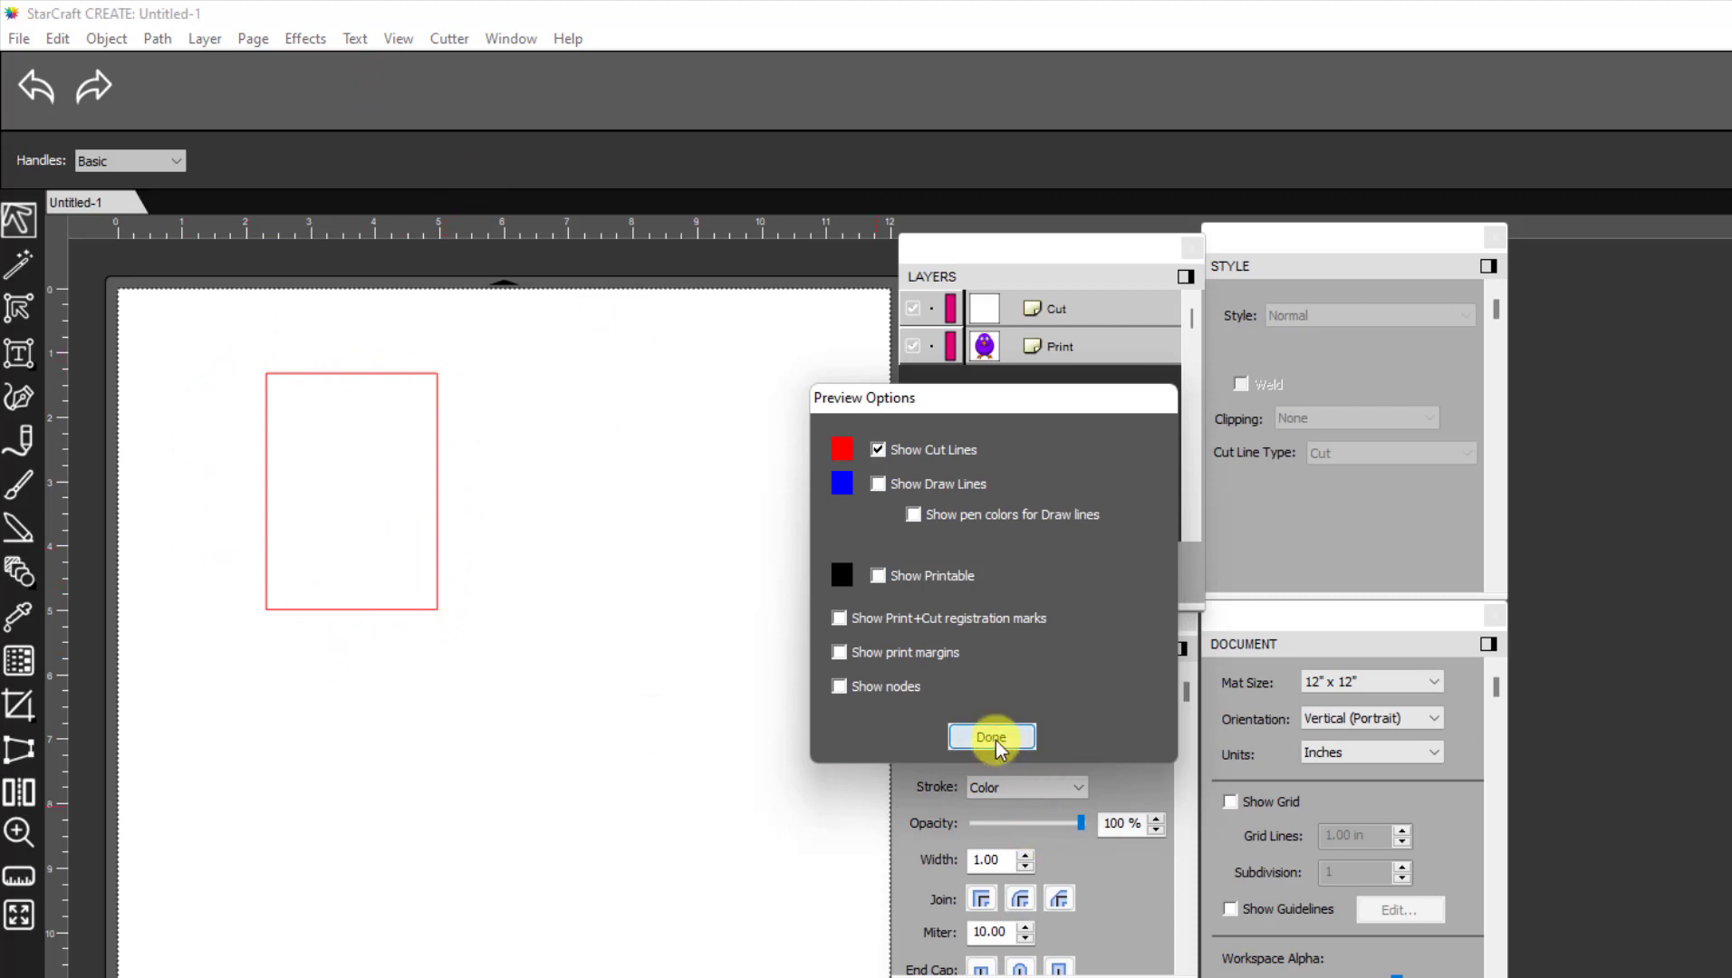
pyautogui.click(989, 737)
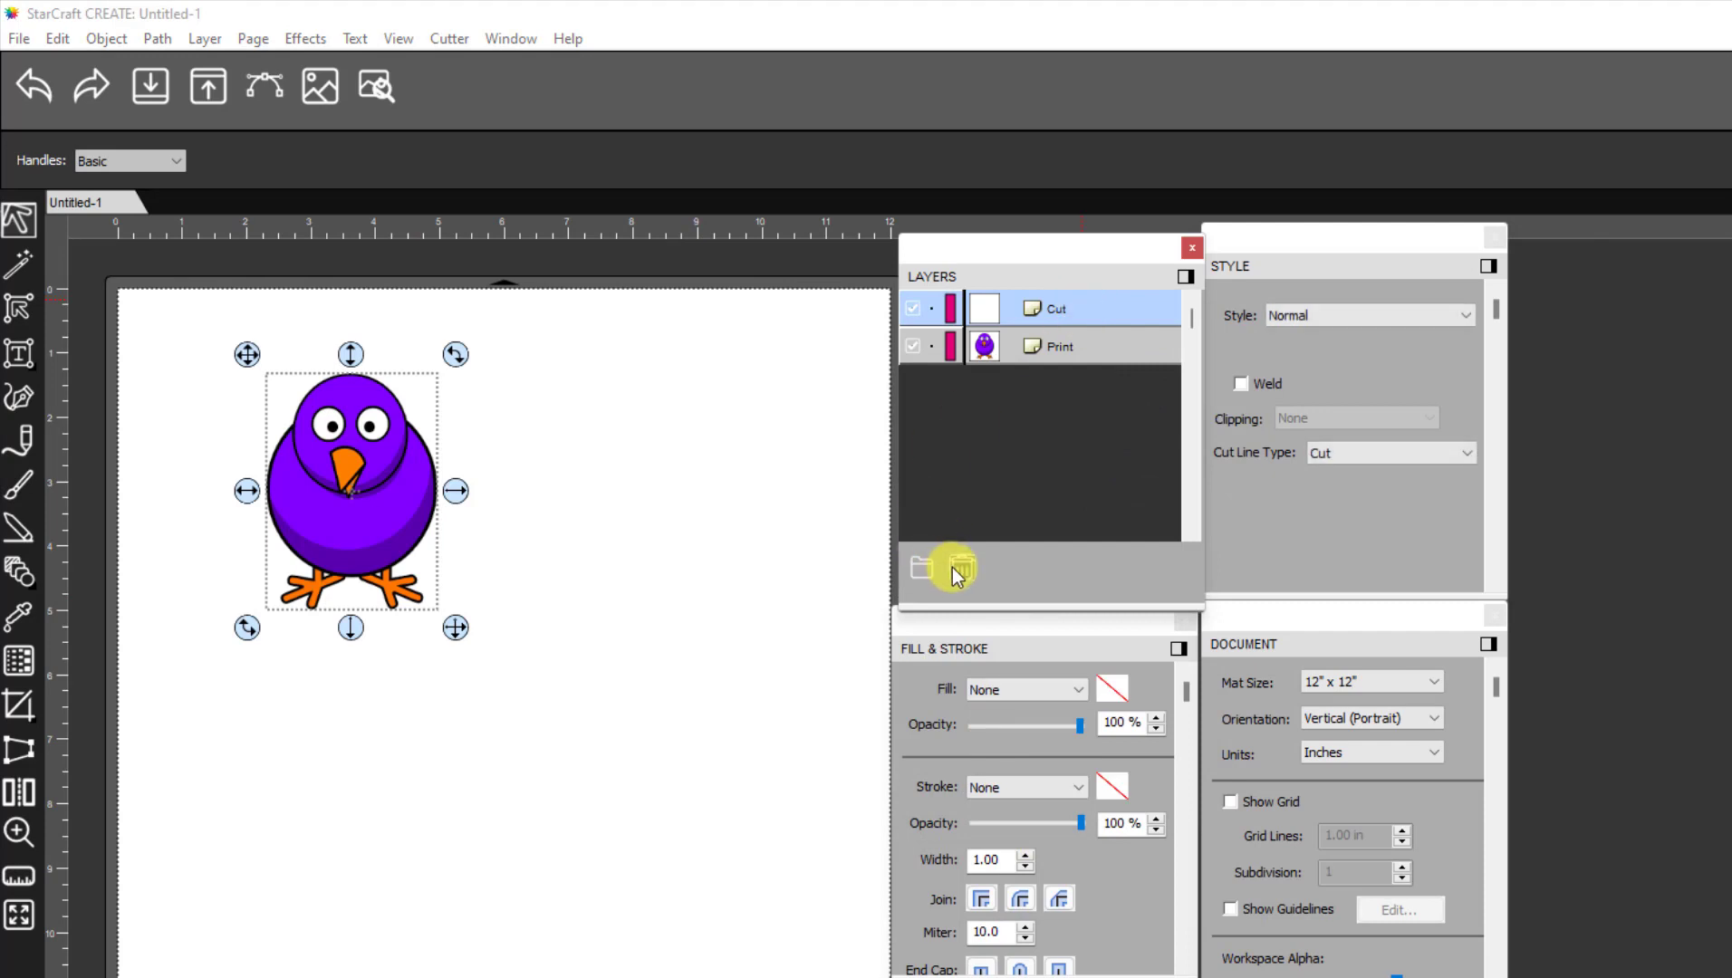
pyautogui.click(960, 567)
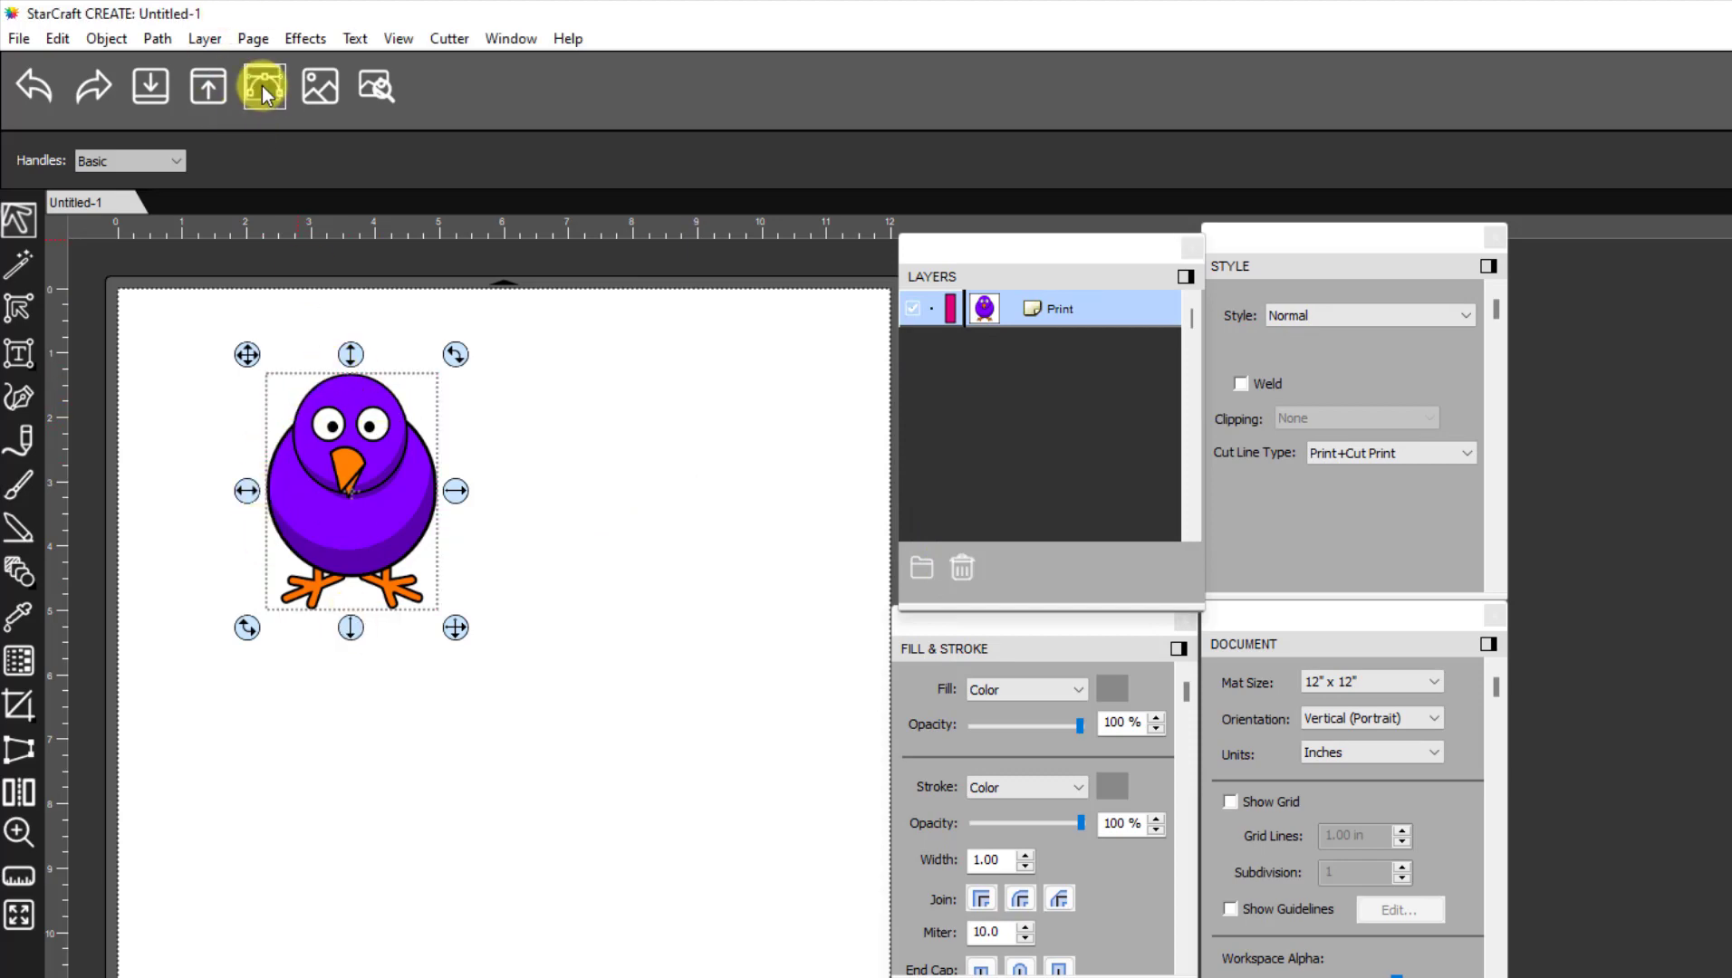
# Trace the bird with Blackout on into a solid black silhouette layer
pyautogui.click(261, 87)
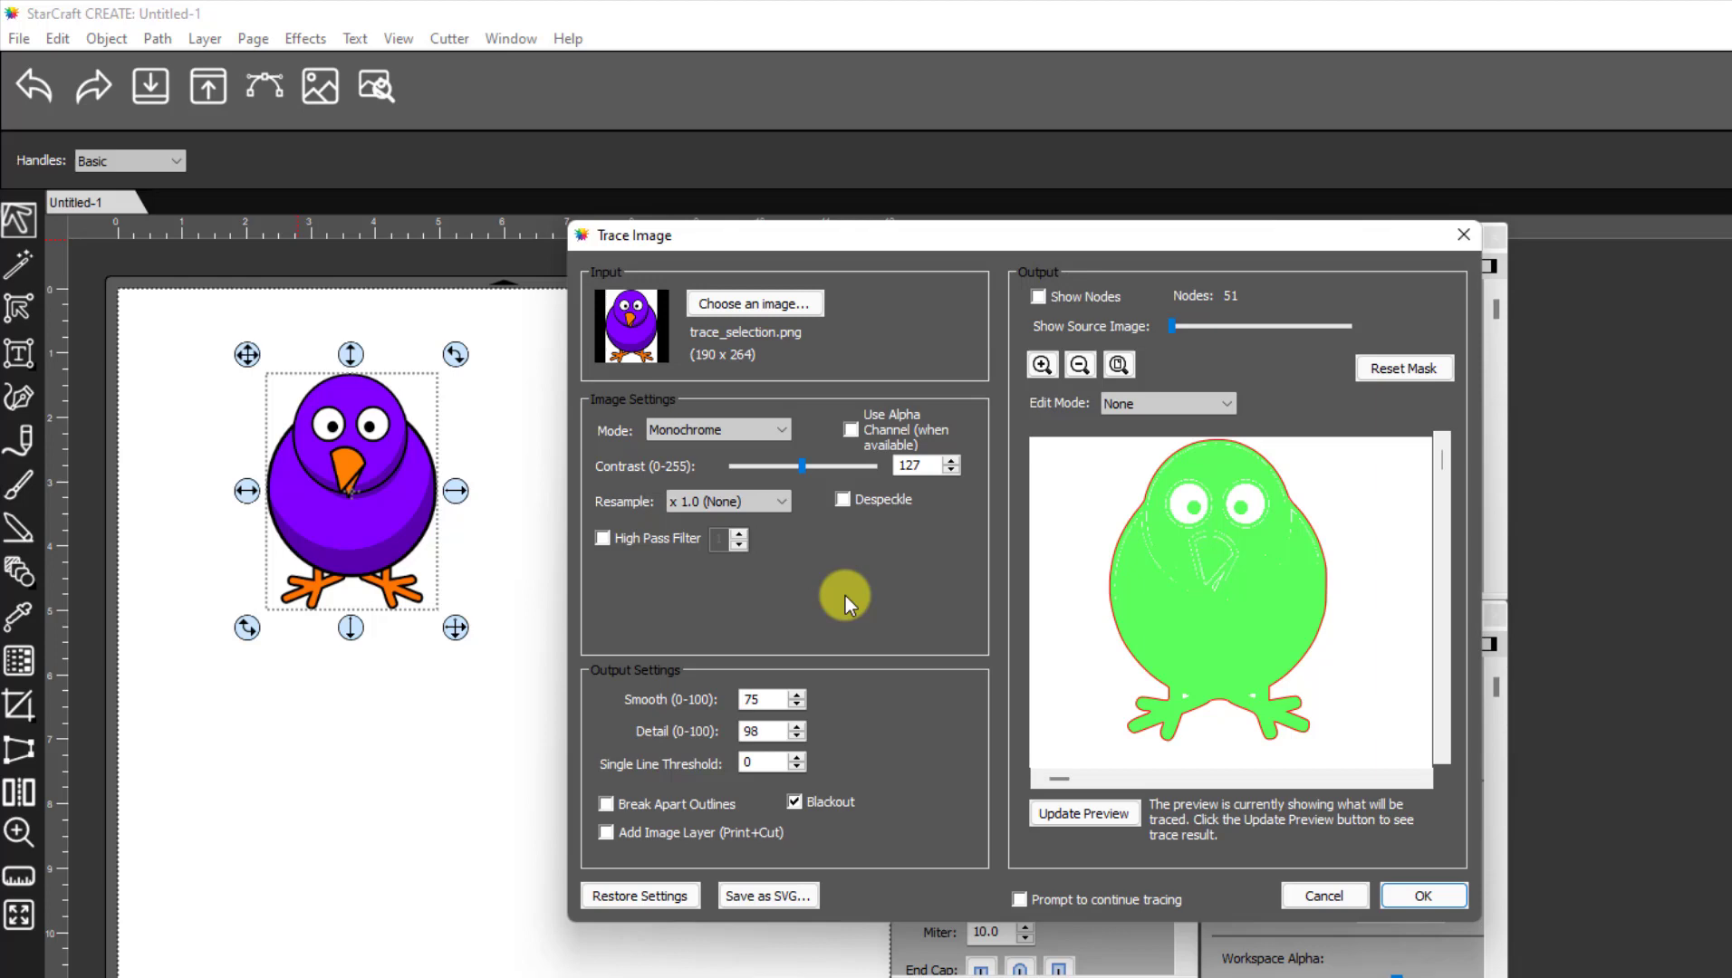
pyautogui.moveTo(900, 768)
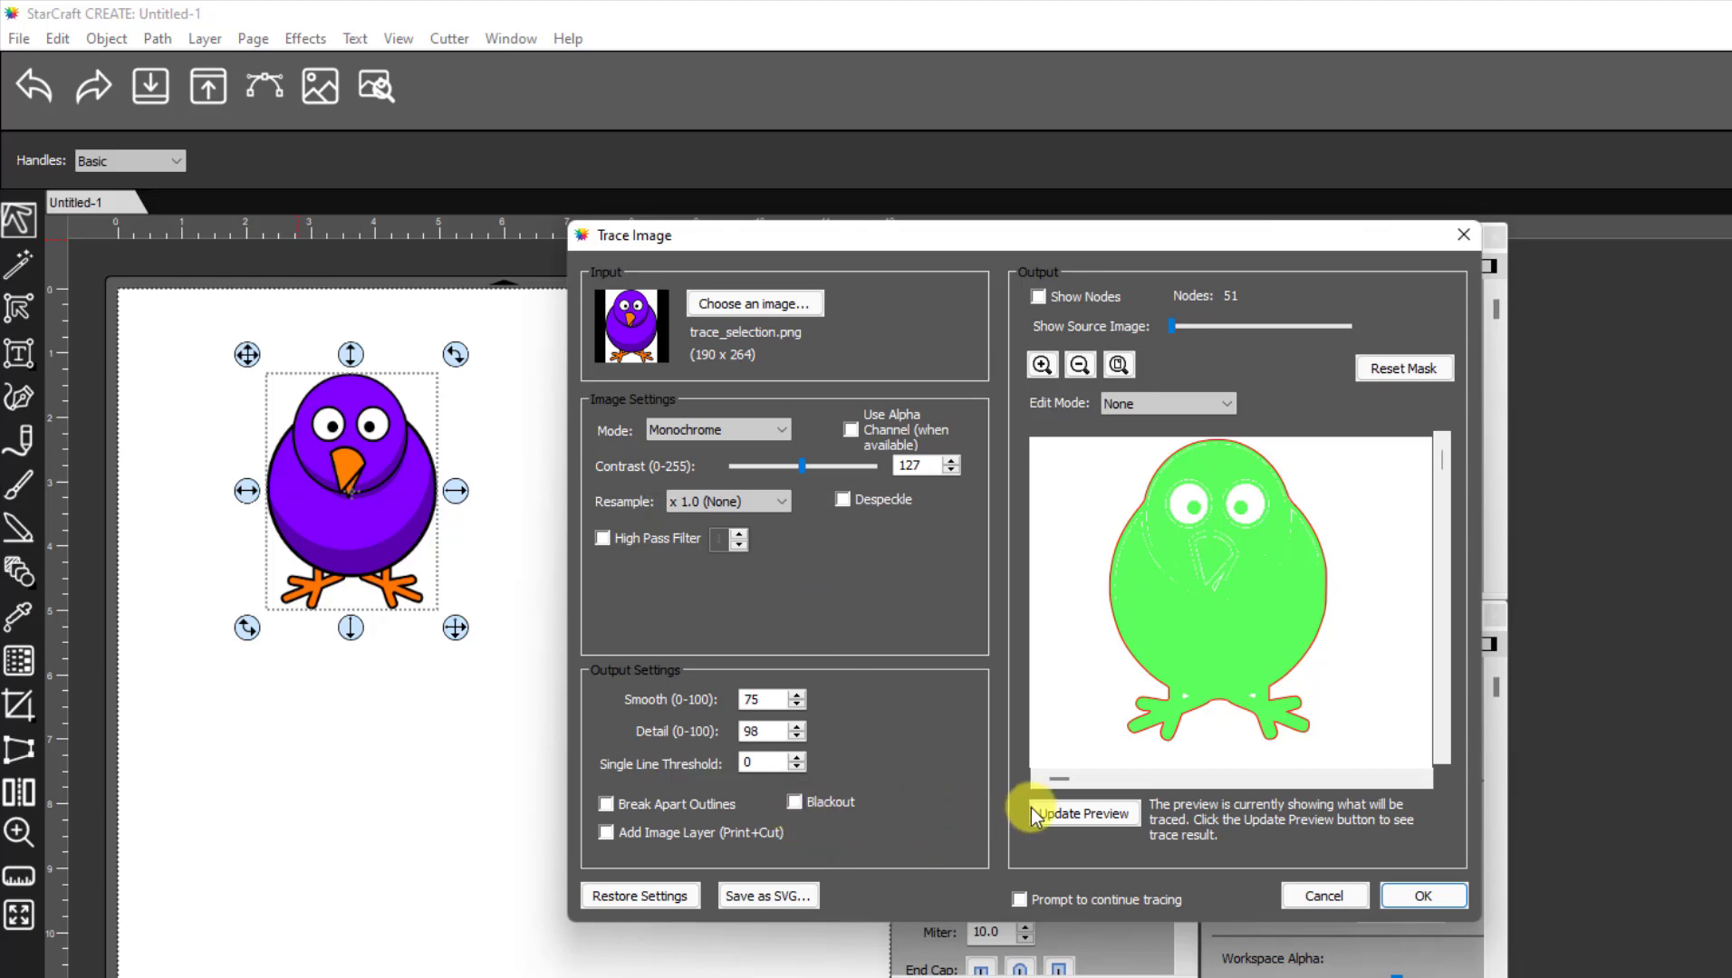
pyautogui.click(1083, 814)
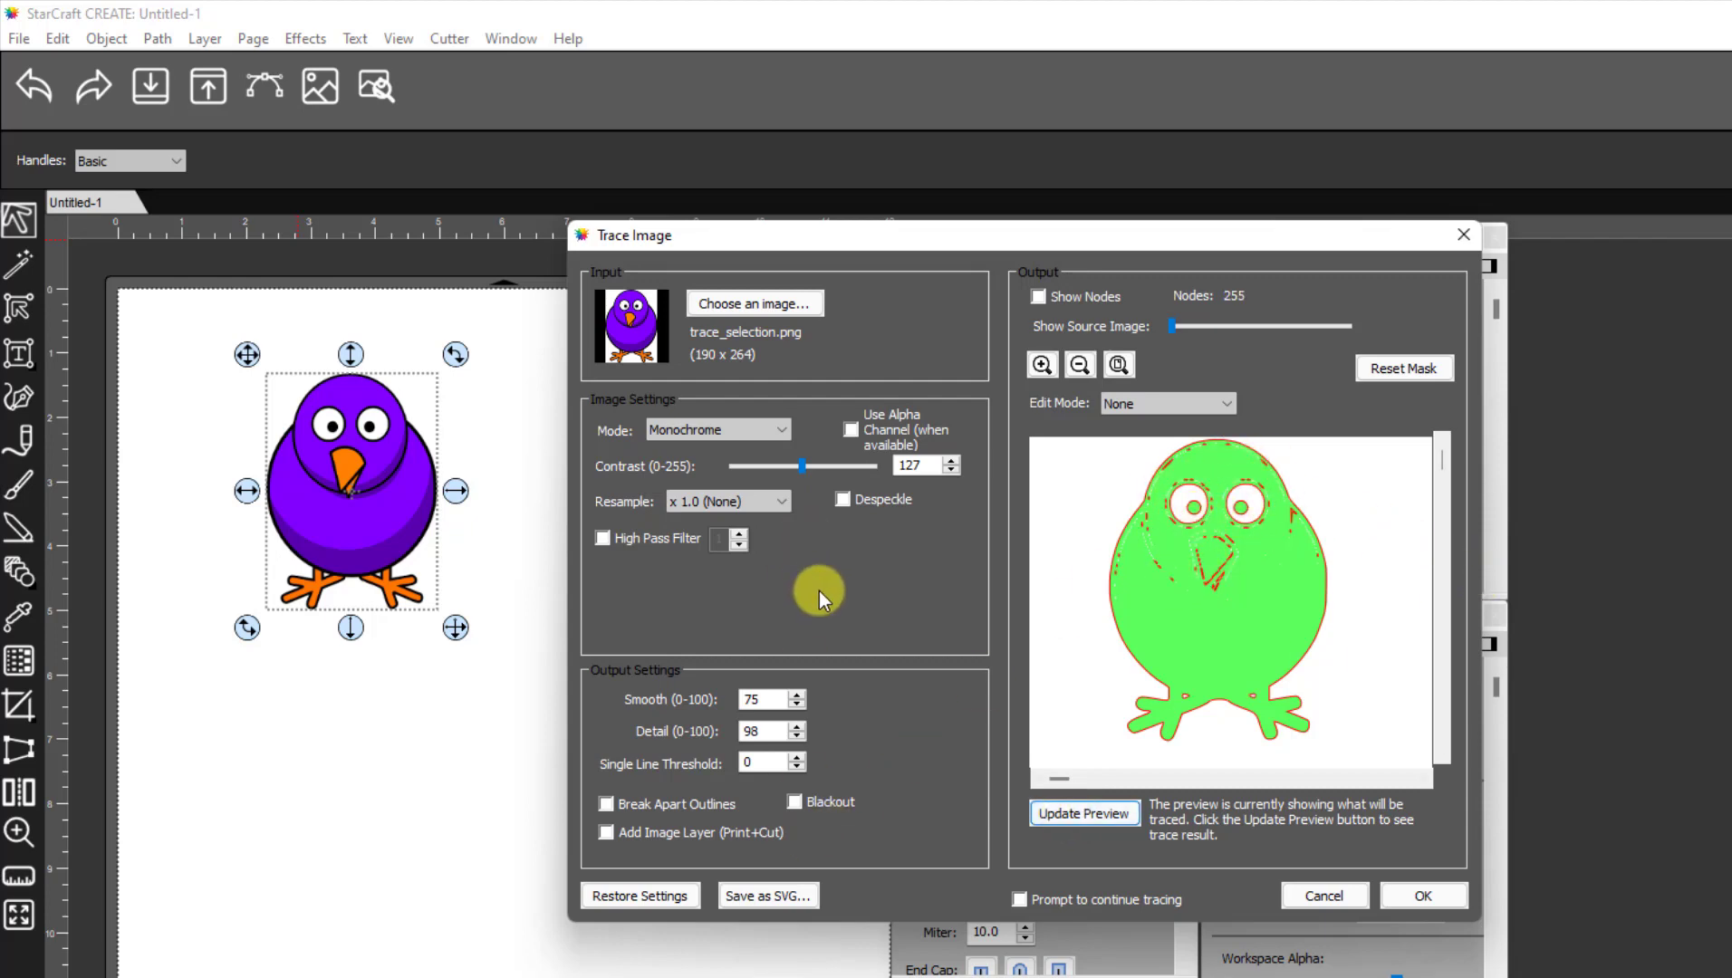
pyautogui.moveTo(795, 432)
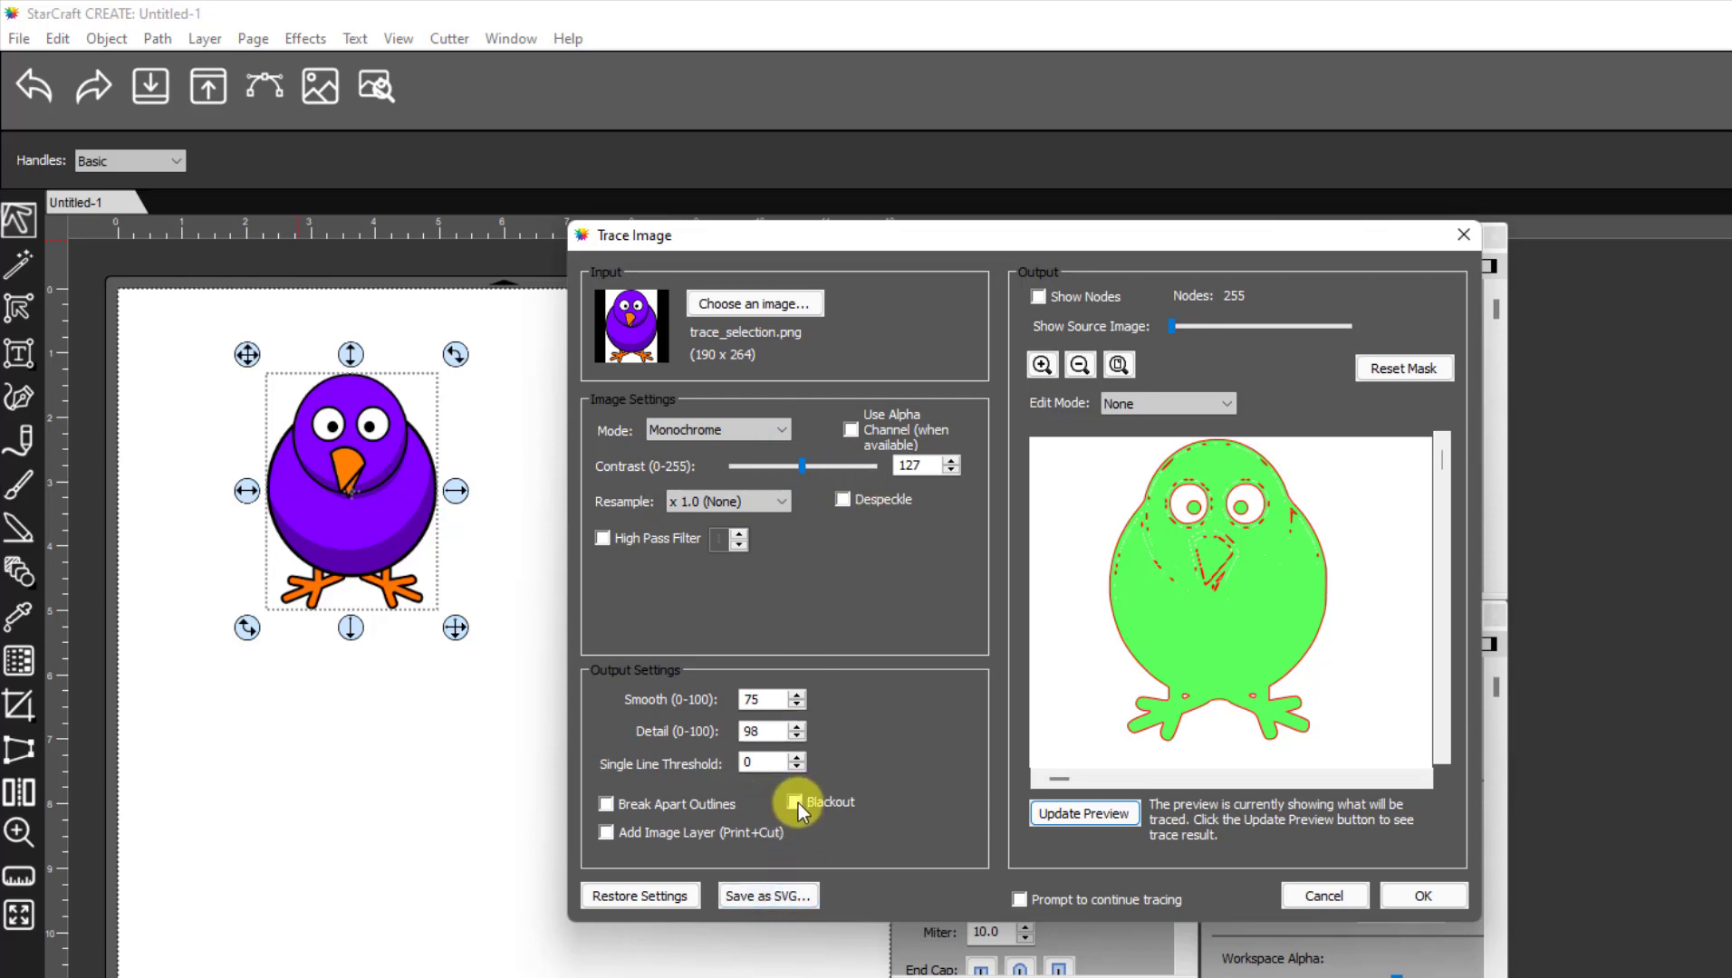
pyautogui.click(793, 802)
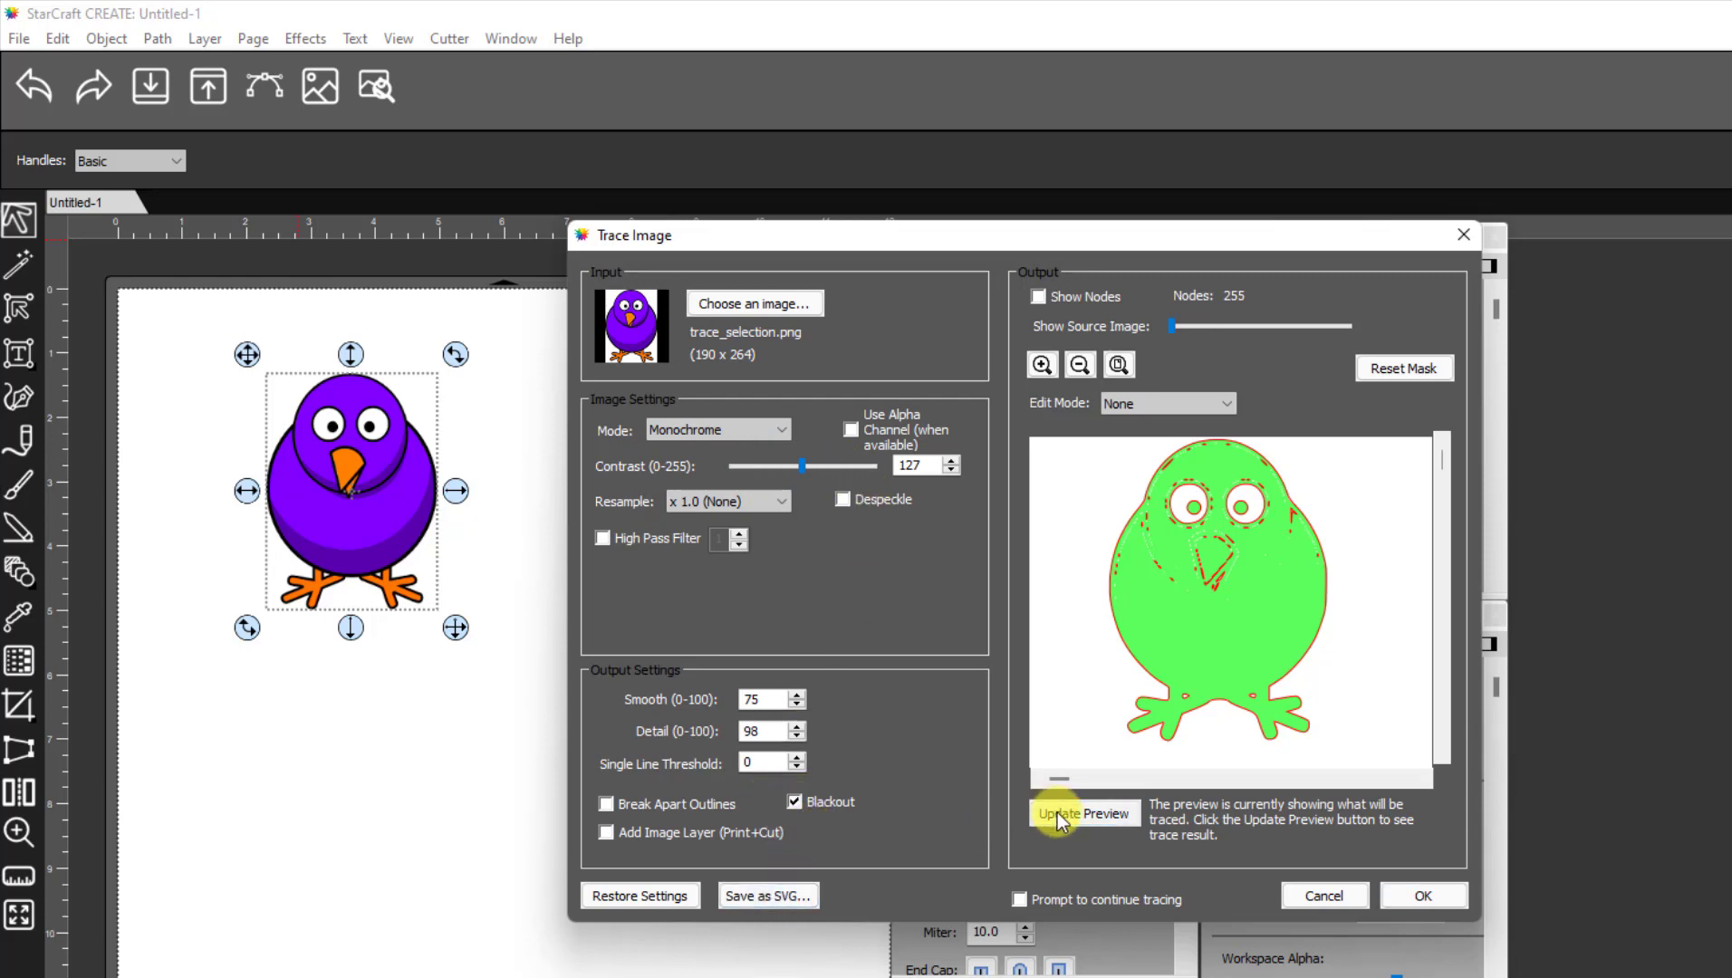
pyautogui.click(1084, 814)
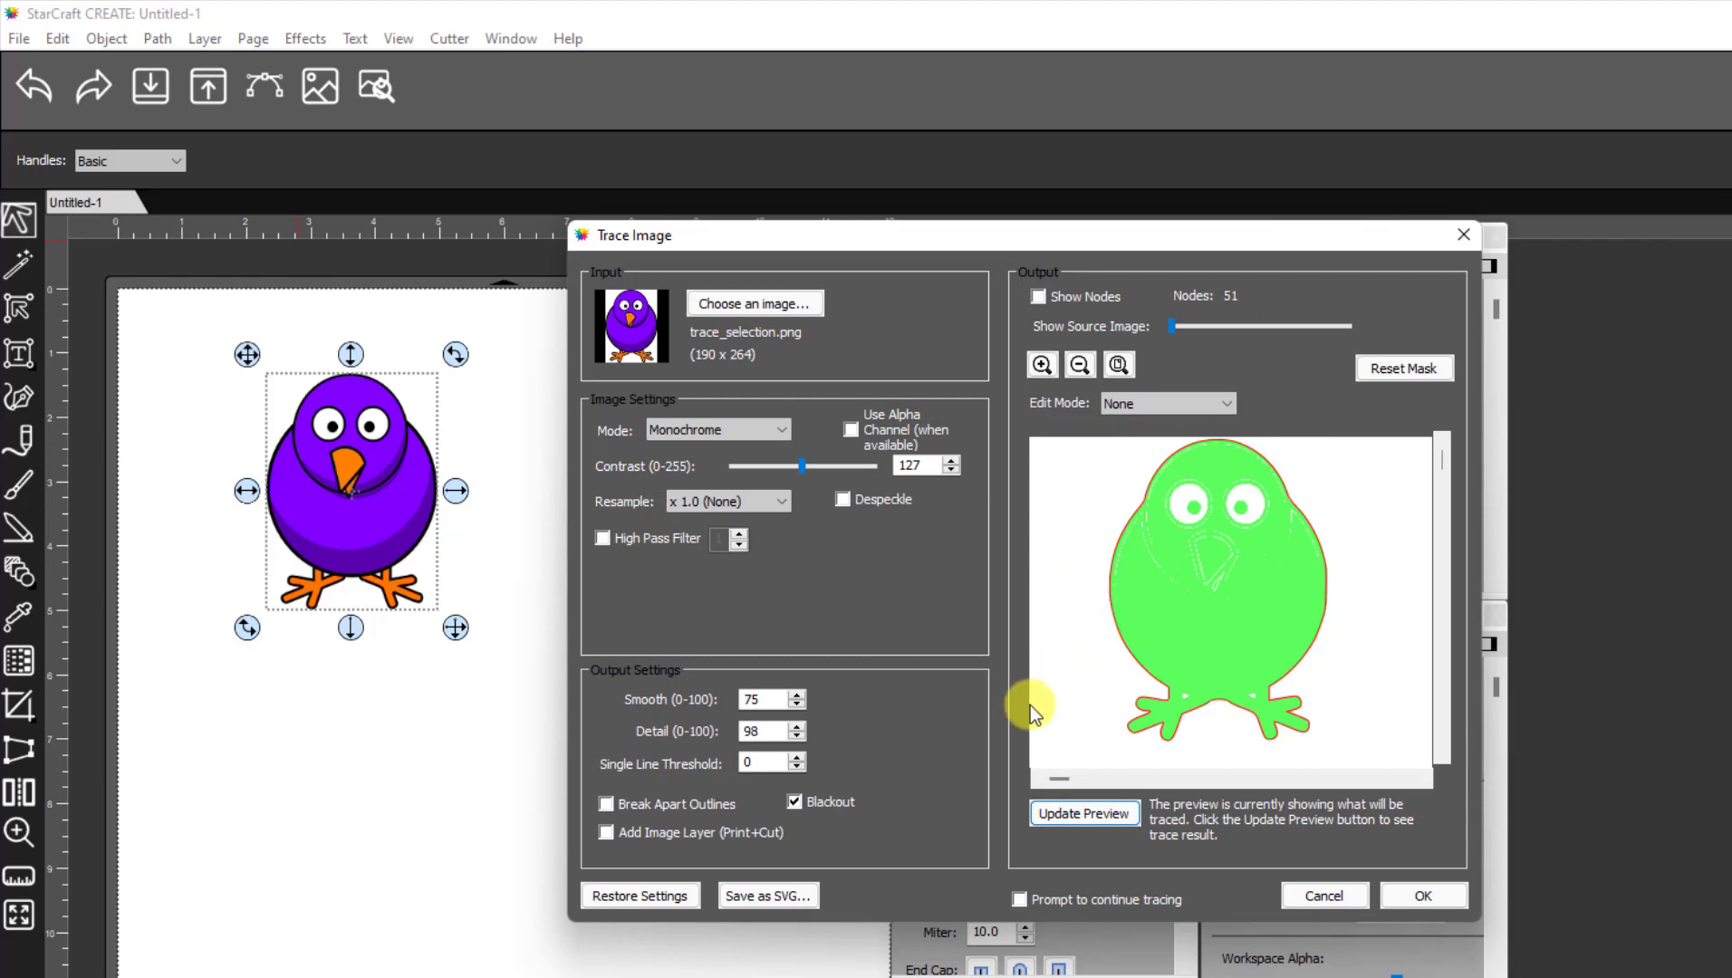
pyautogui.moveTo(1225, 884)
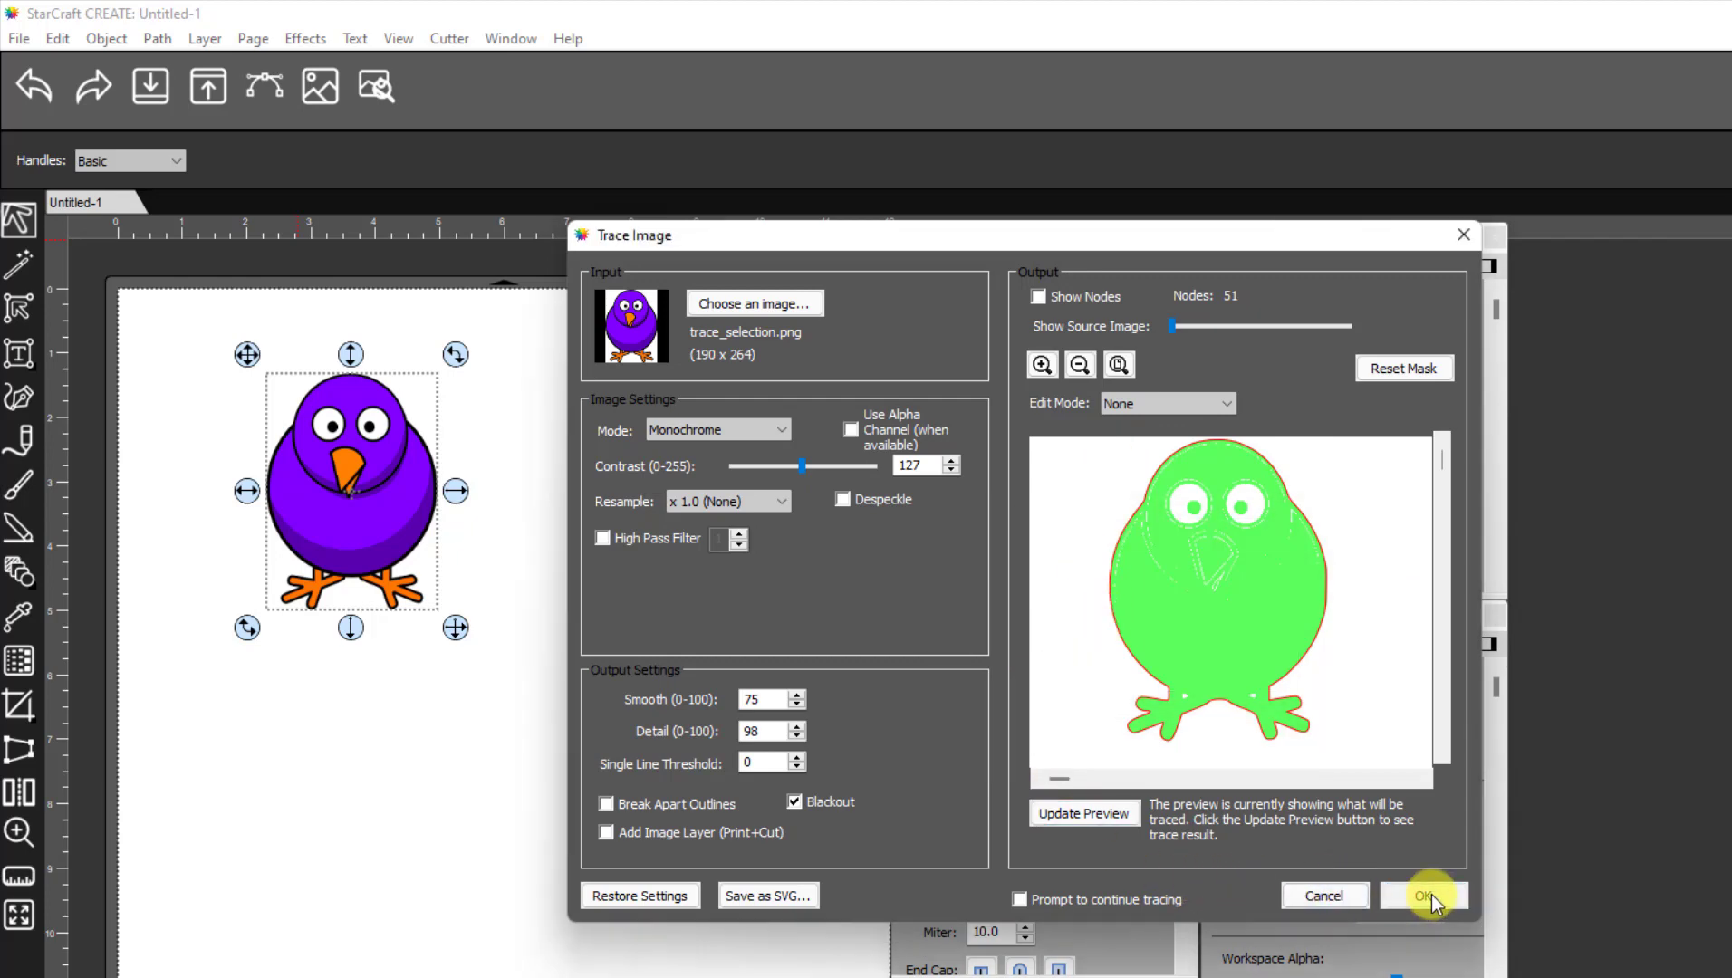
pyautogui.click(1426, 895)
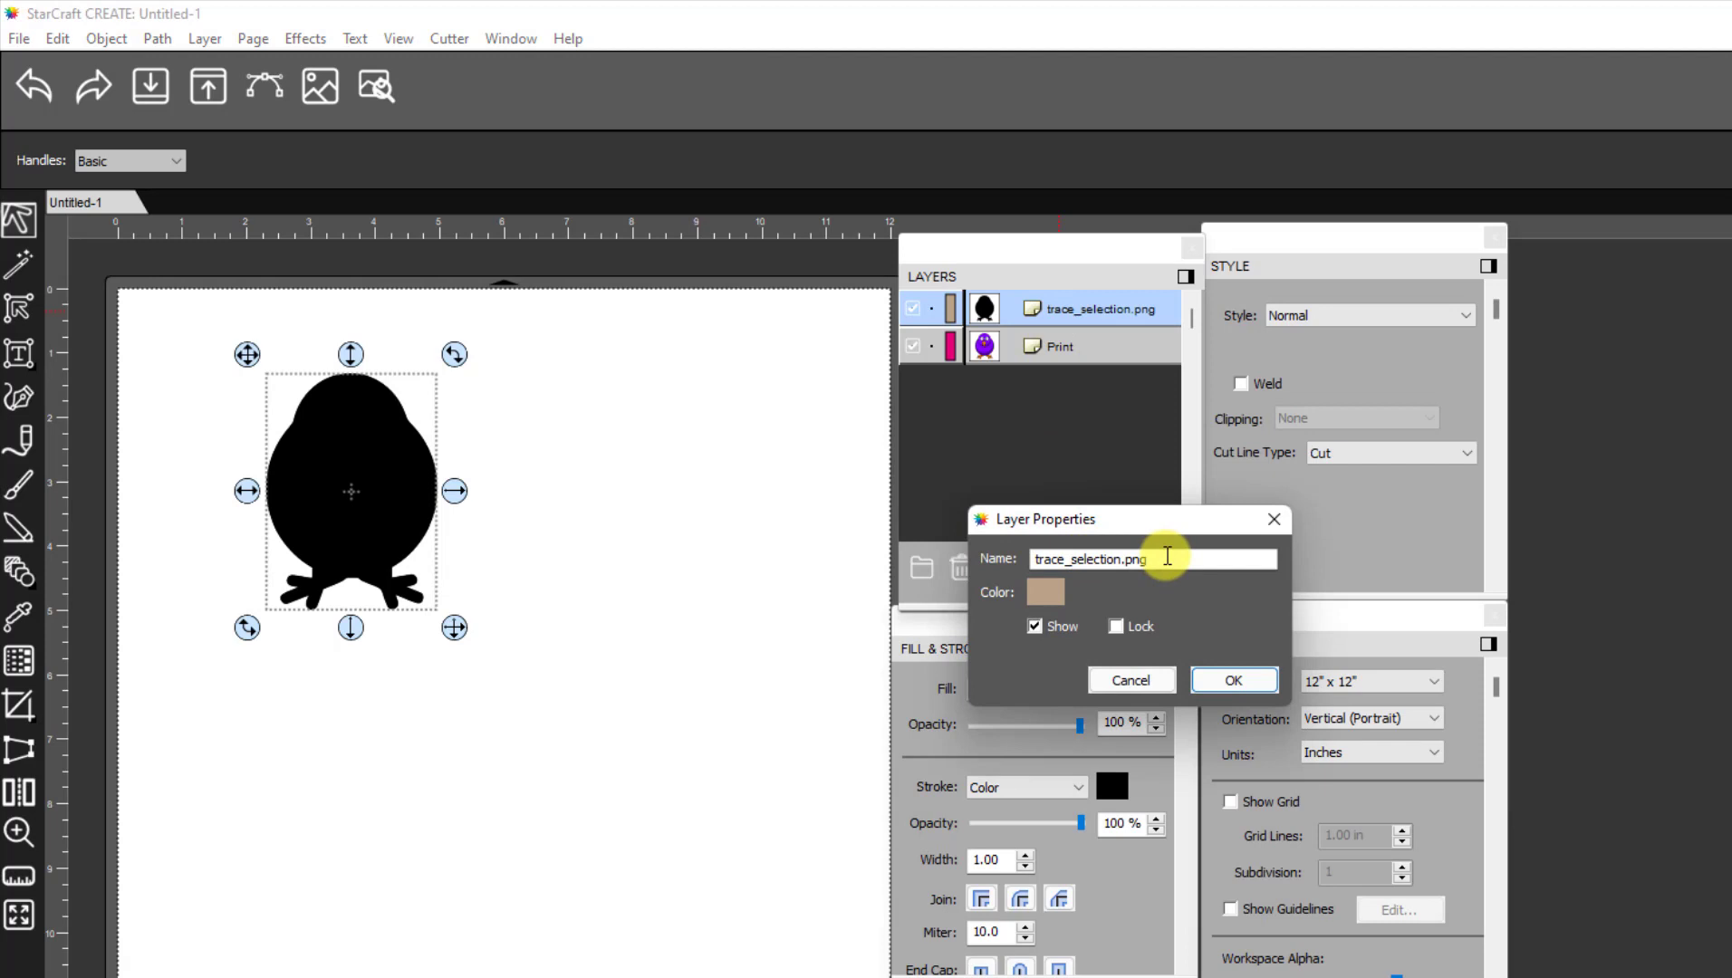
# Rename the traced silhouette layer to Cut and hide it so the Print bird shows
pyautogui.write('Cut')
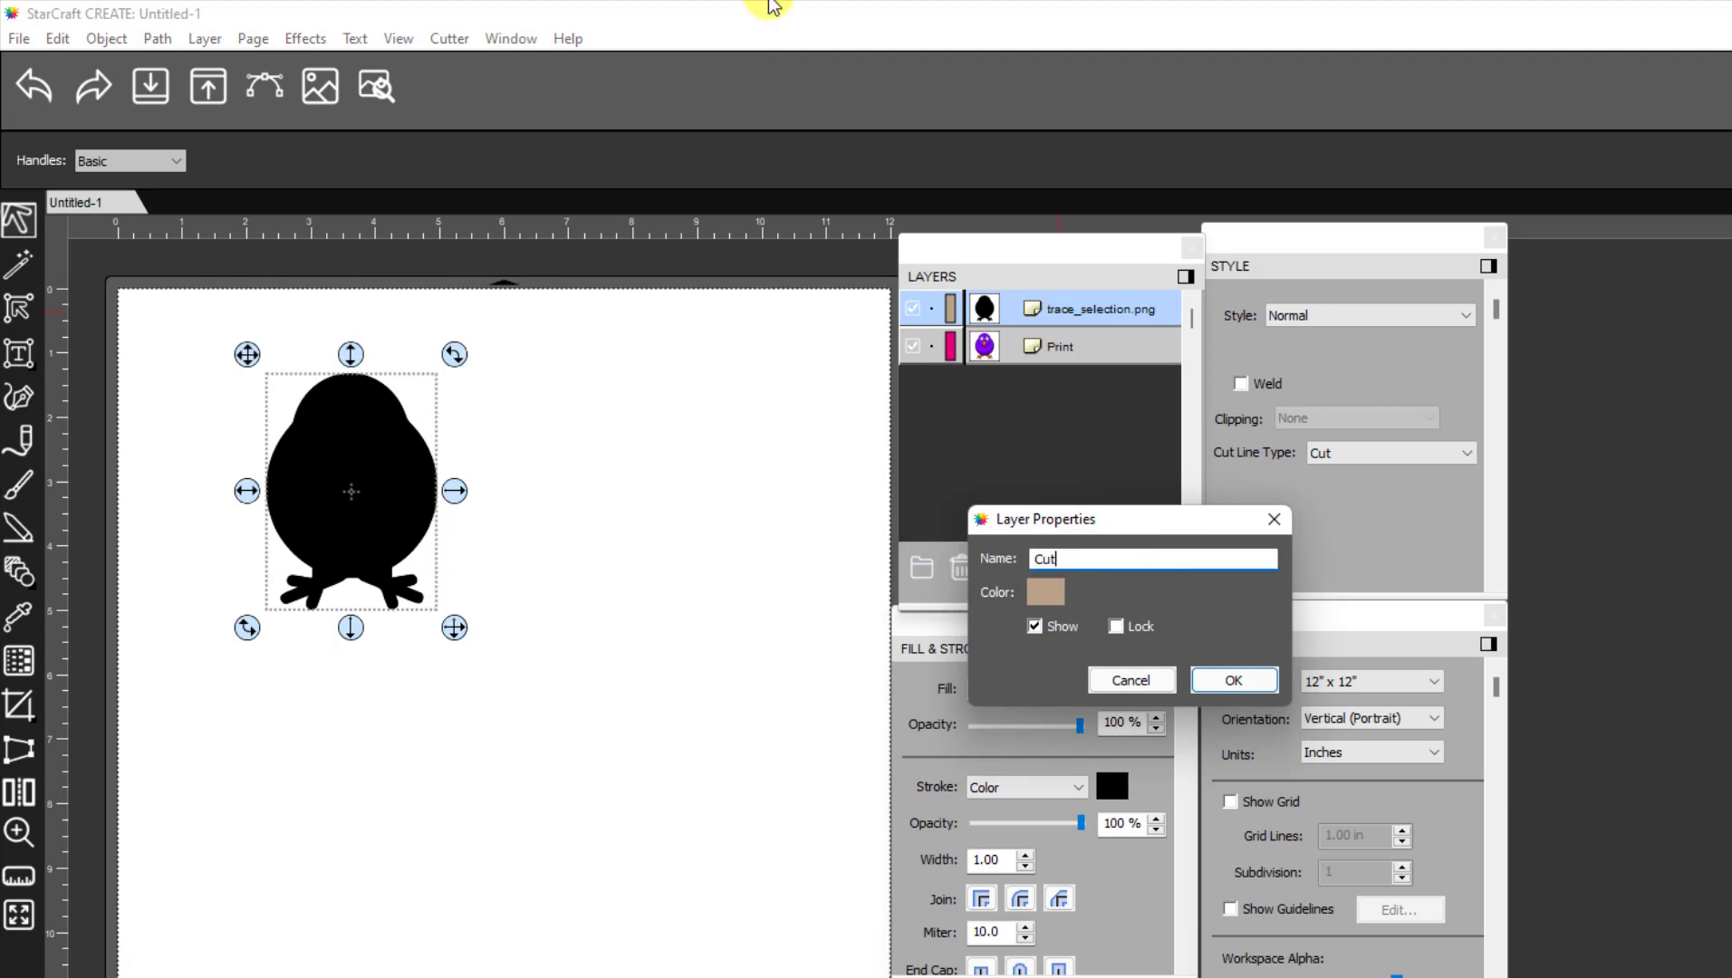
pyautogui.click(1232, 679)
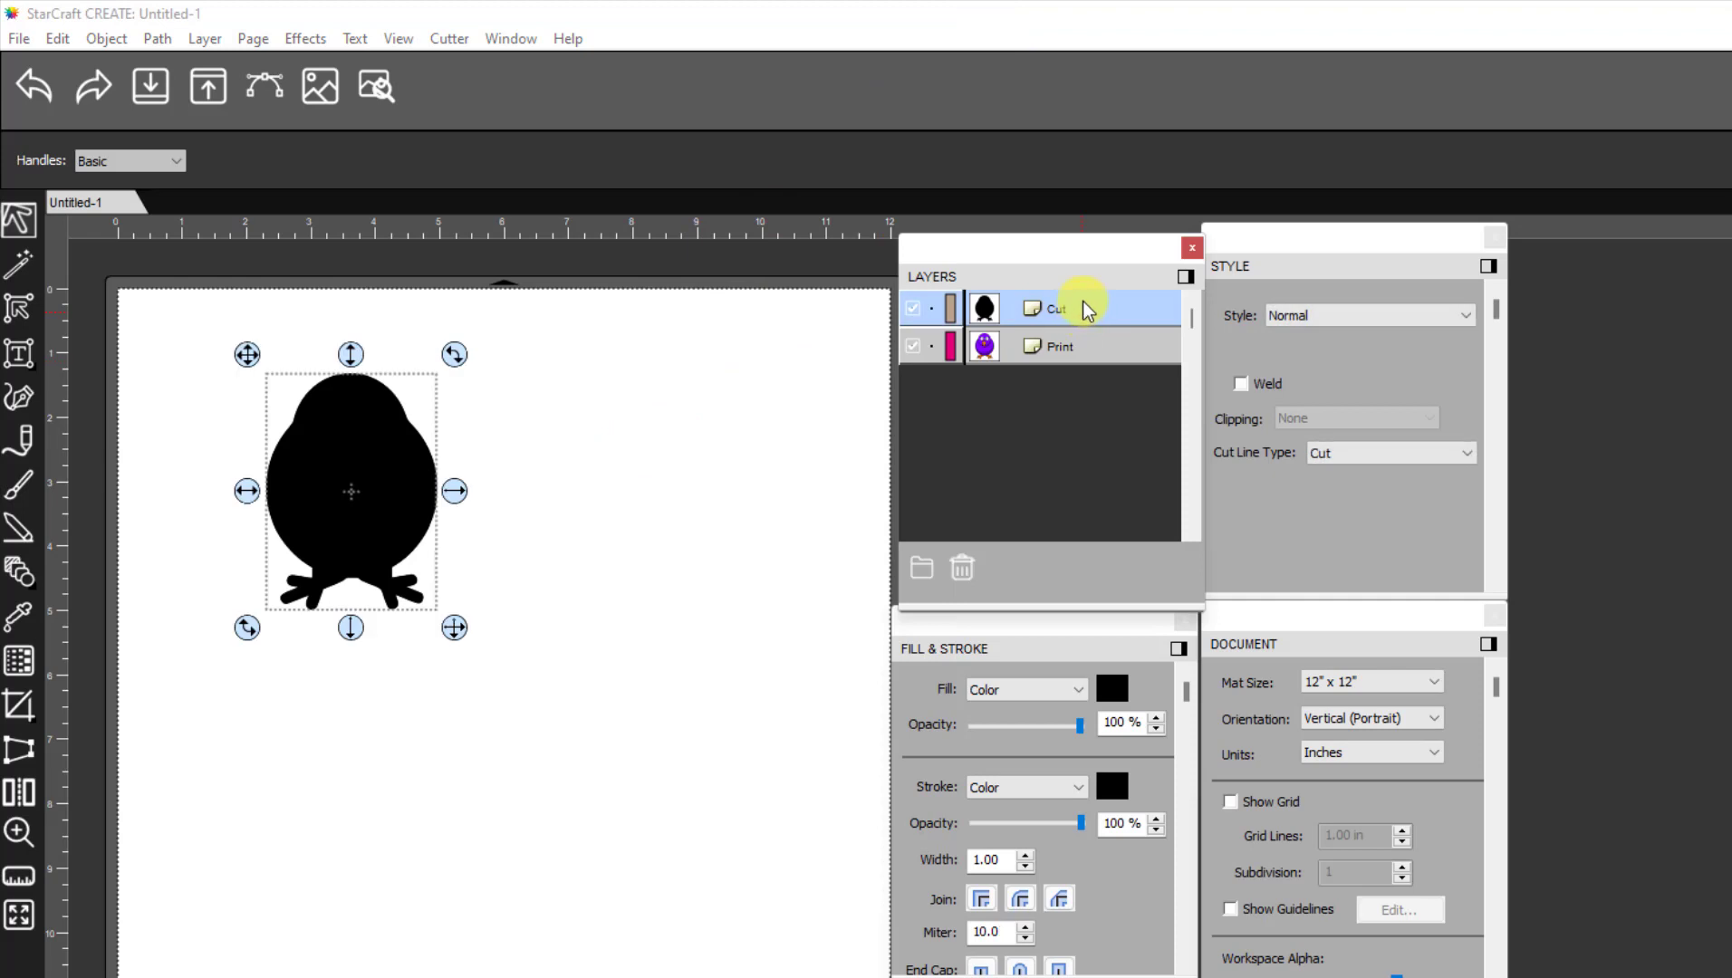
pyautogui.moveTo(1076, 319)
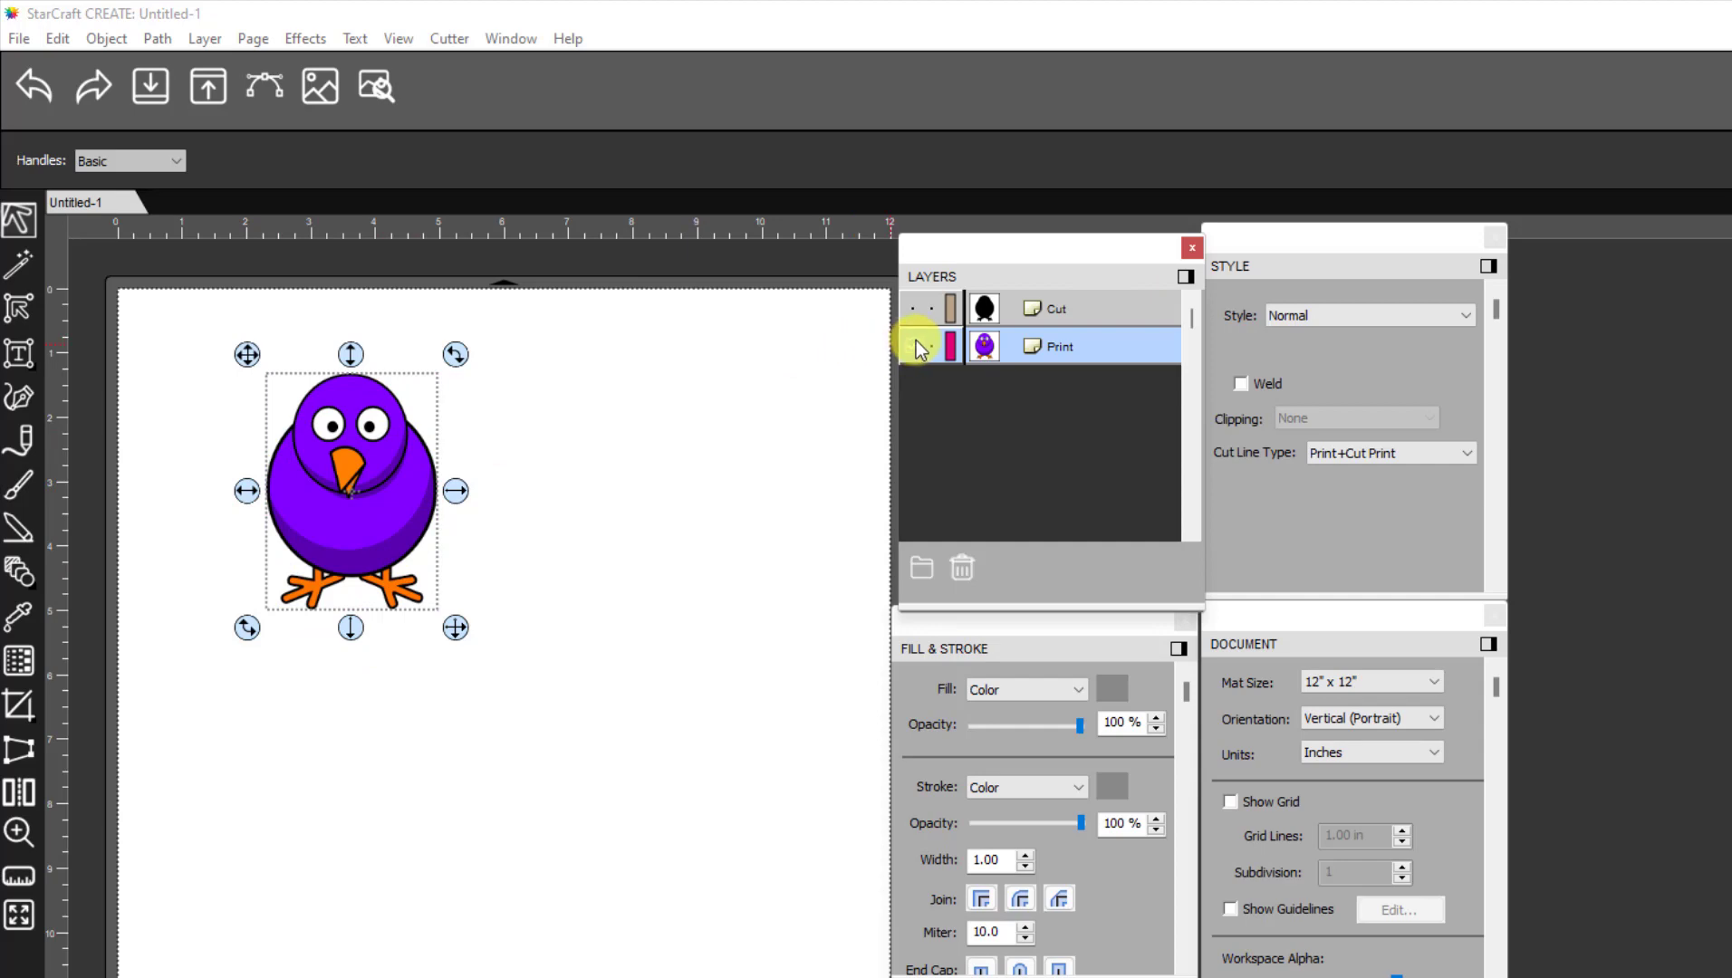
pyautogui.click(915, 346)
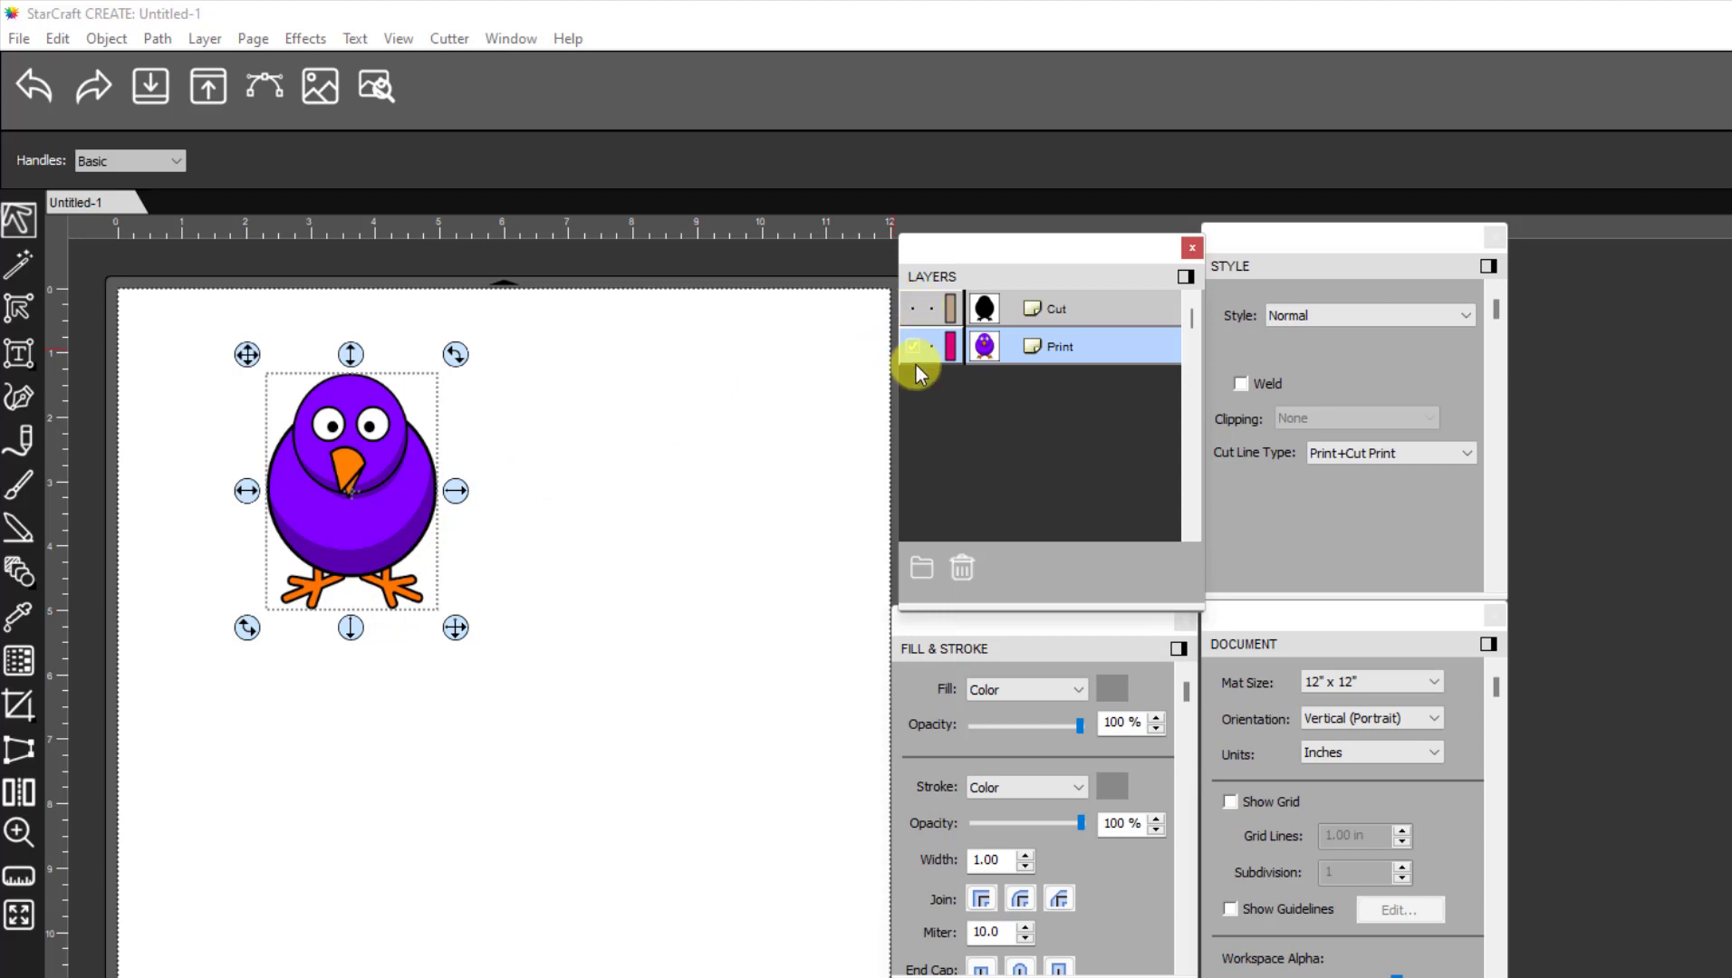
# Set the Cut layer's fill to None so only the bird outline remains
pyautogui.click(913, 308)
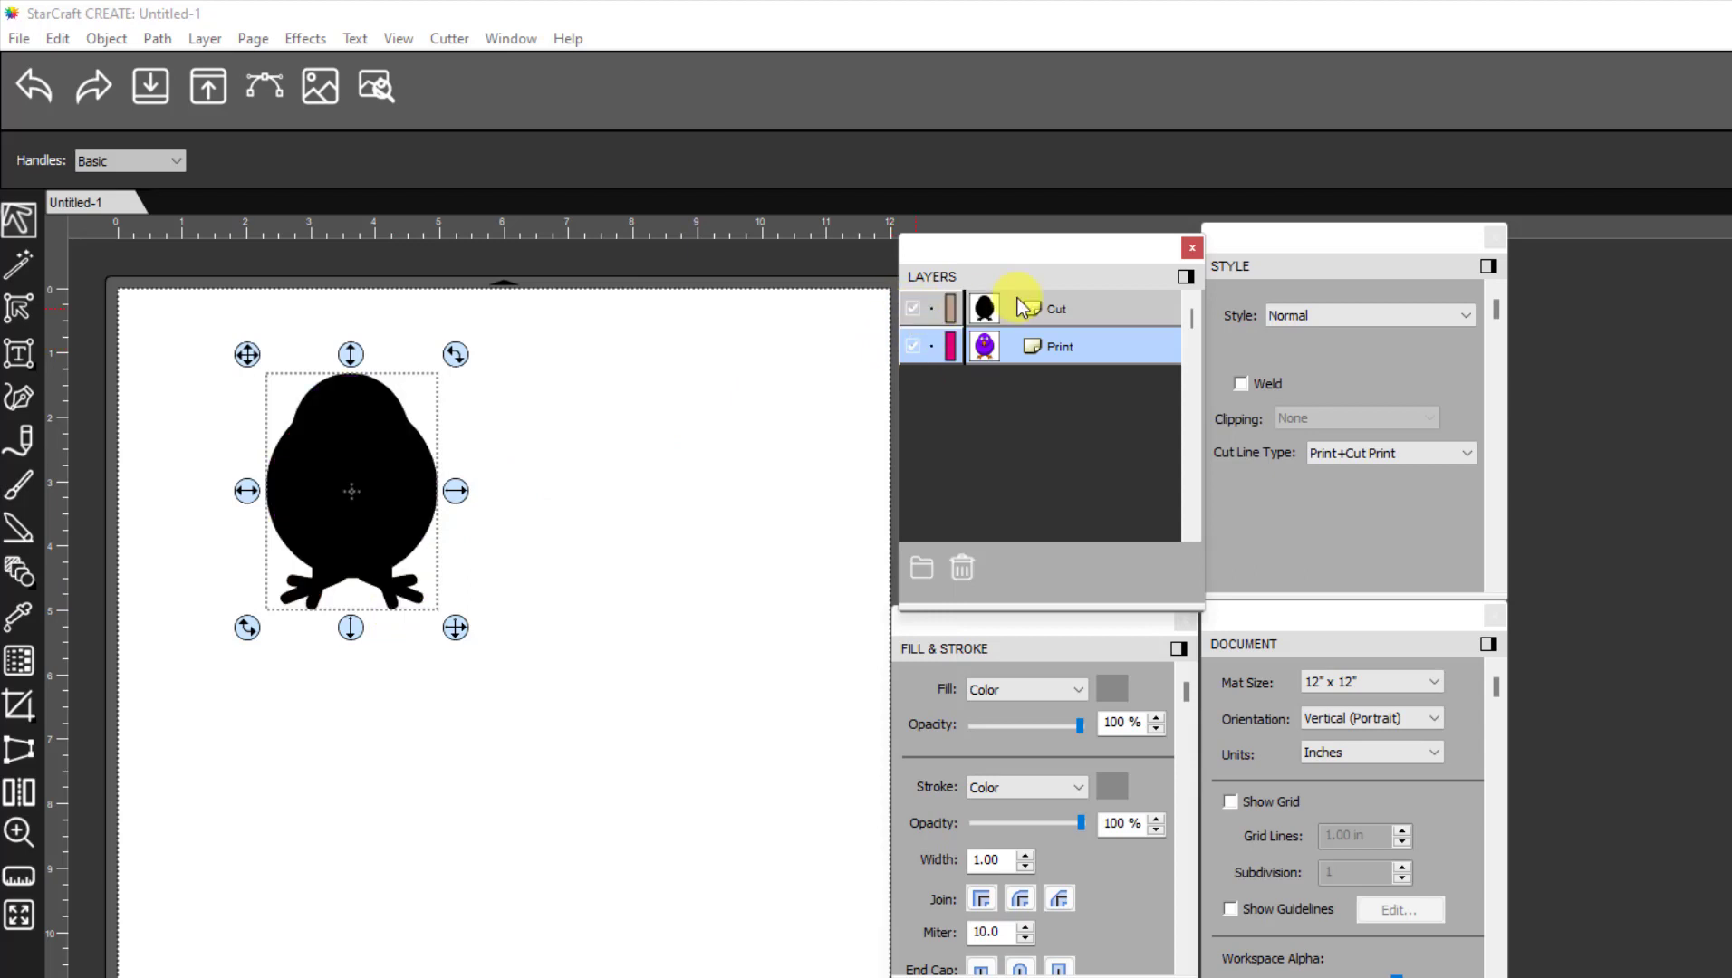
pyautogui.click(1056, 308)
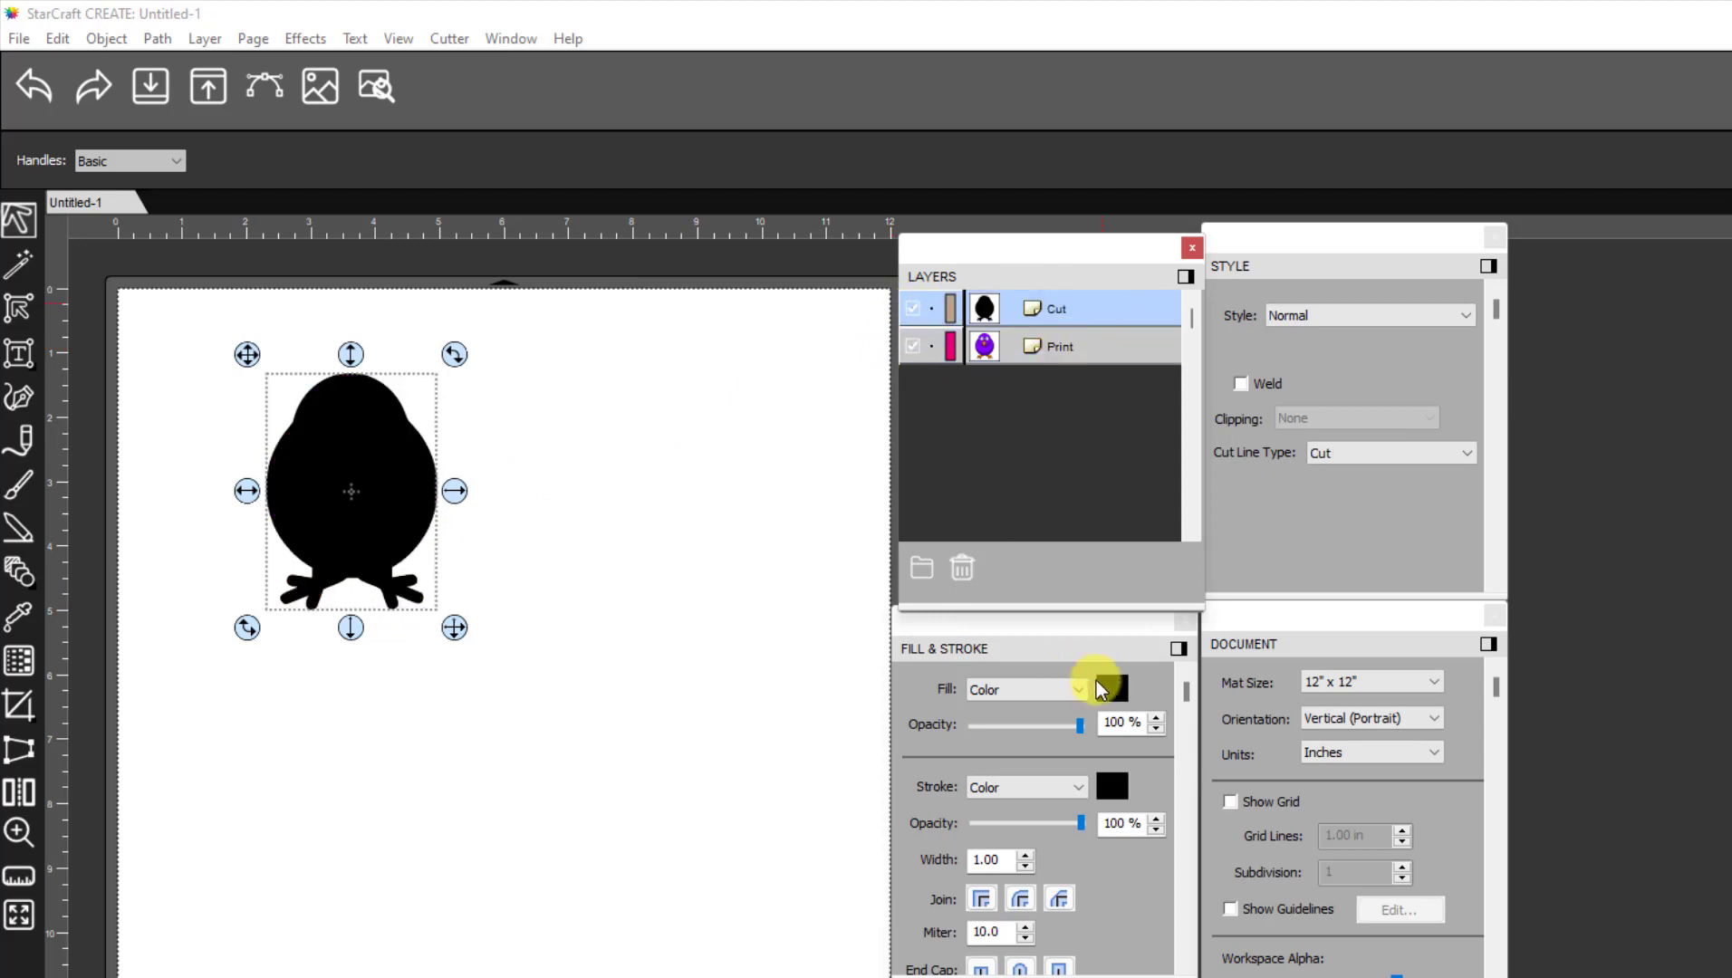
pyautogui.click(1076, 689)
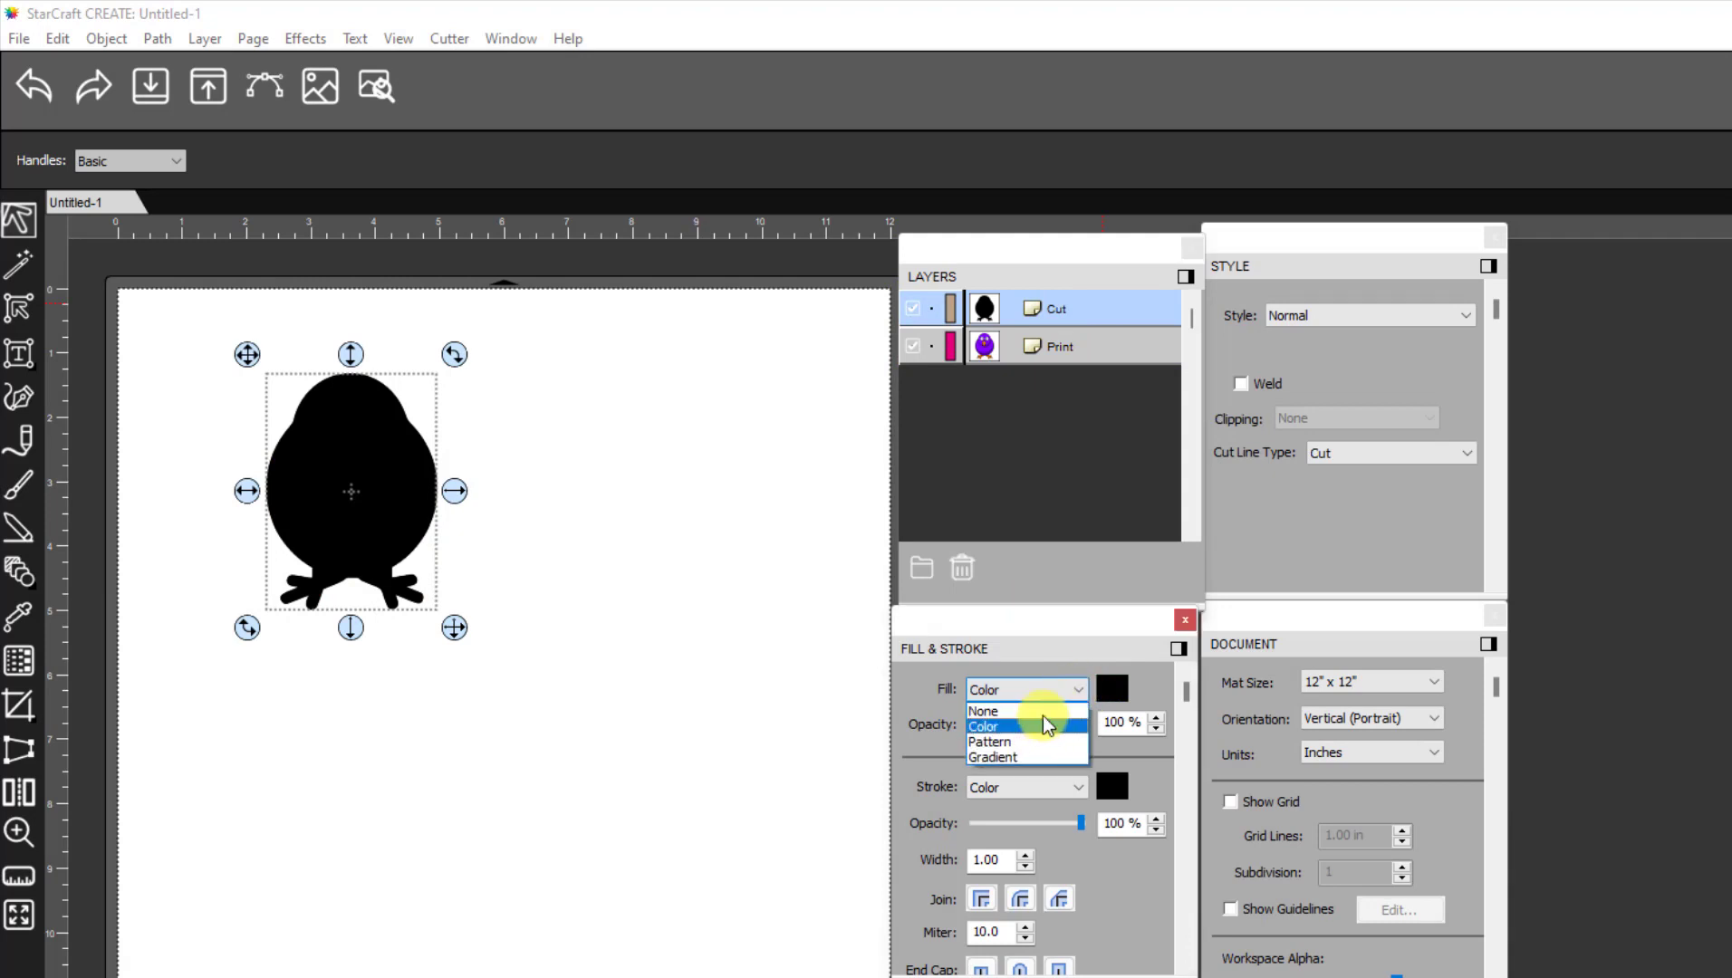
pyautogui.click(982, 710)
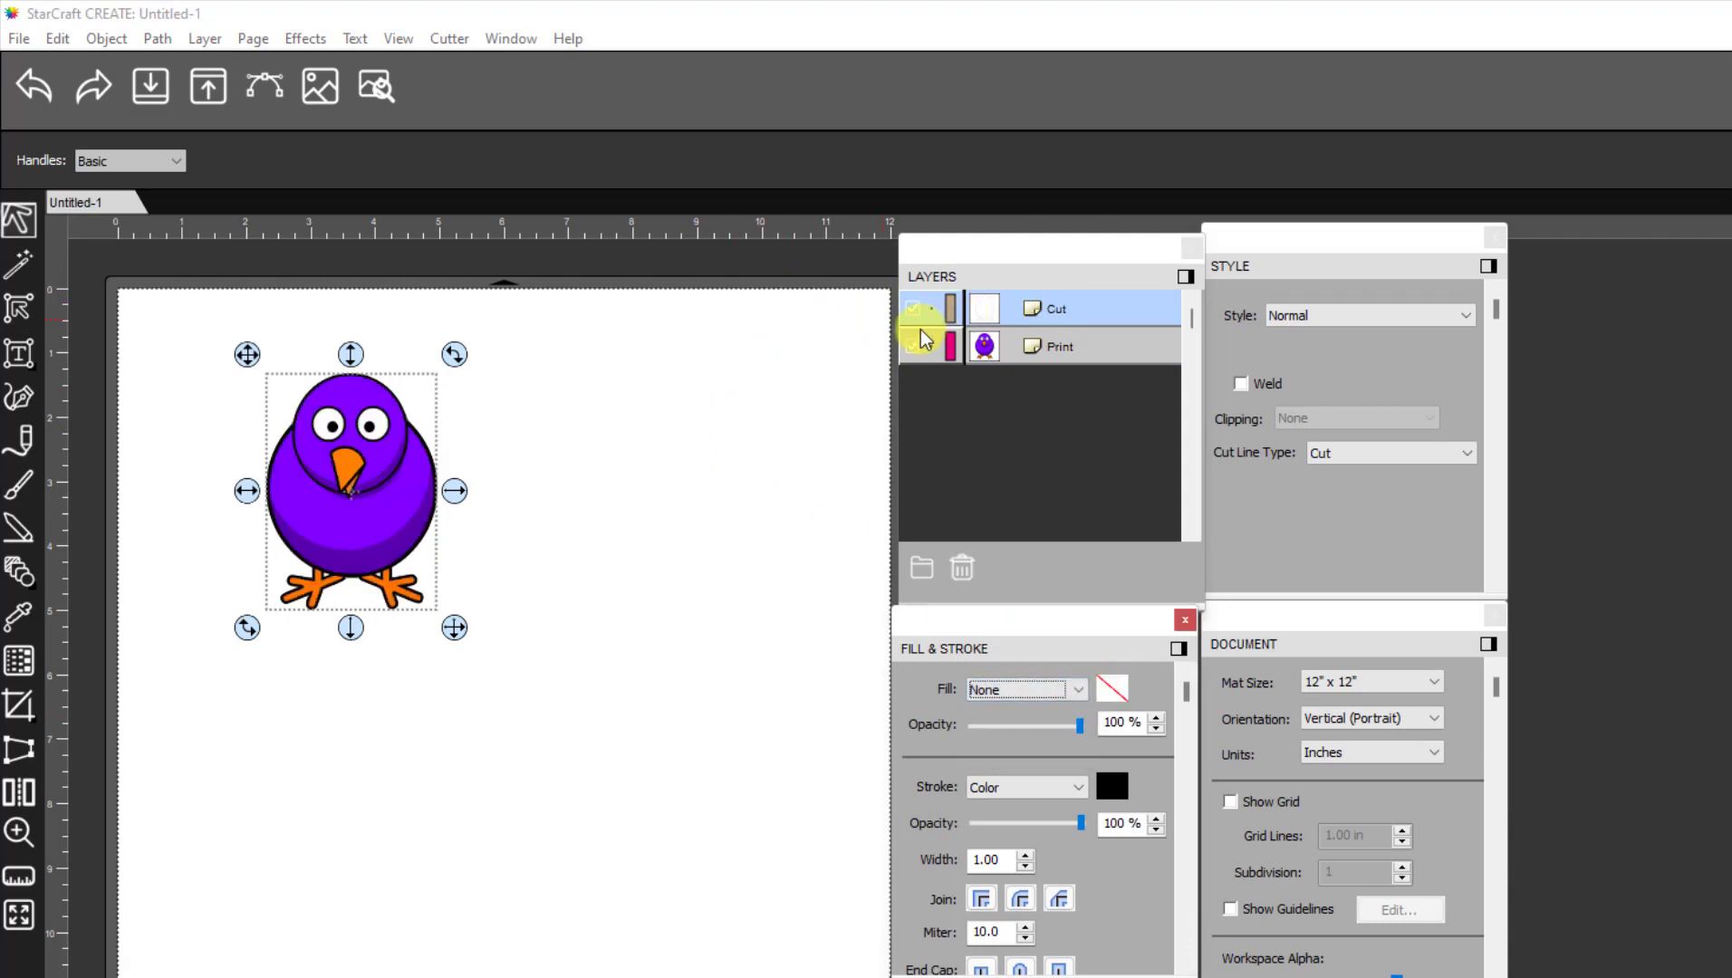
# Paste a copy of the outline in place as Cut (1) and hide the Print and original Cut layers
pyautogui.click(94, 87)
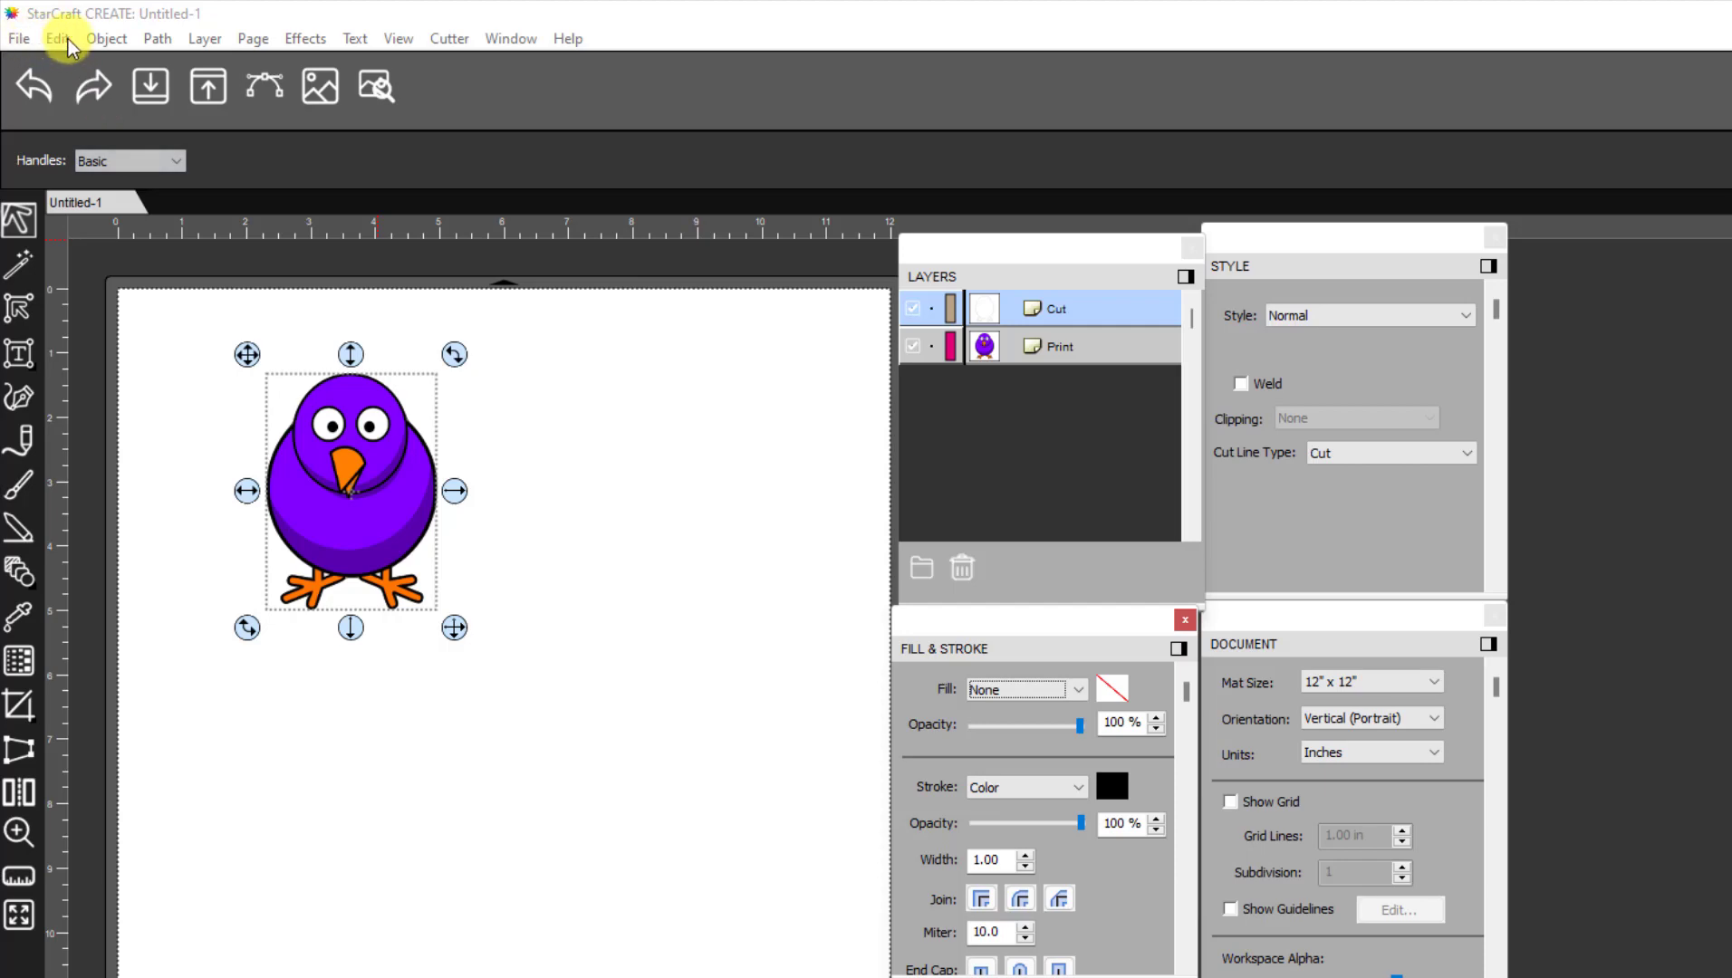
pyautogui.click(56, 38)
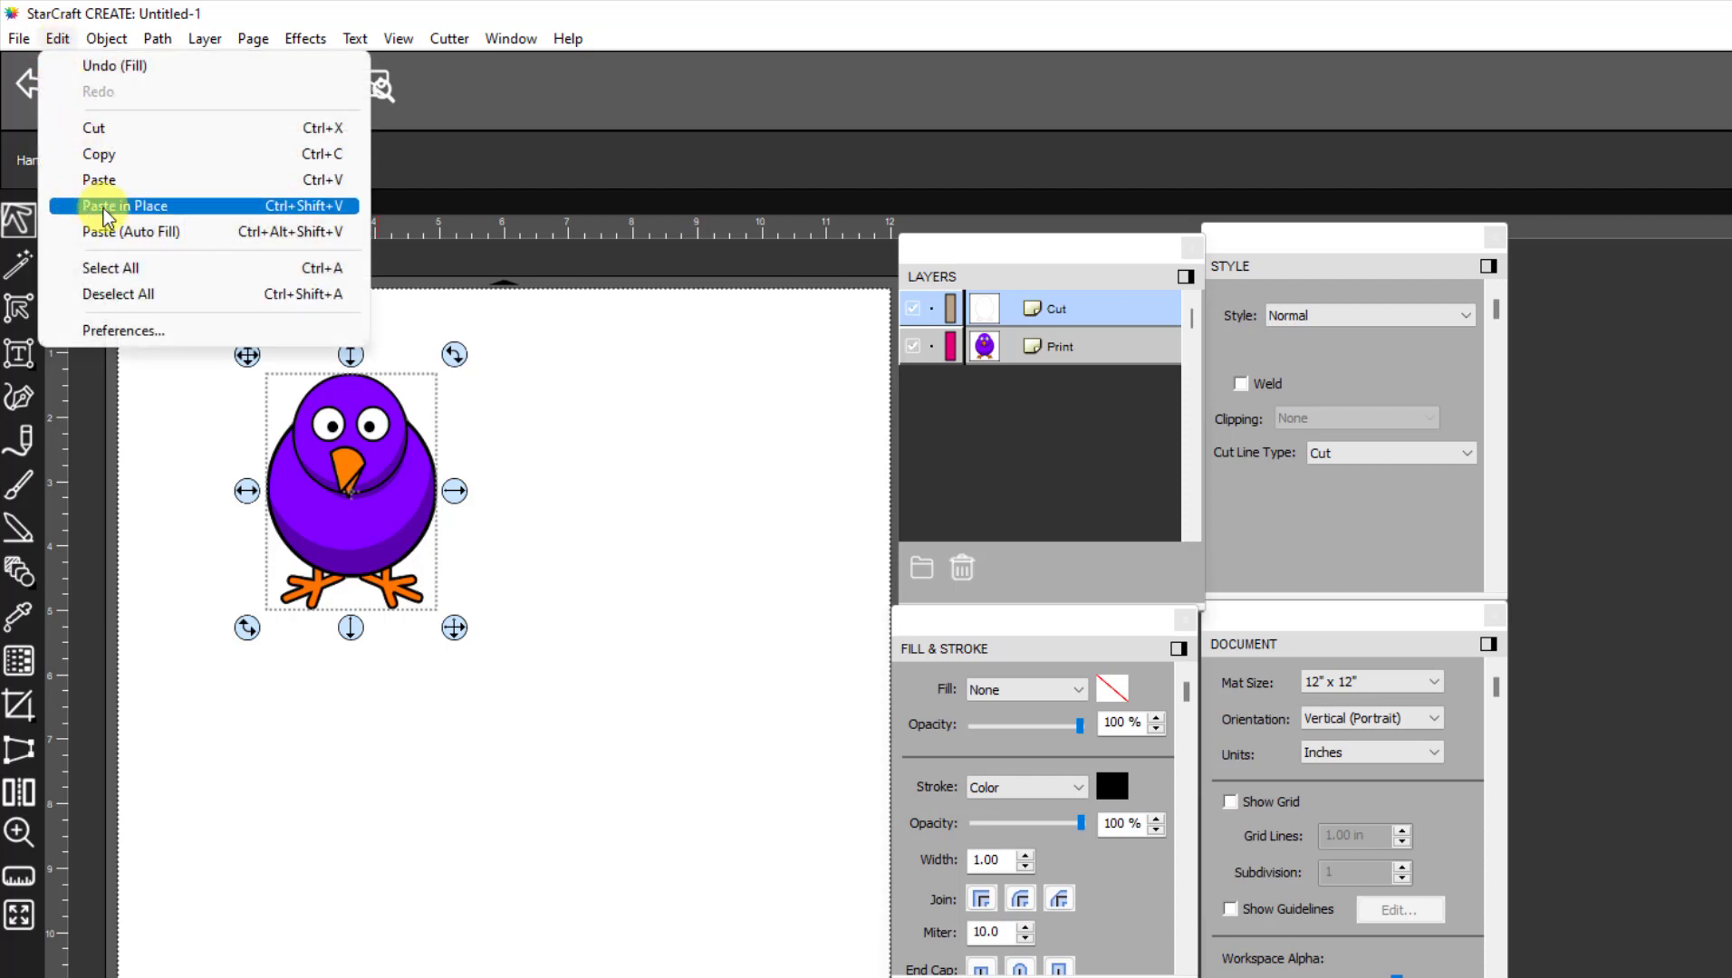
pyautogui.click(125, 206)
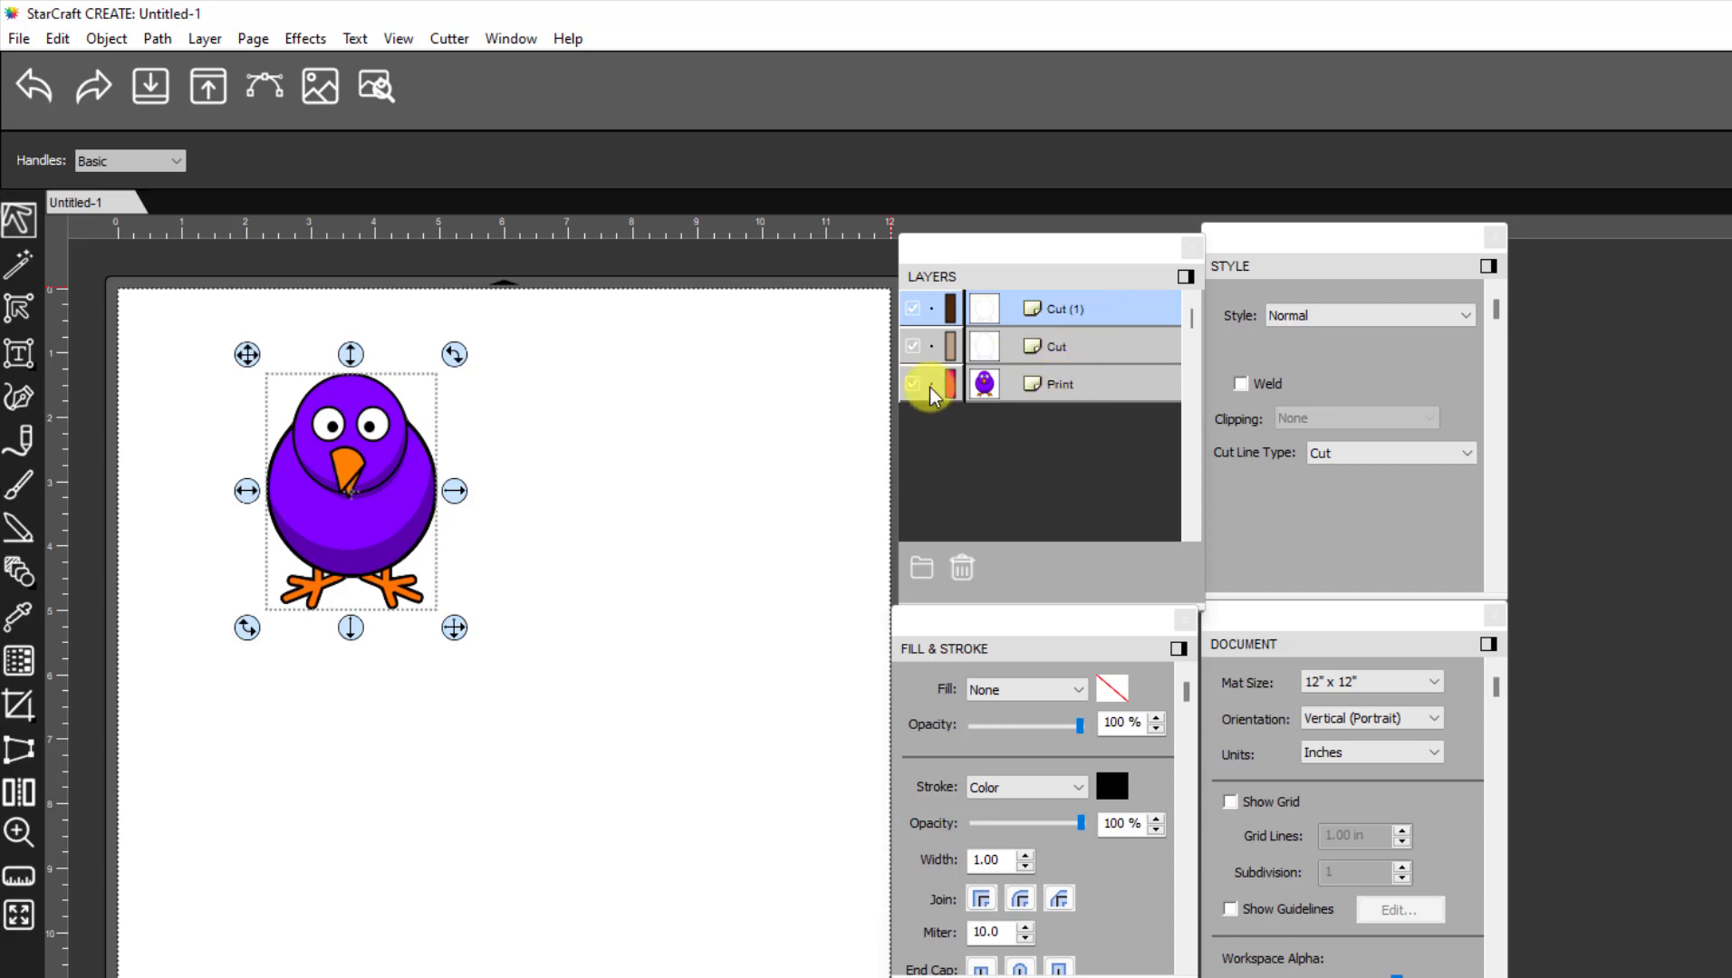
pyautogui.click(913, 382)
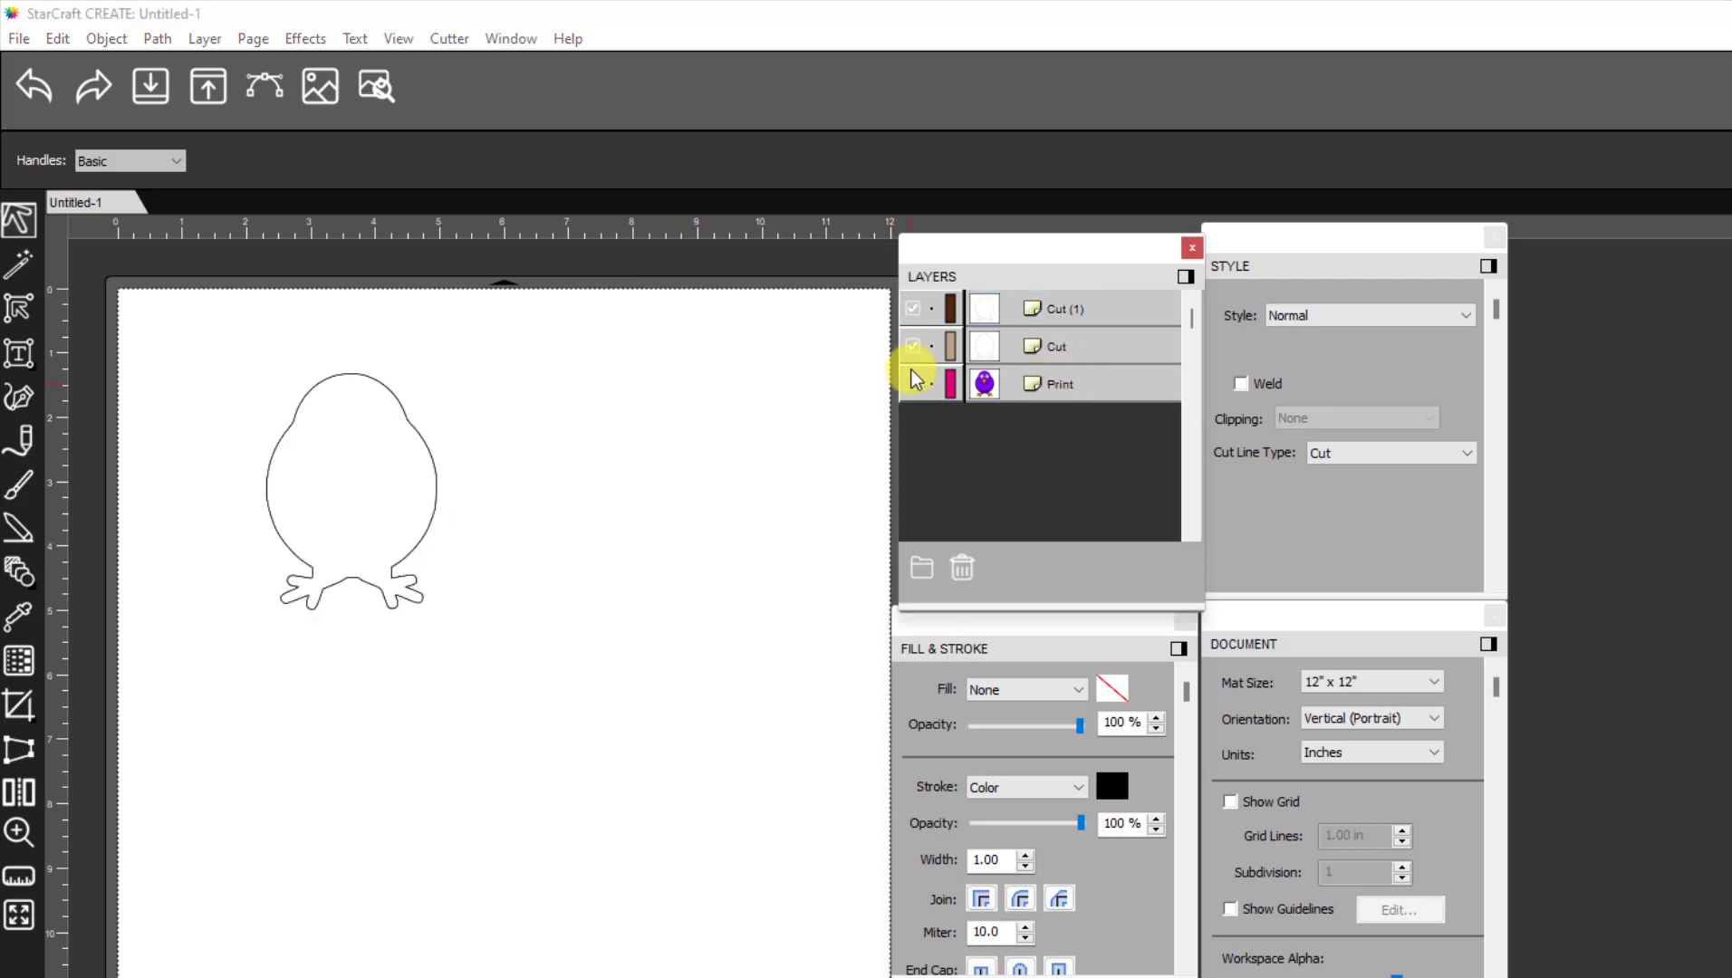
pyautogui.click(1064, 308)
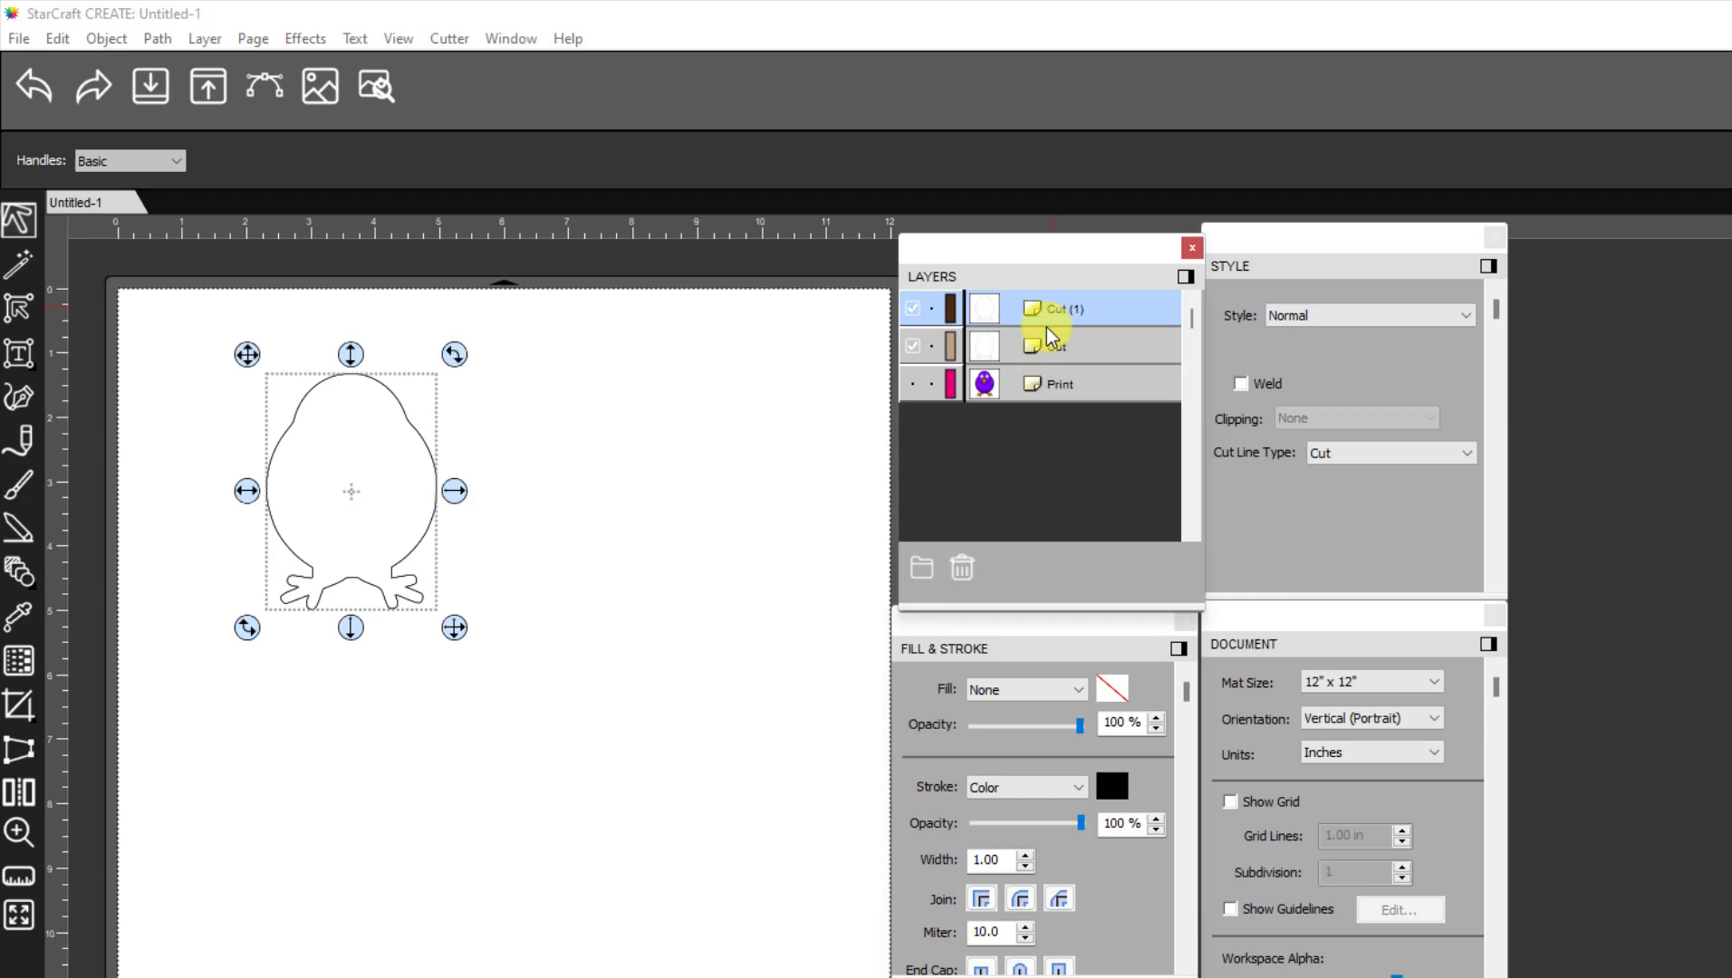
pyautogui.click(913, 344)
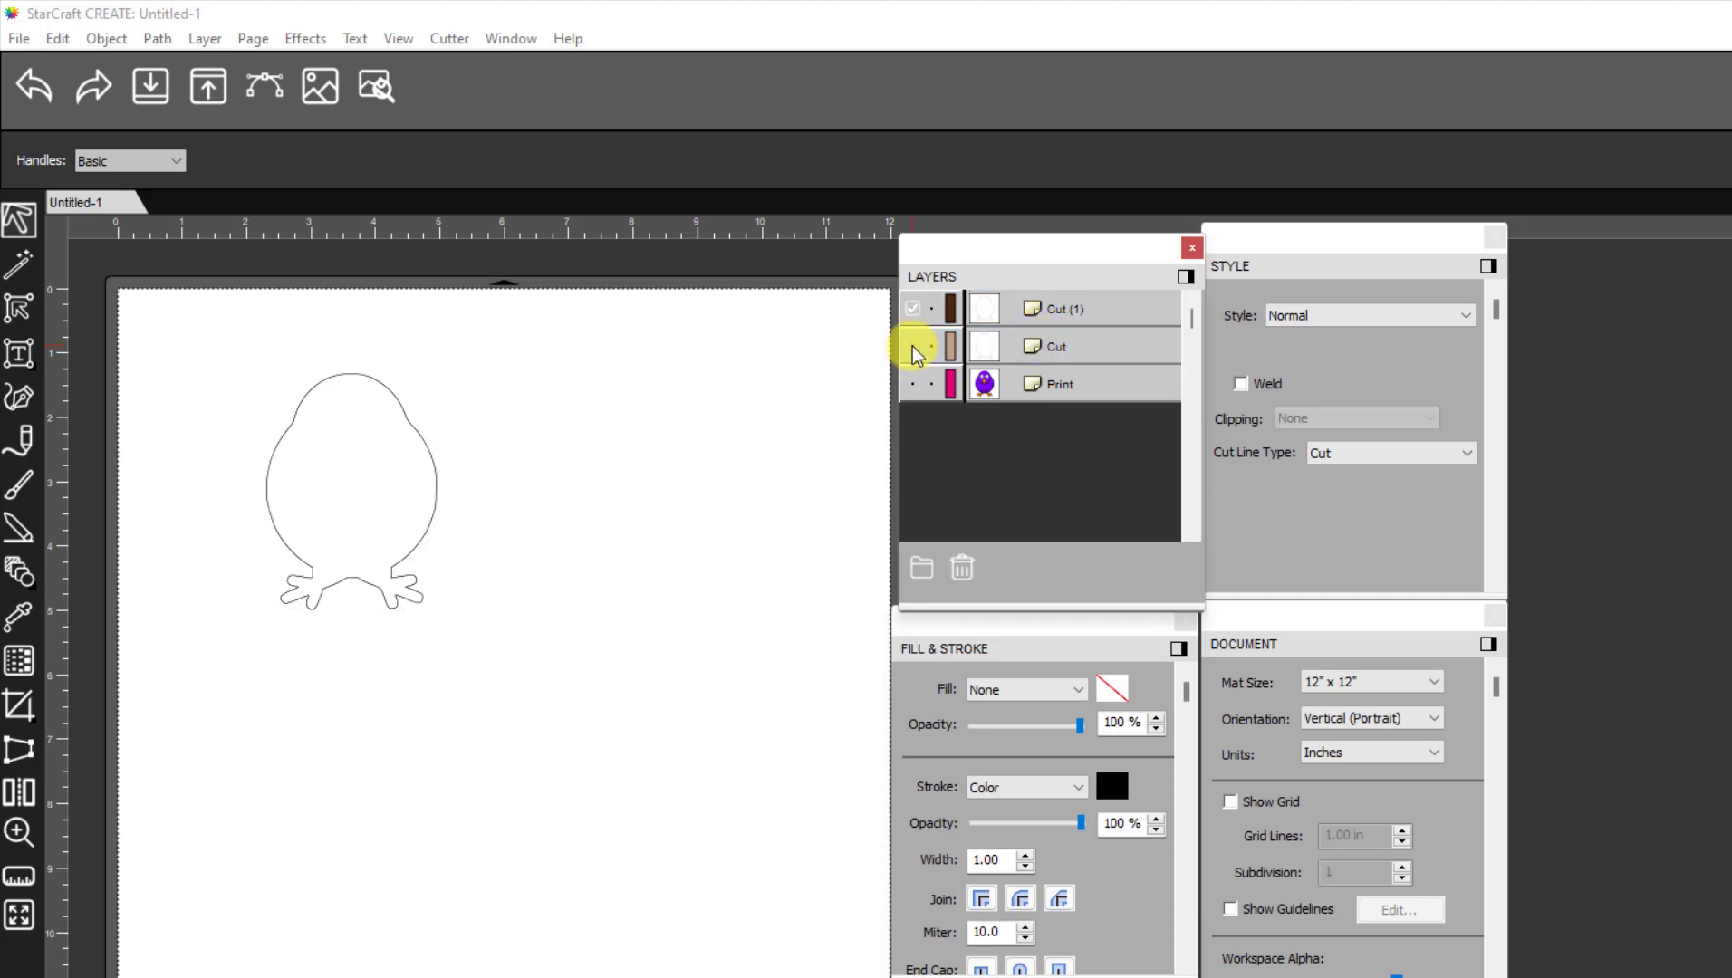
pyautogui.click(1063, 308)
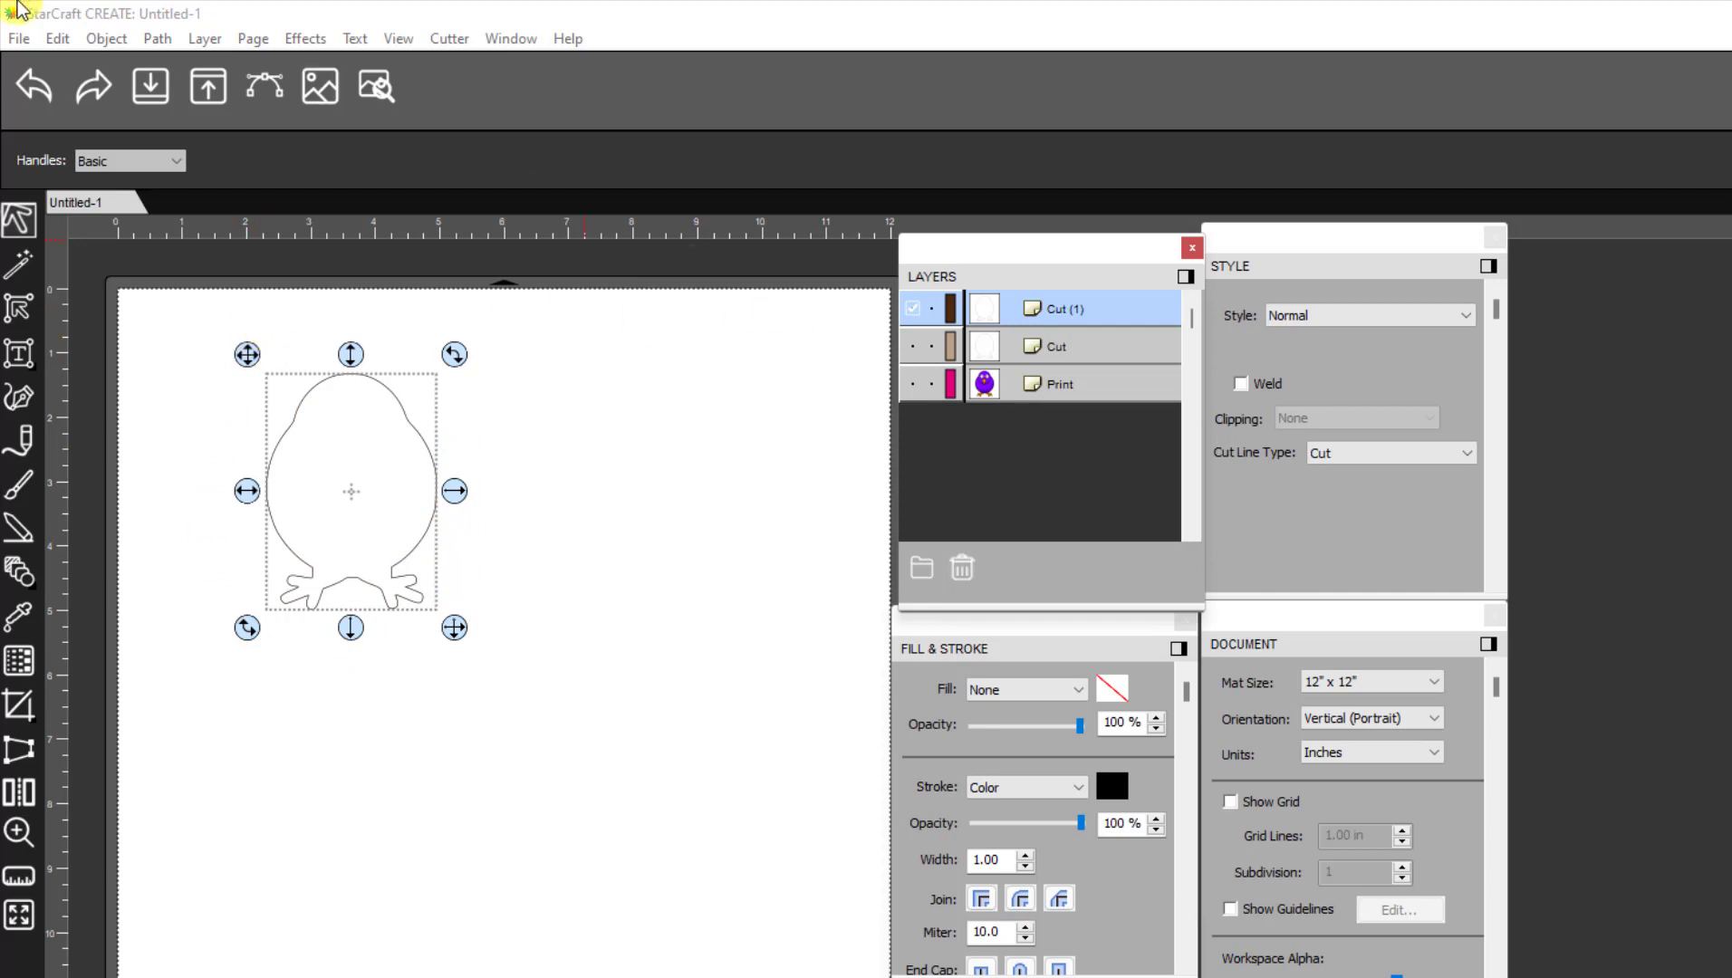
pyautogui.moveTo(304, 38)
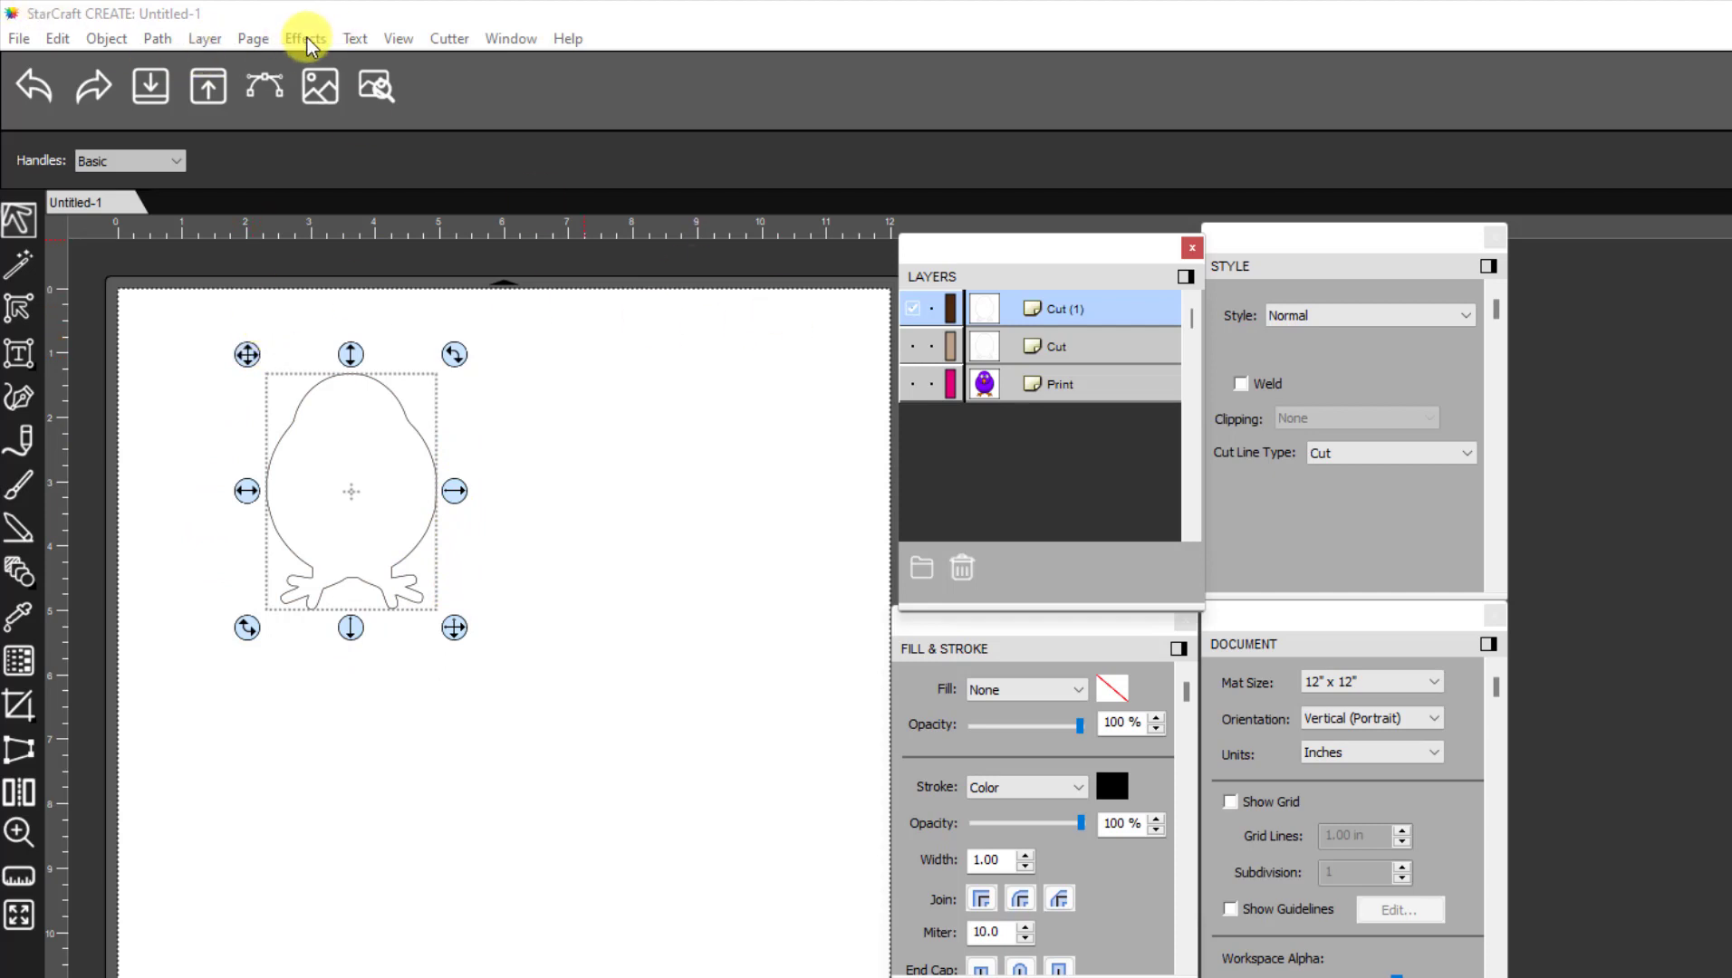
# Add a Shadow Layer (Contour Cut) of type Shadow, size 0.060 in, around the outline copy
pyautogui.click(304, 38)
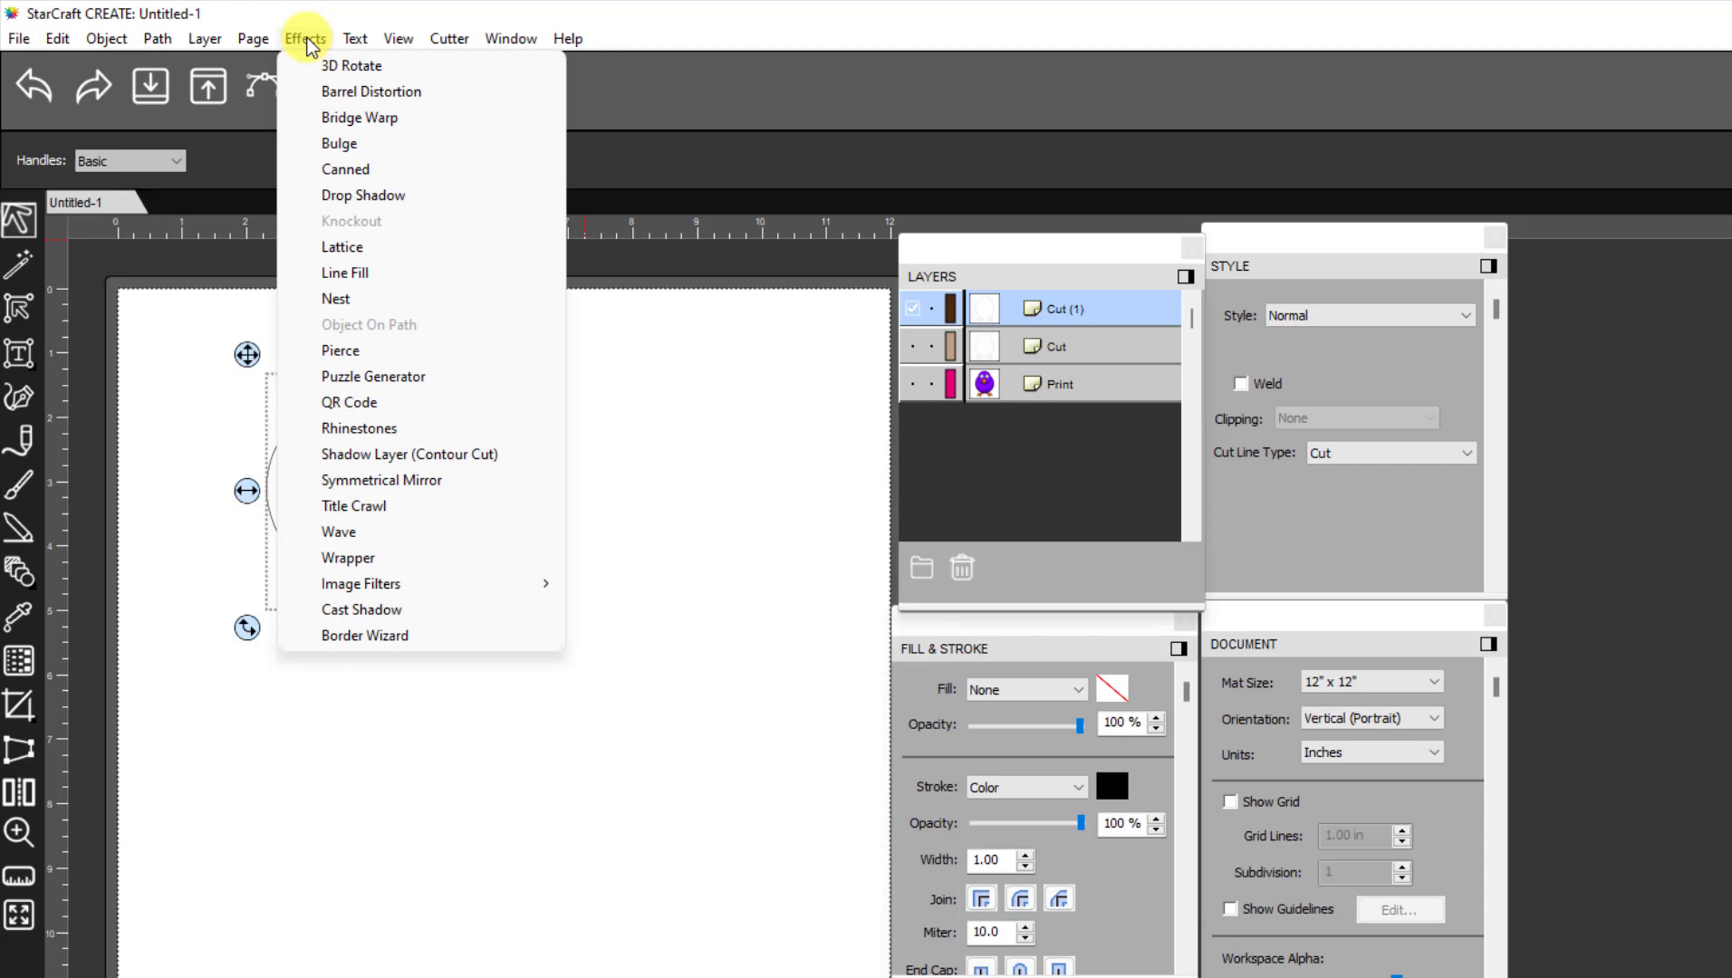
pyautogui.click(410, 453)
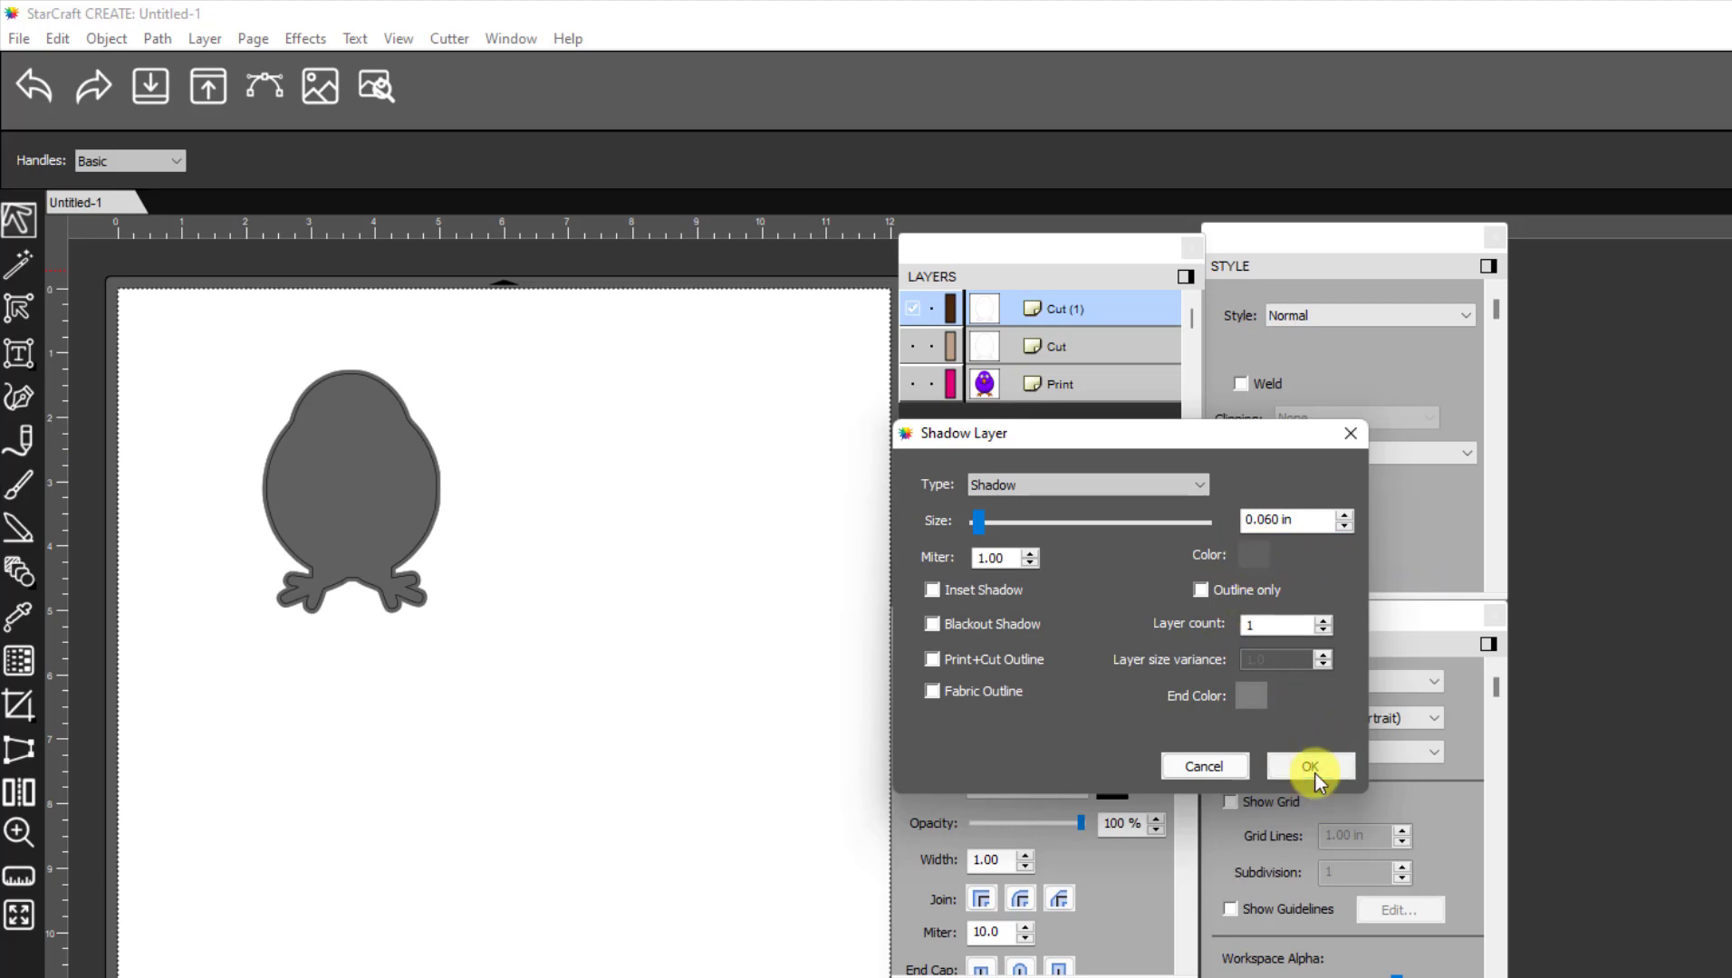
pyautogui.click(1308, 767)
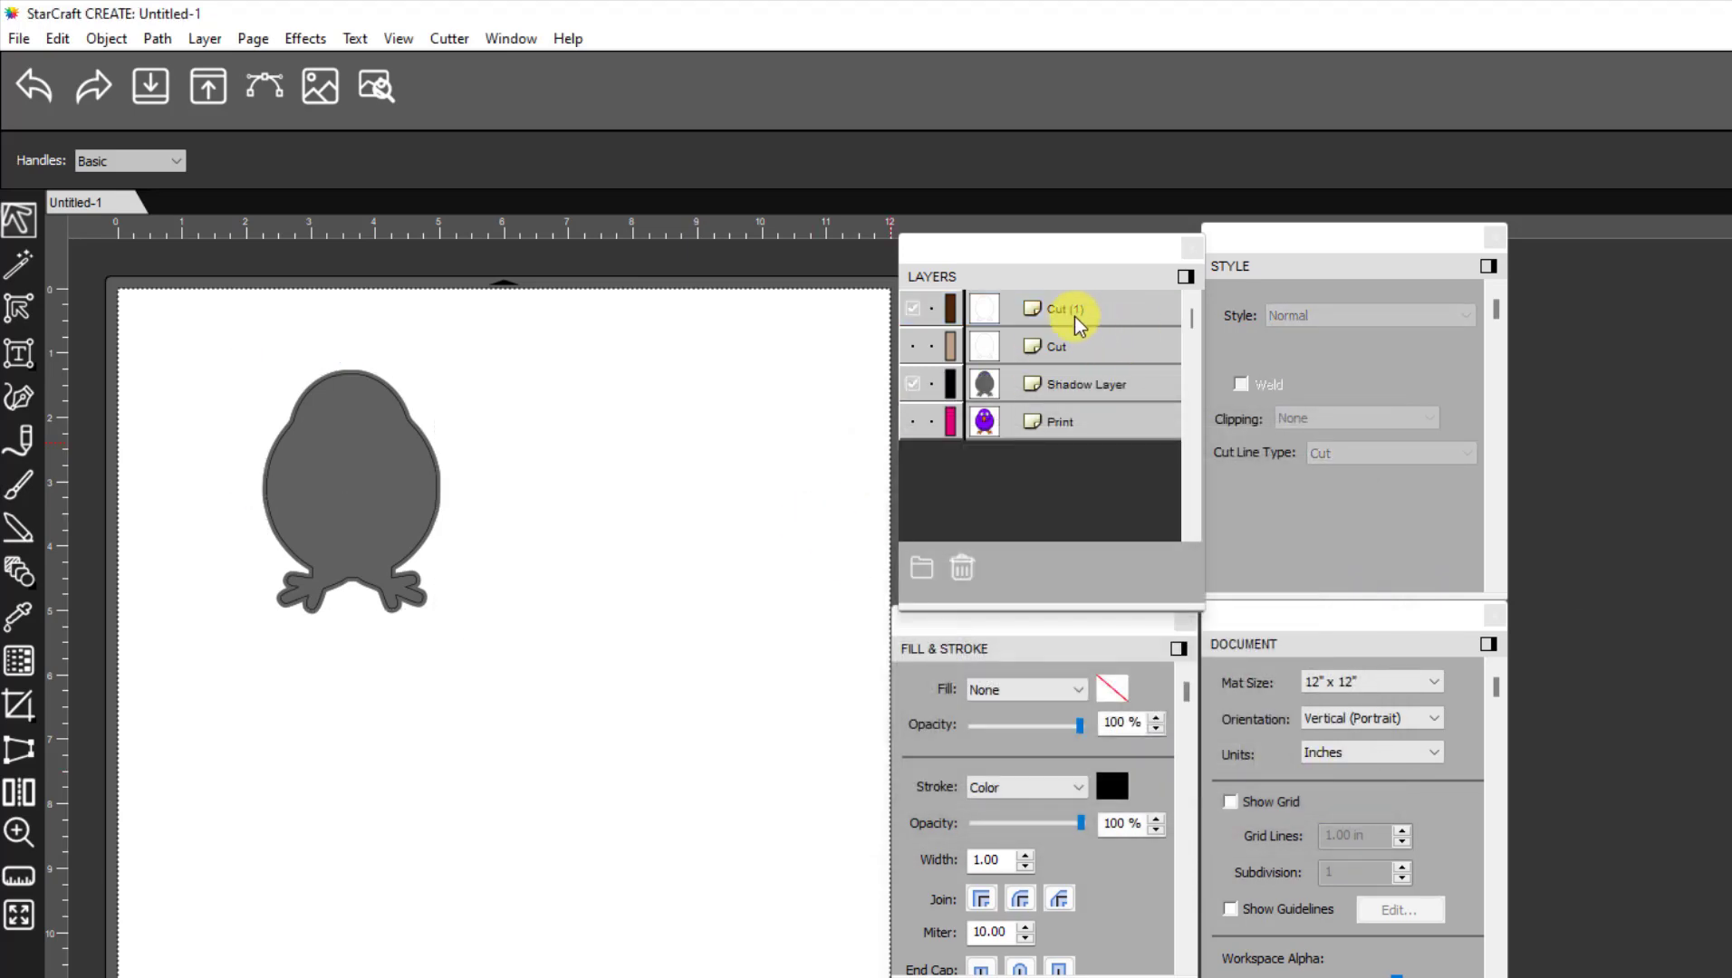
# Merge the Cut (1) outline and Shadow Layer into one thick black bird border shape
pyautogui.click(1060, 308)
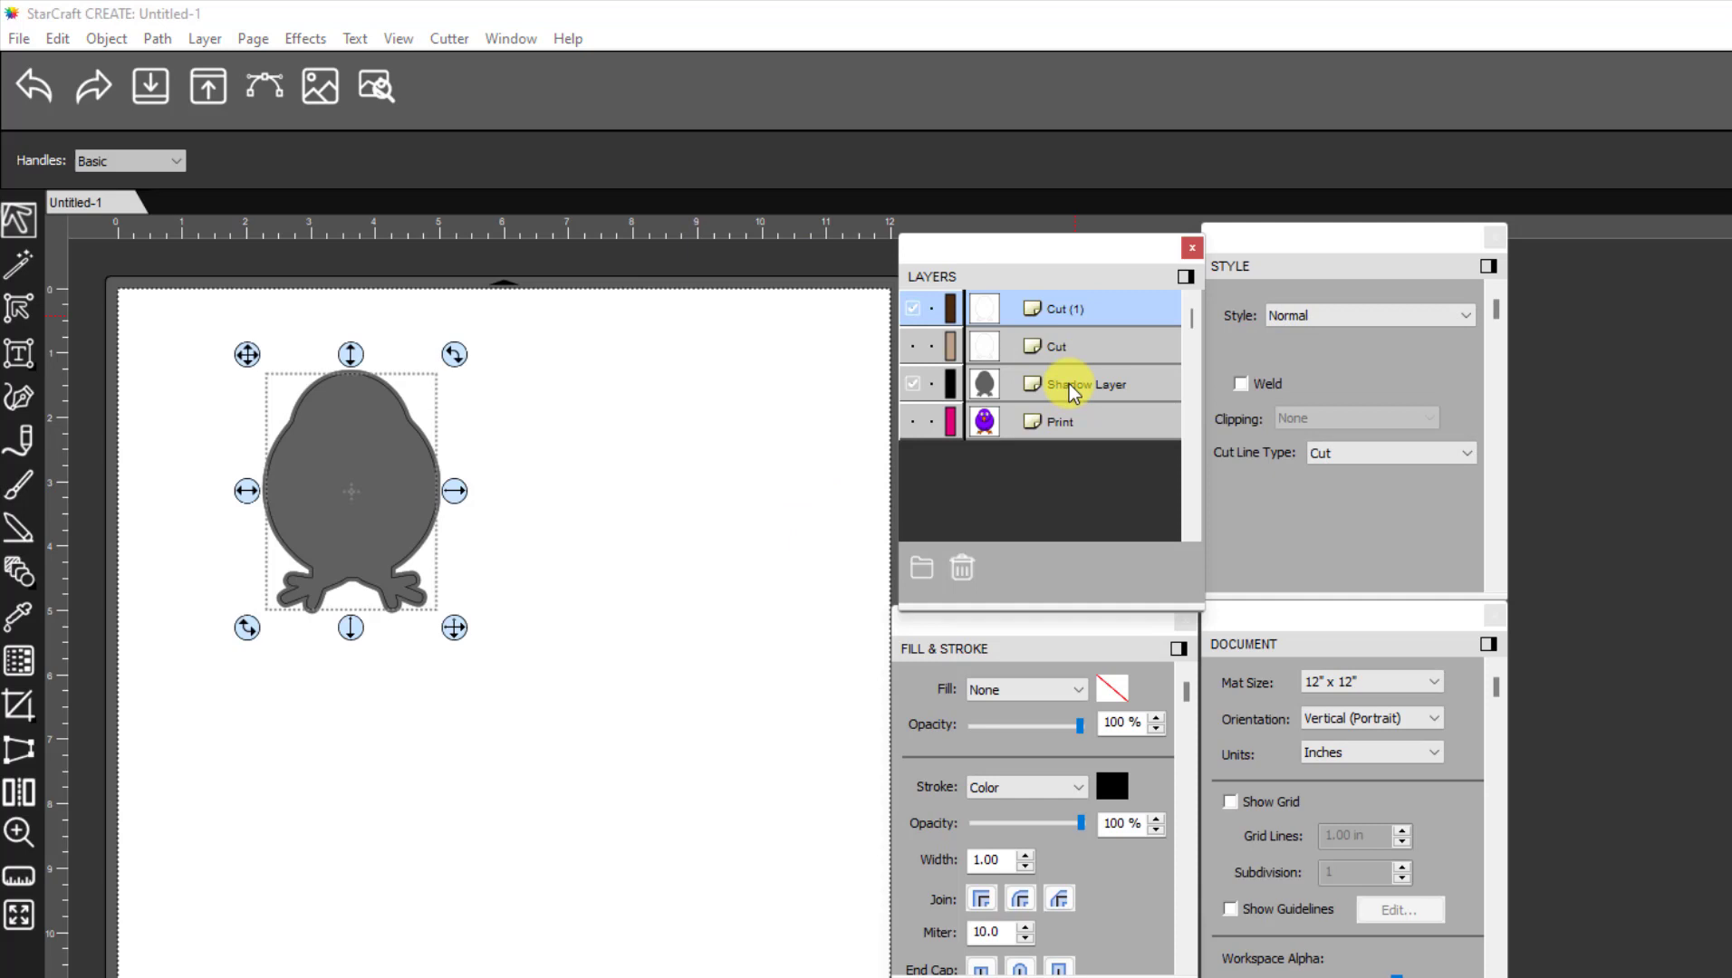
pyautogui.click(1084, 383)
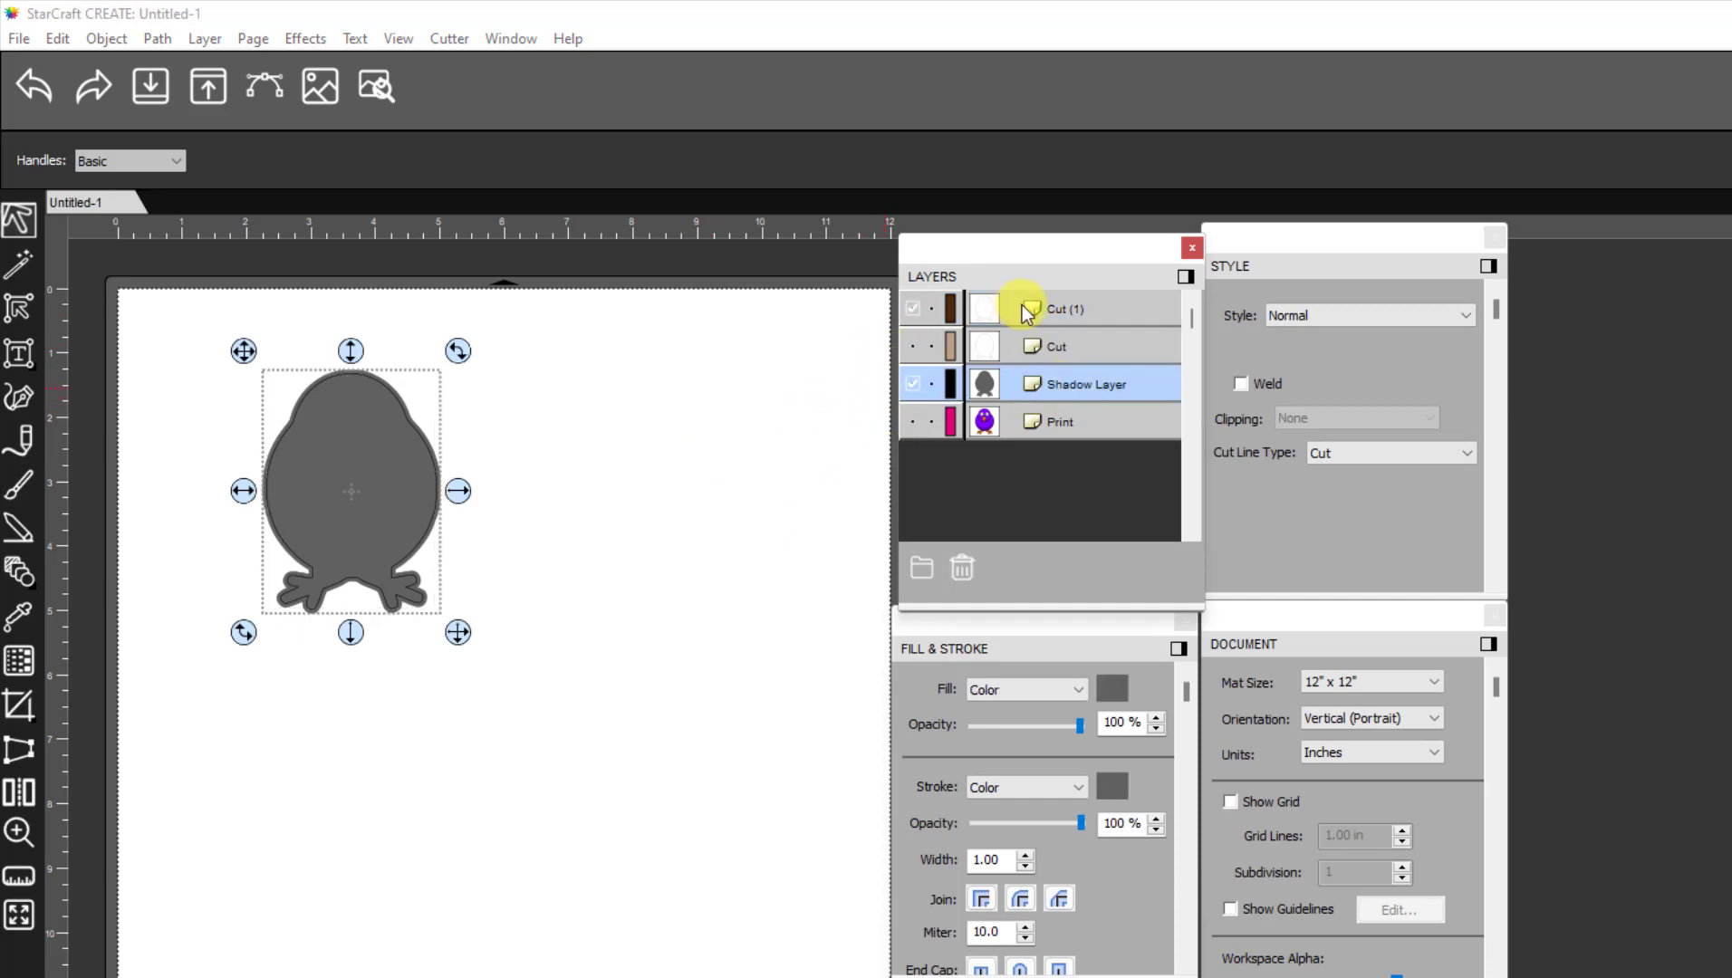
pyautogui.click(174, 311)
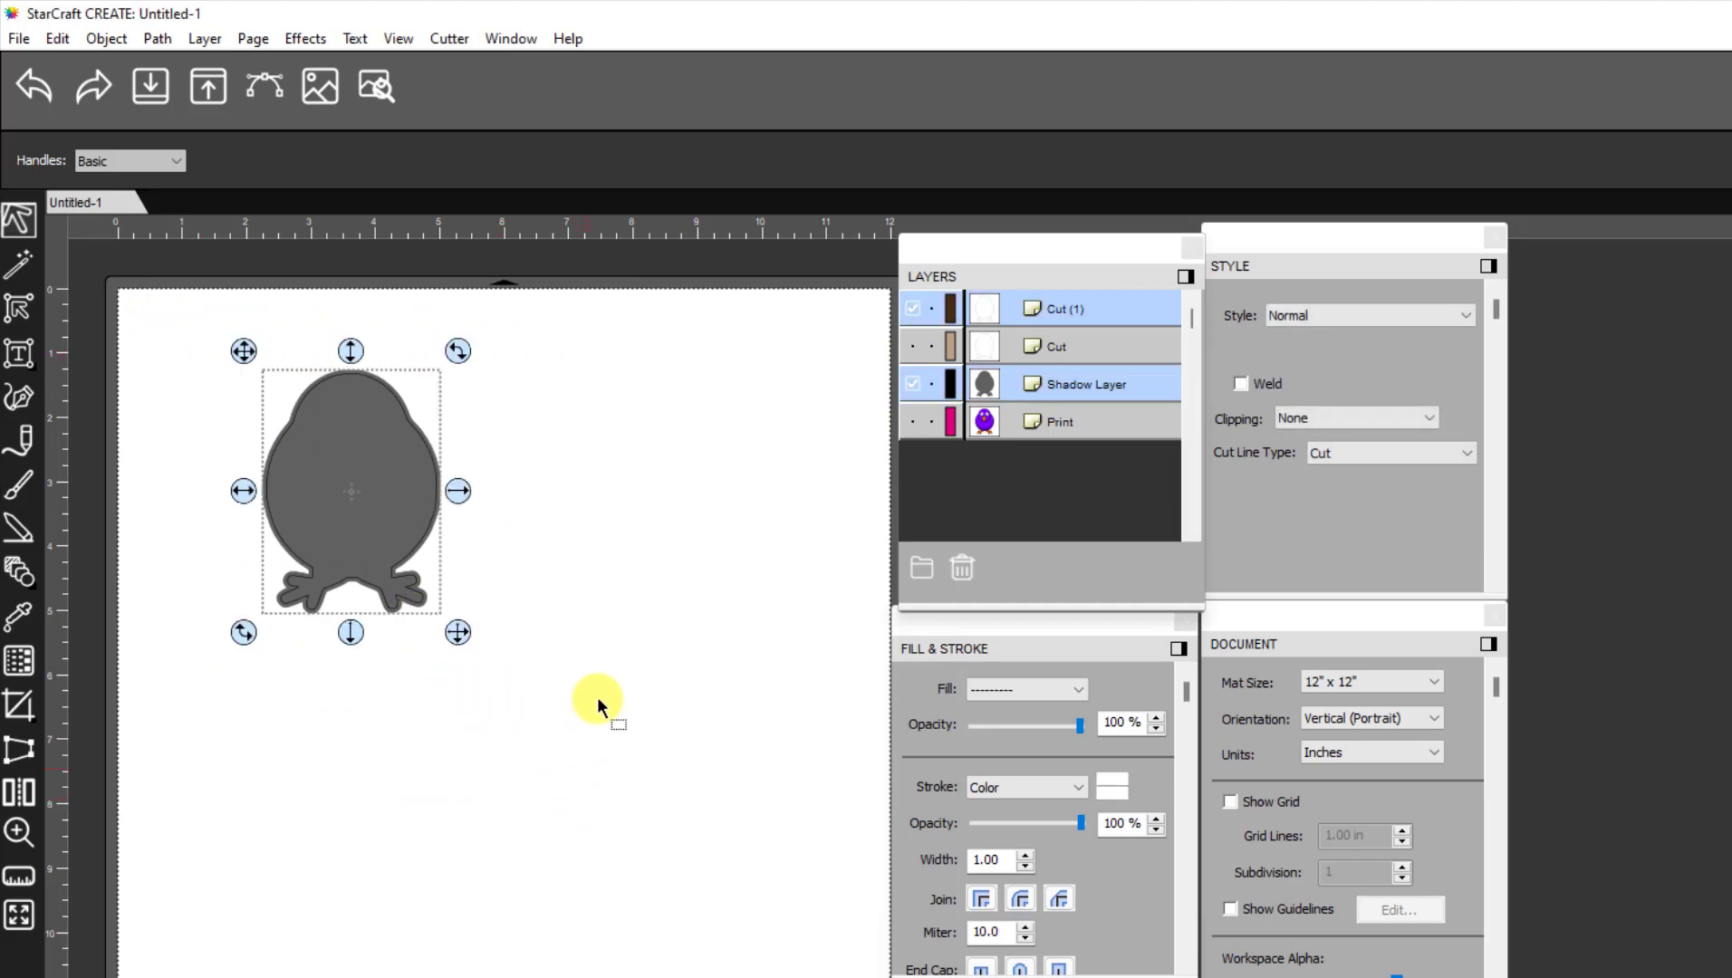
pyautogui.moveTo(107, 38)
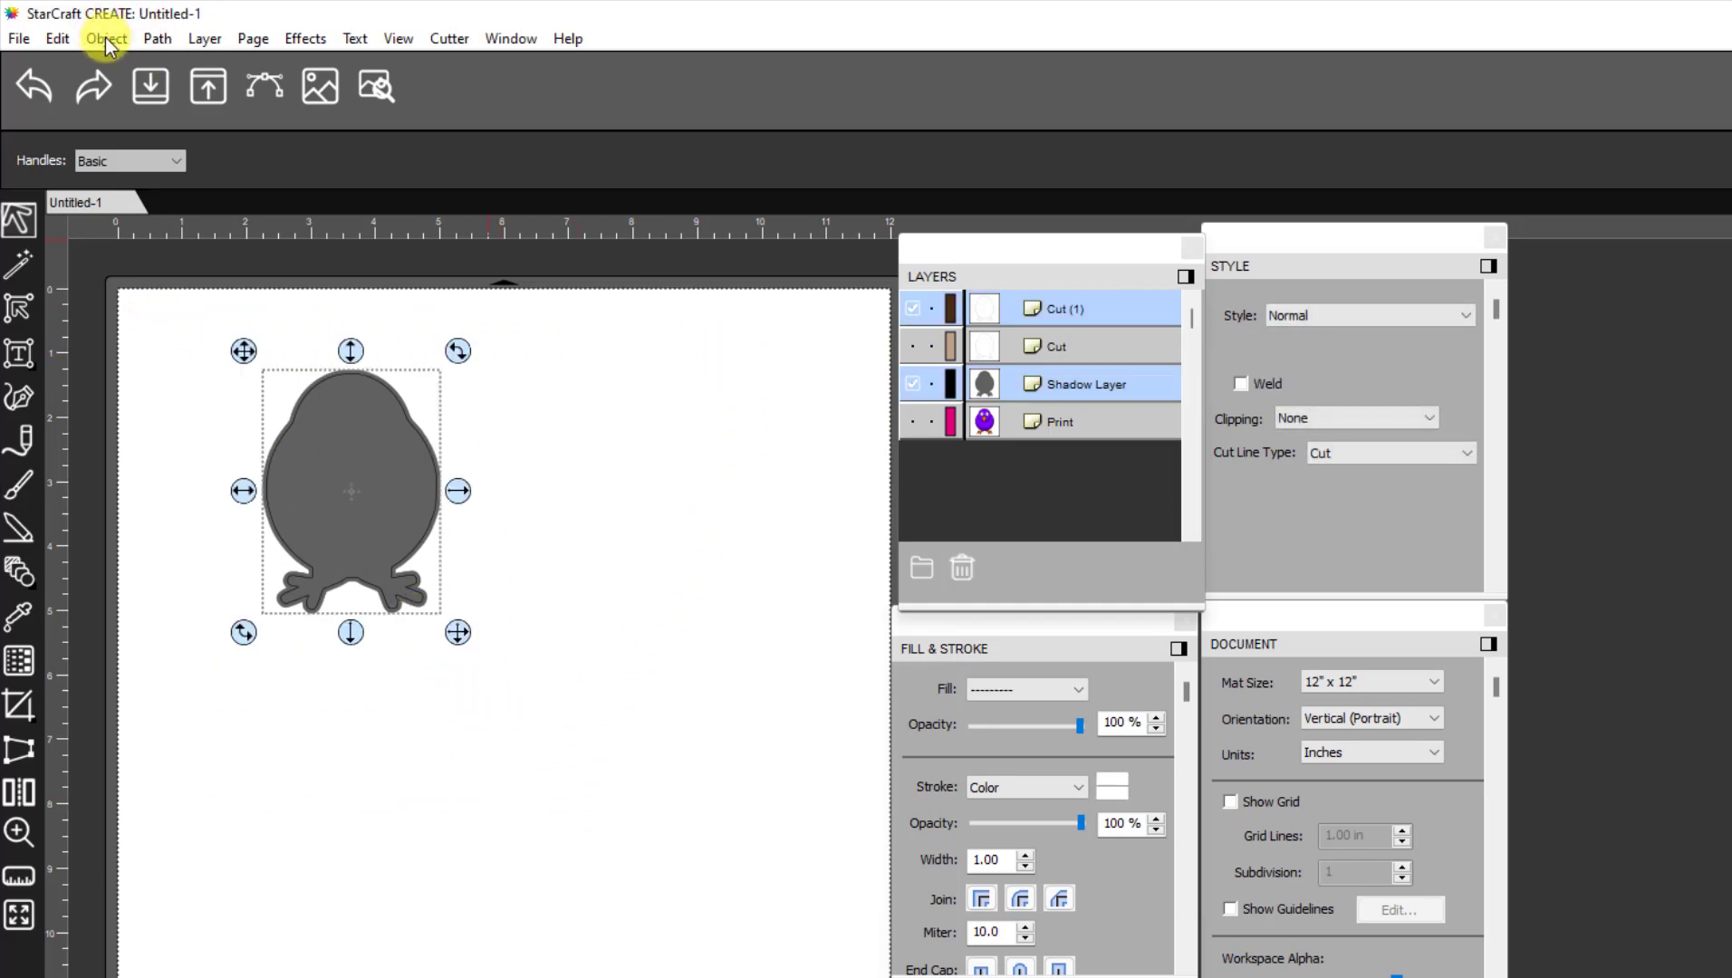
pyautogui.click(107, 38)
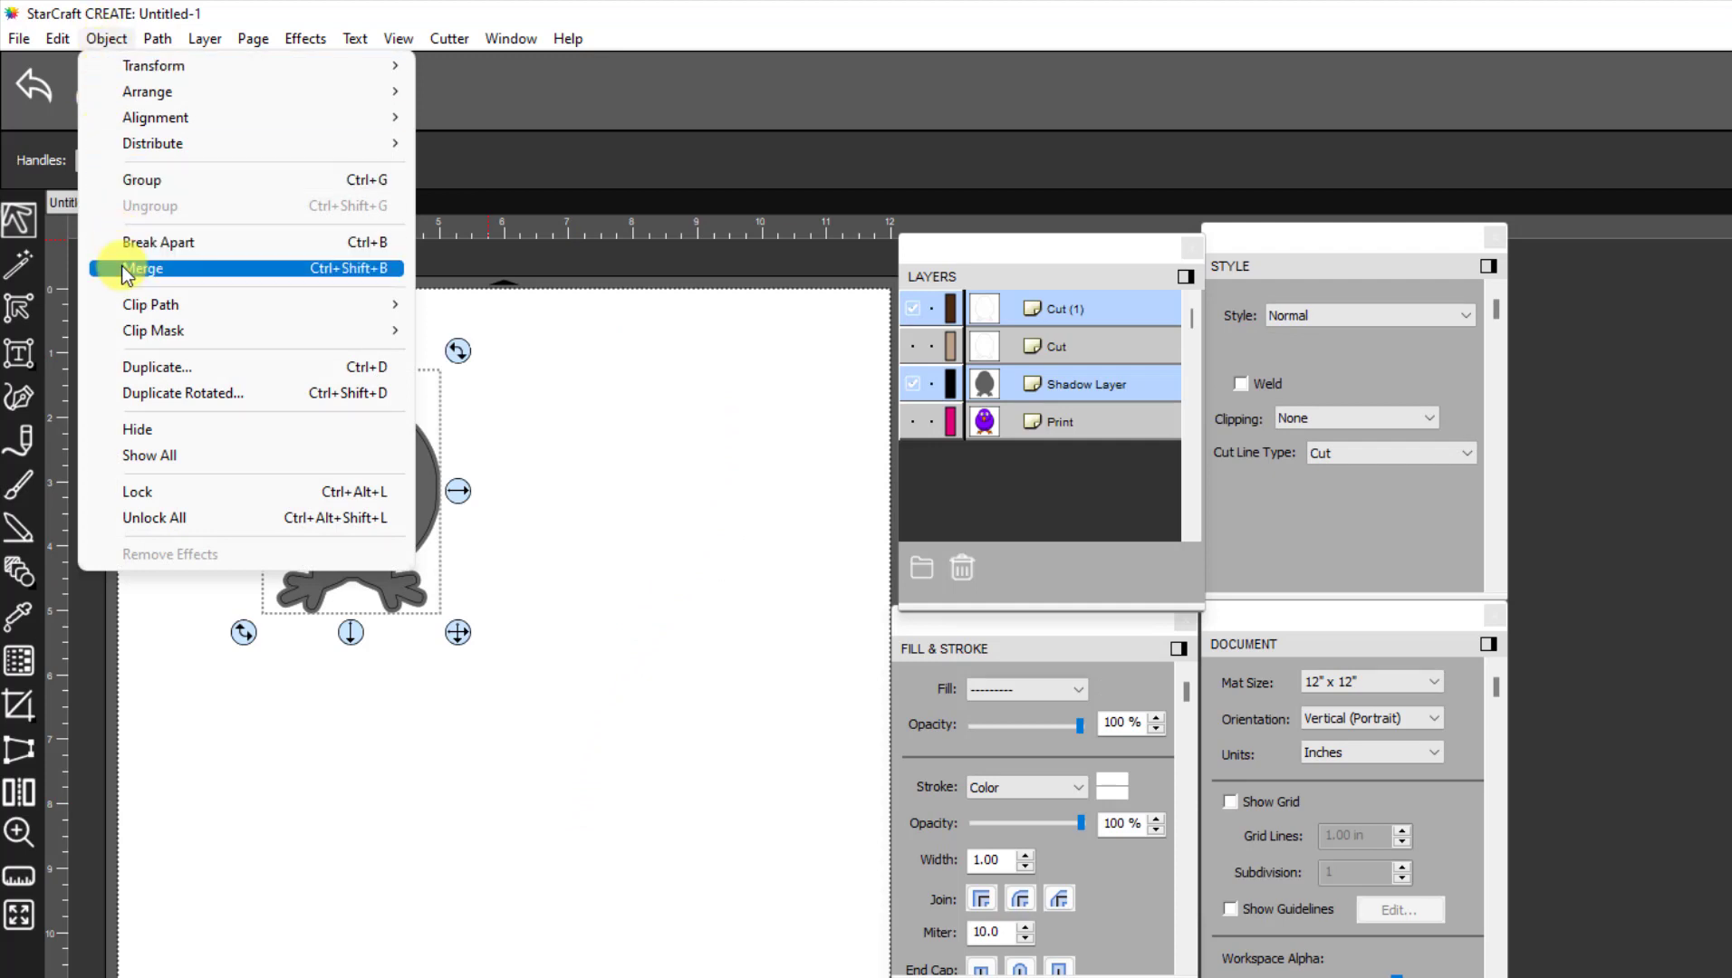
pyautogui.click(145, 268)
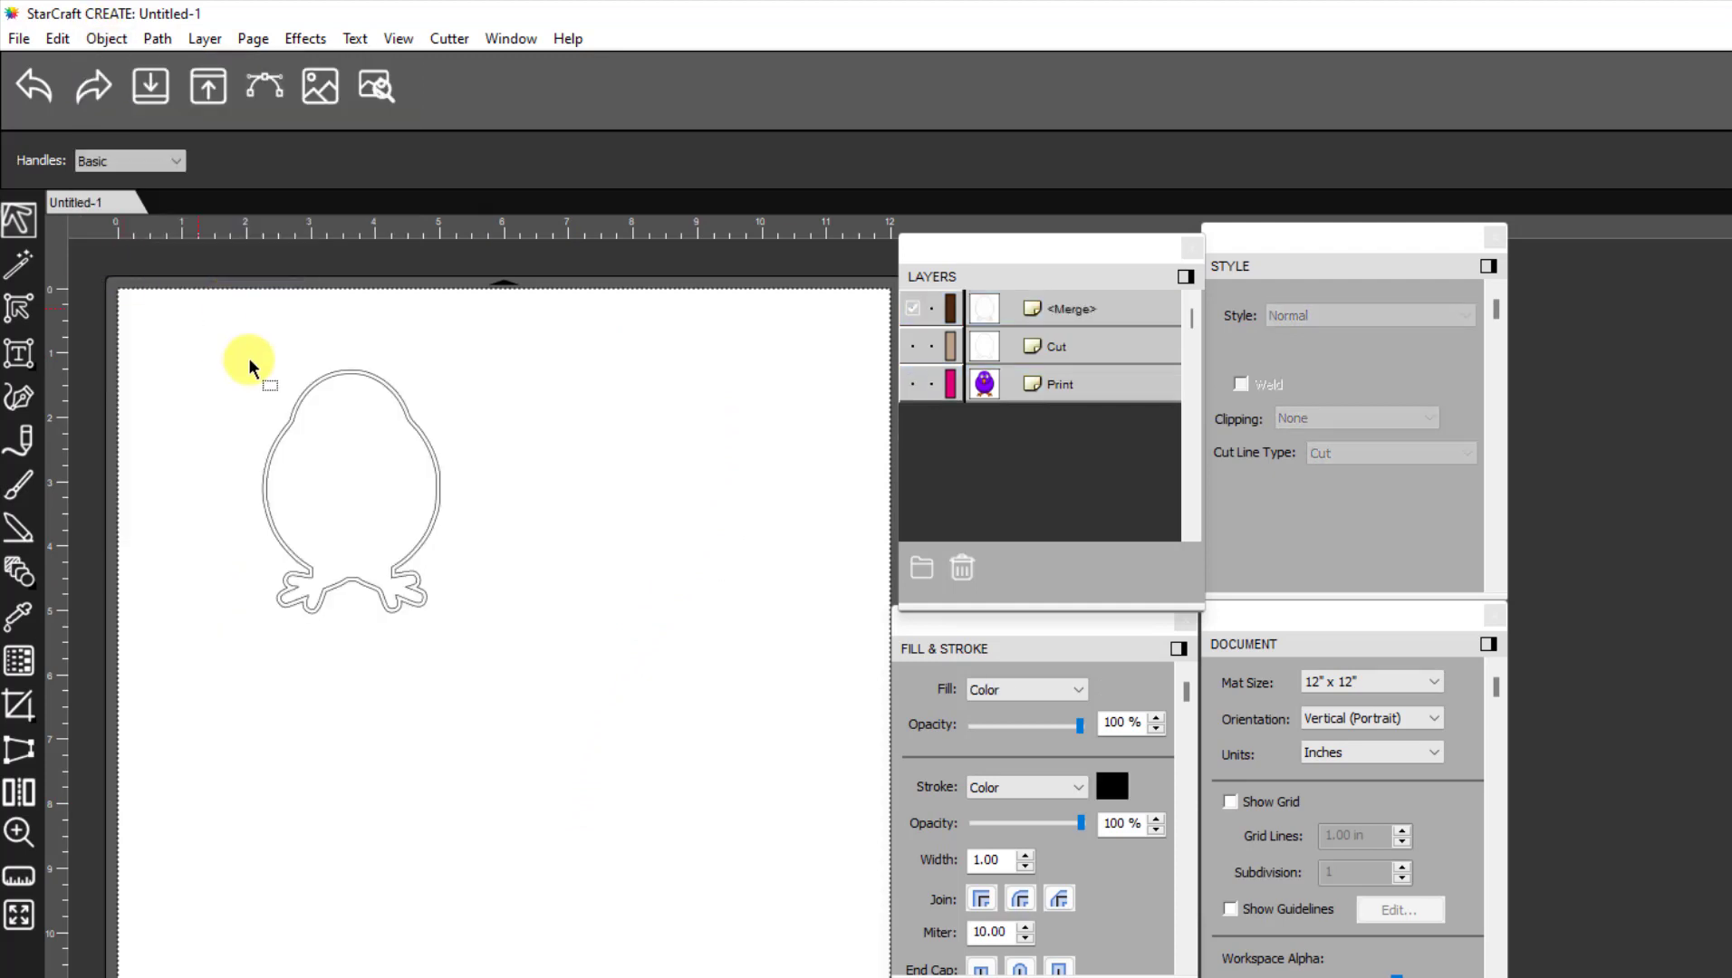
pyautogui.moveTo(279, 568)
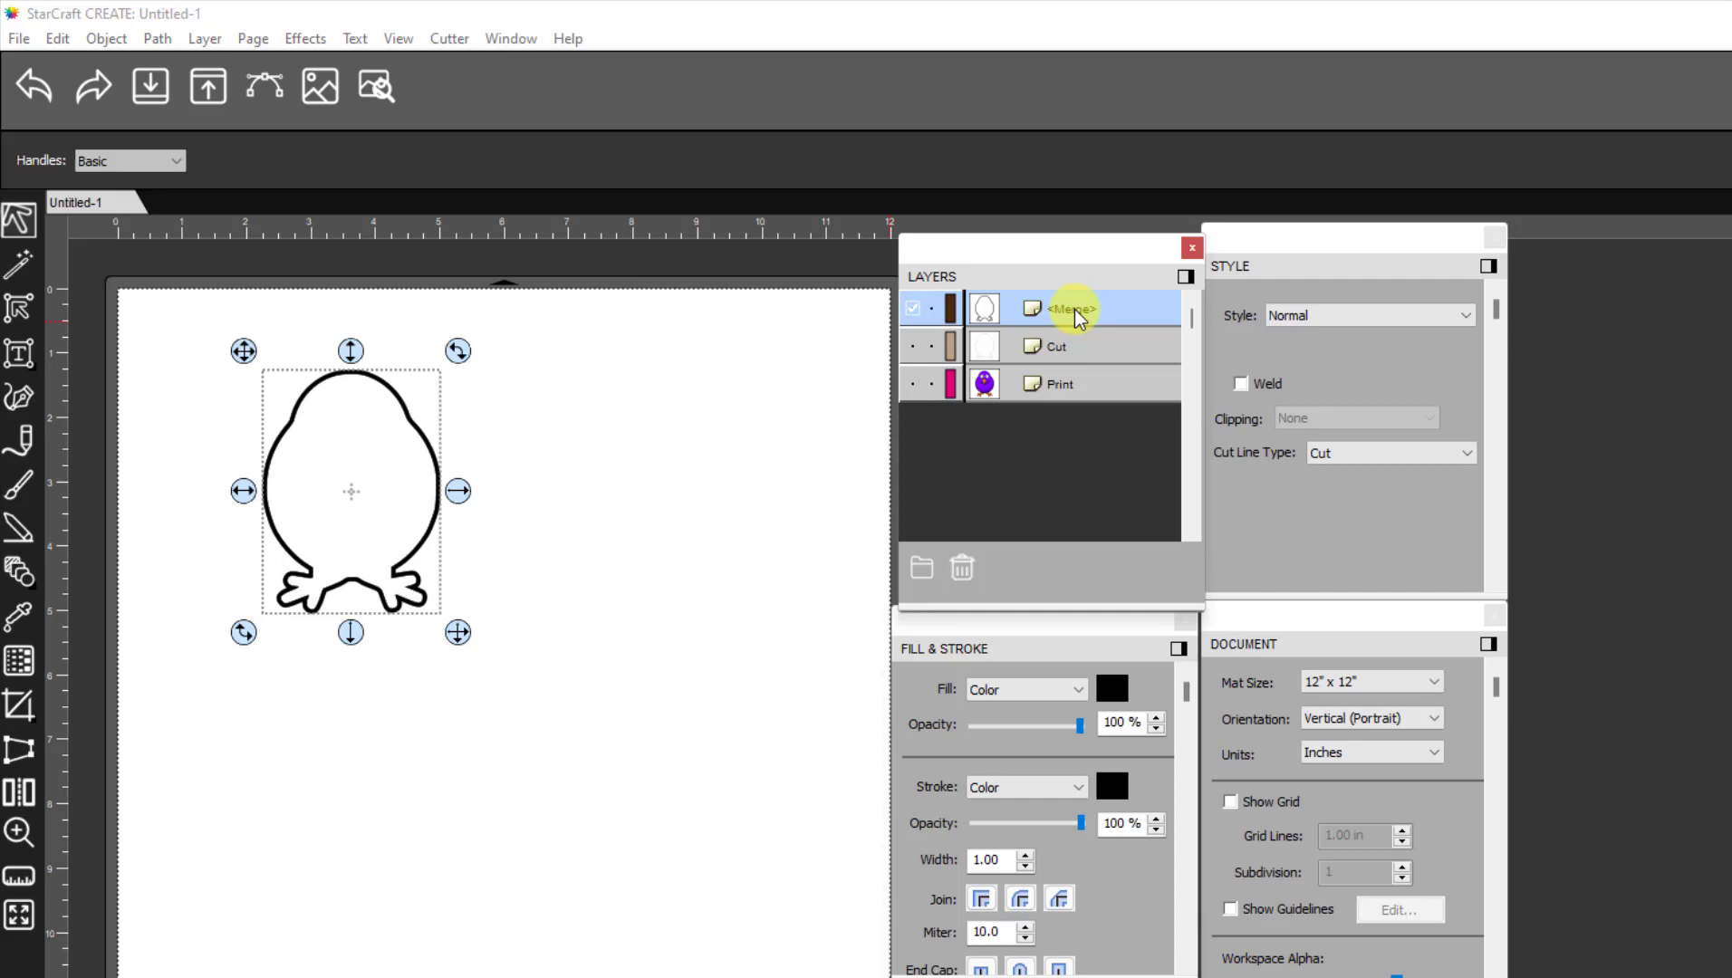
# Rename the merged layer to Bleed and make the Cut and Print layers visible again
pyautogui.doubleClick(1070, 308)
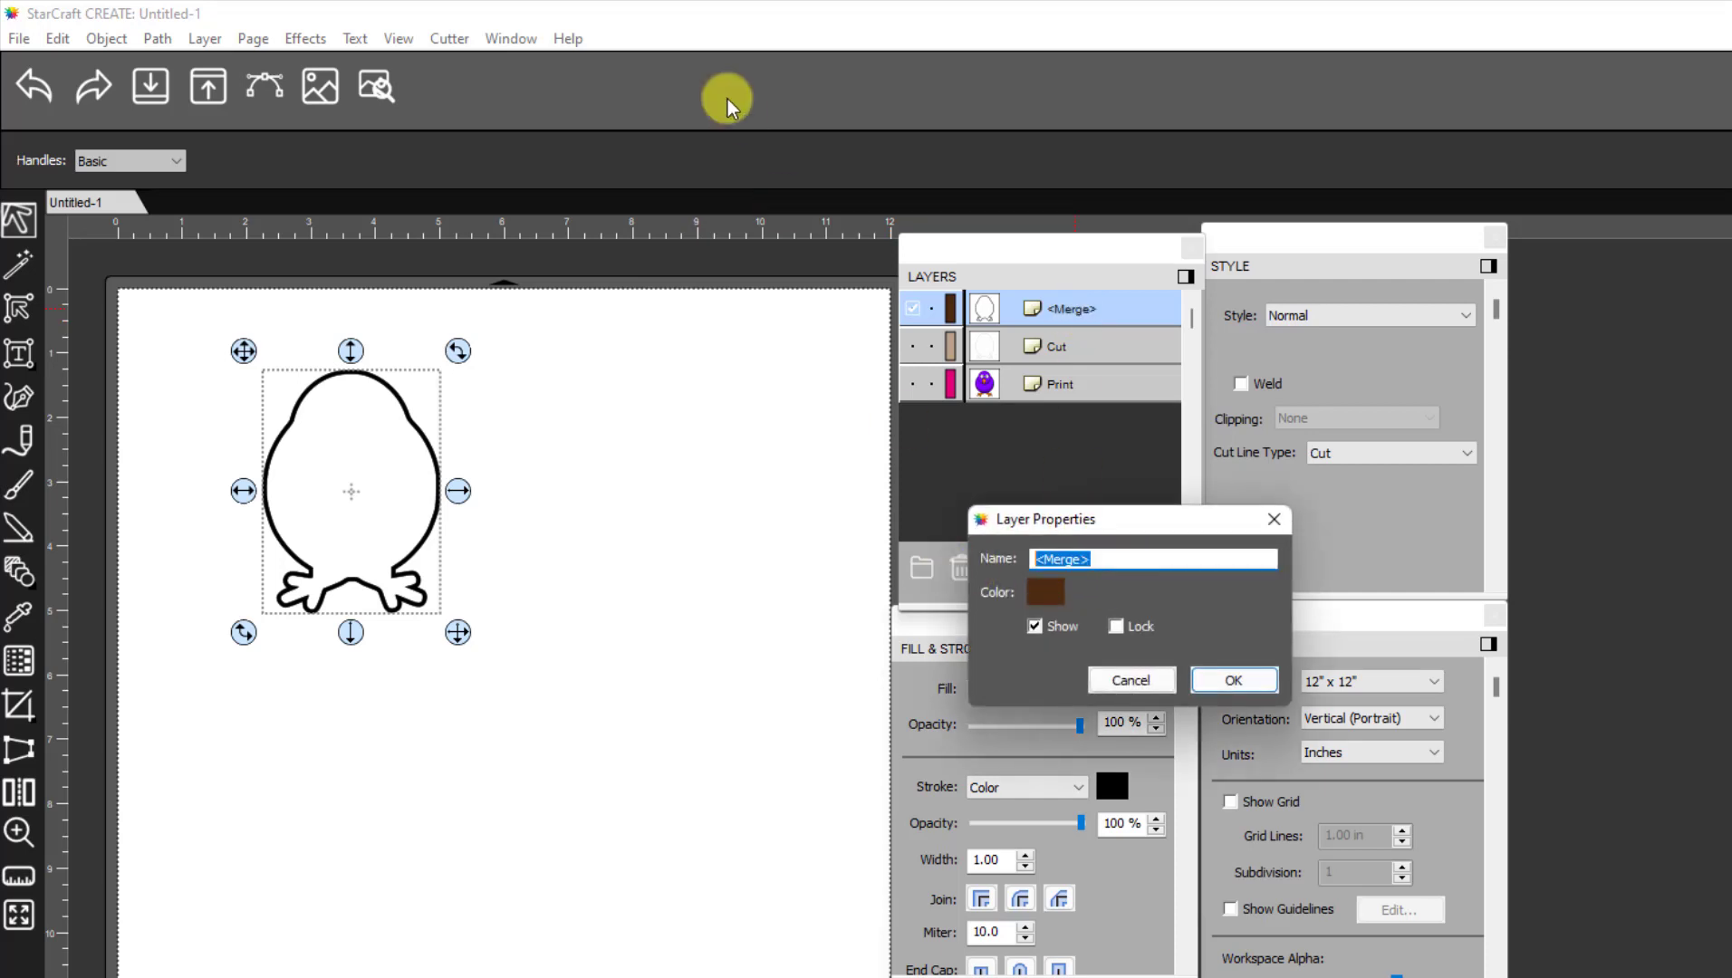
pyautogui.write('Bleed')
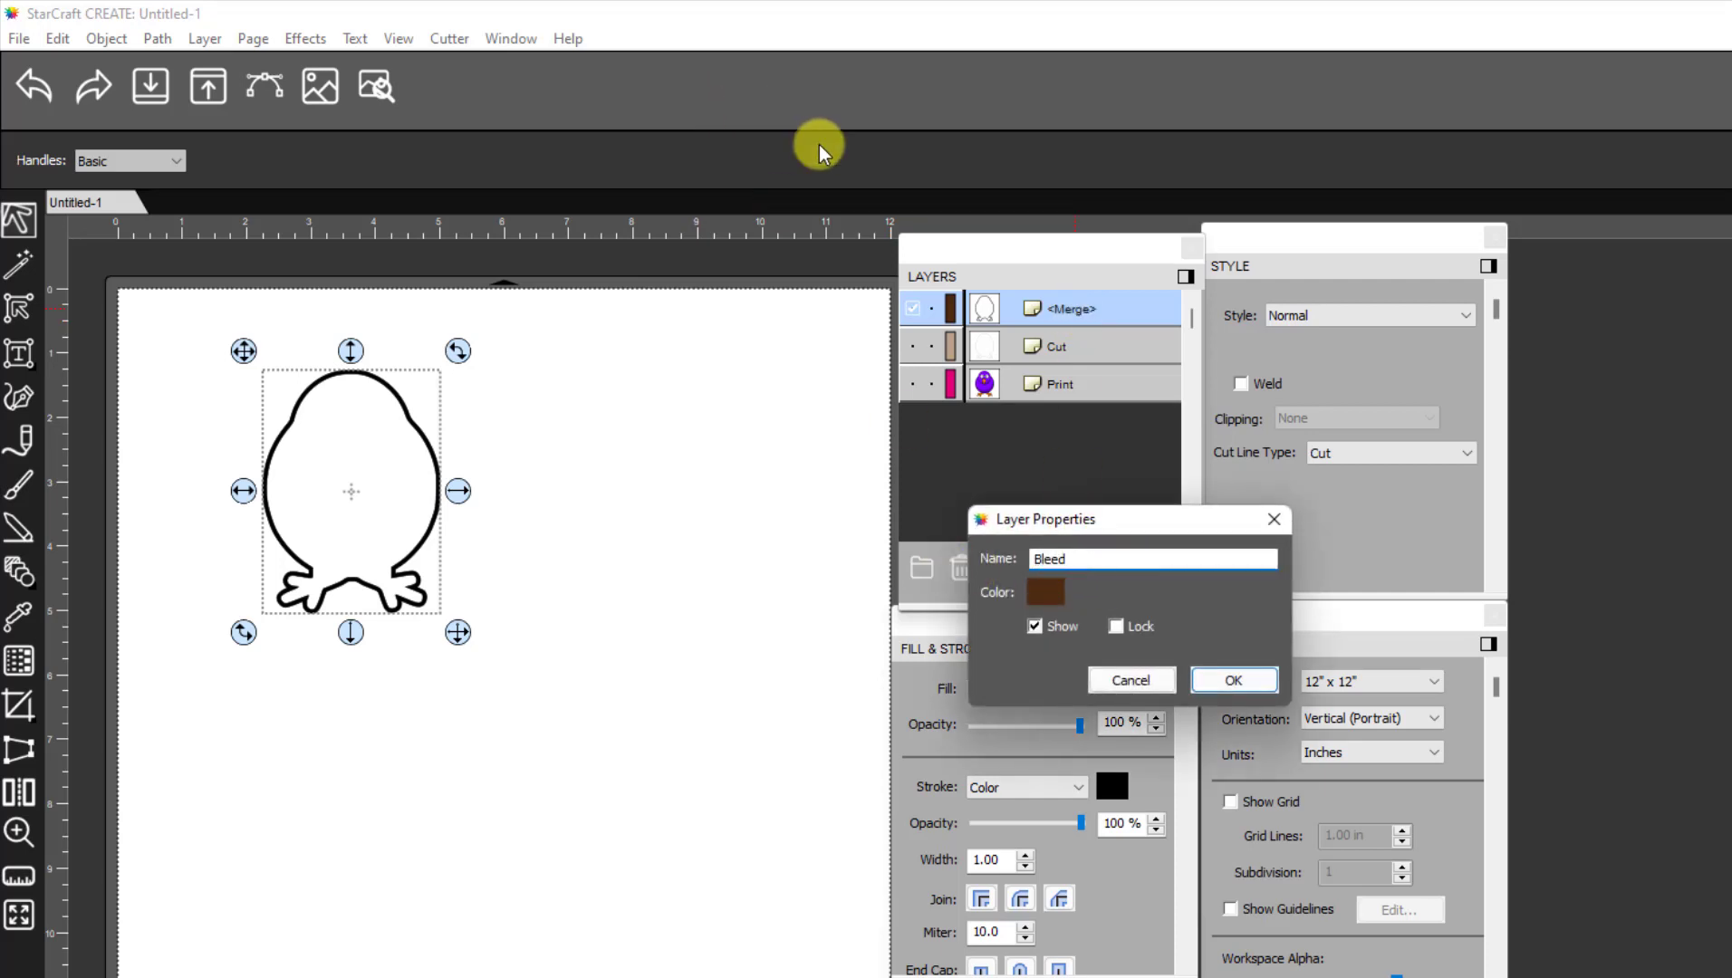
pyautogui.click(1232, 679)
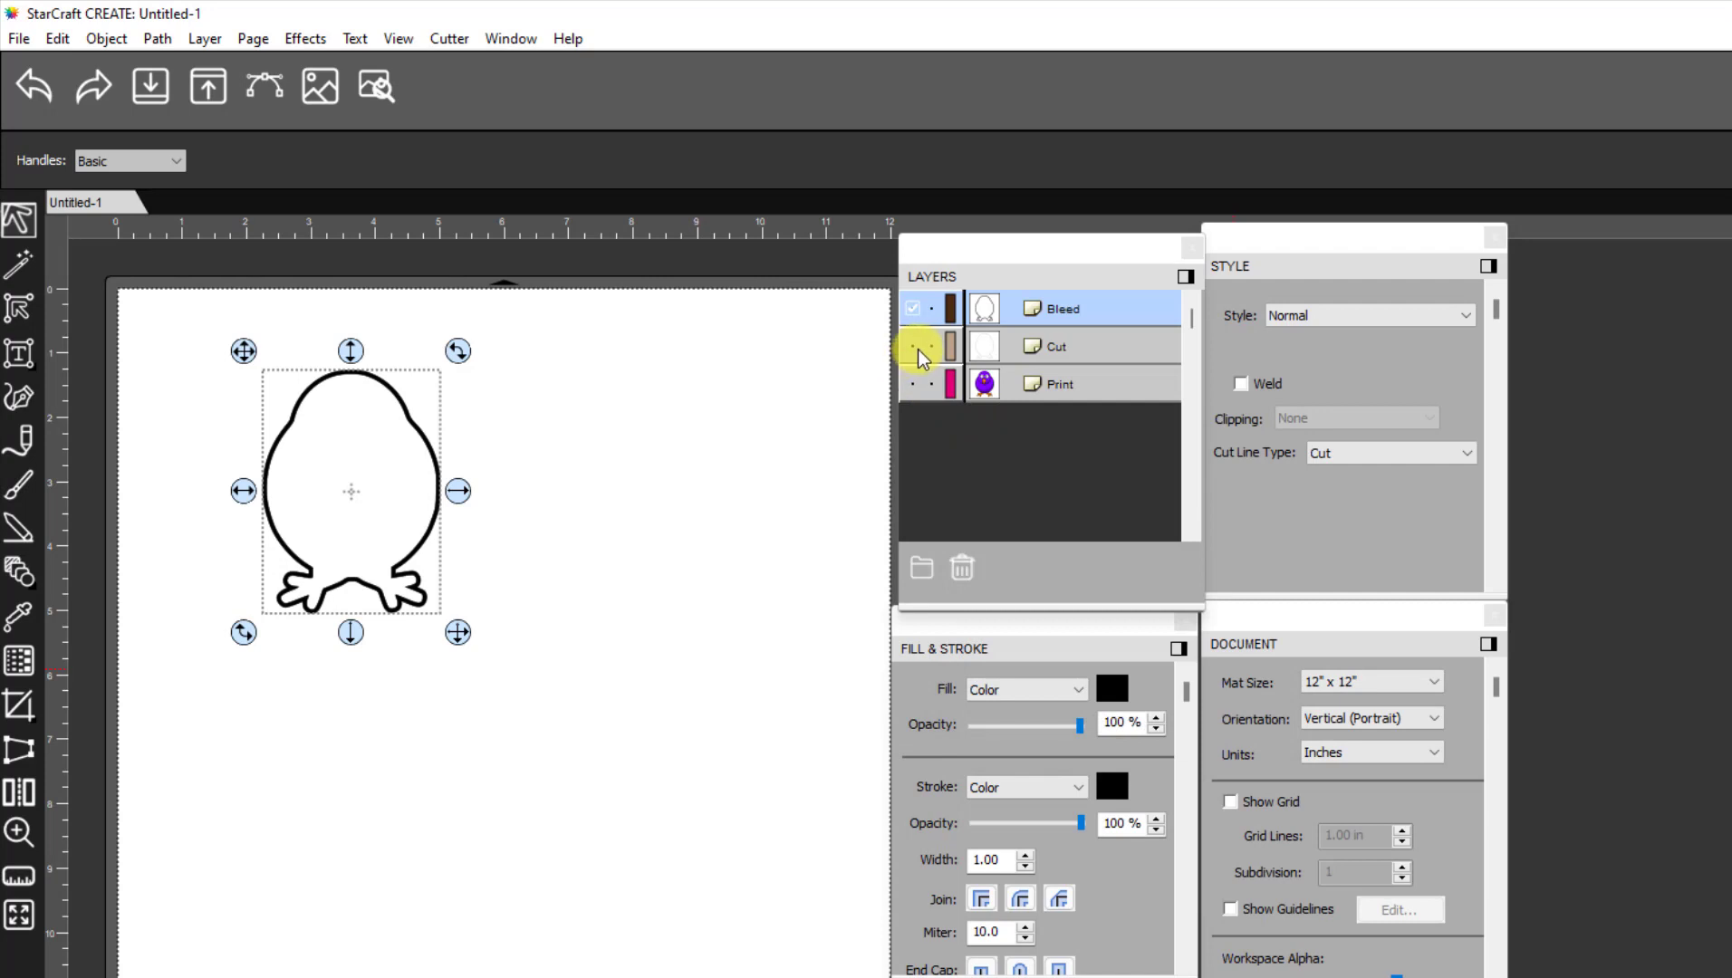
pyautogui.click(911, 346)
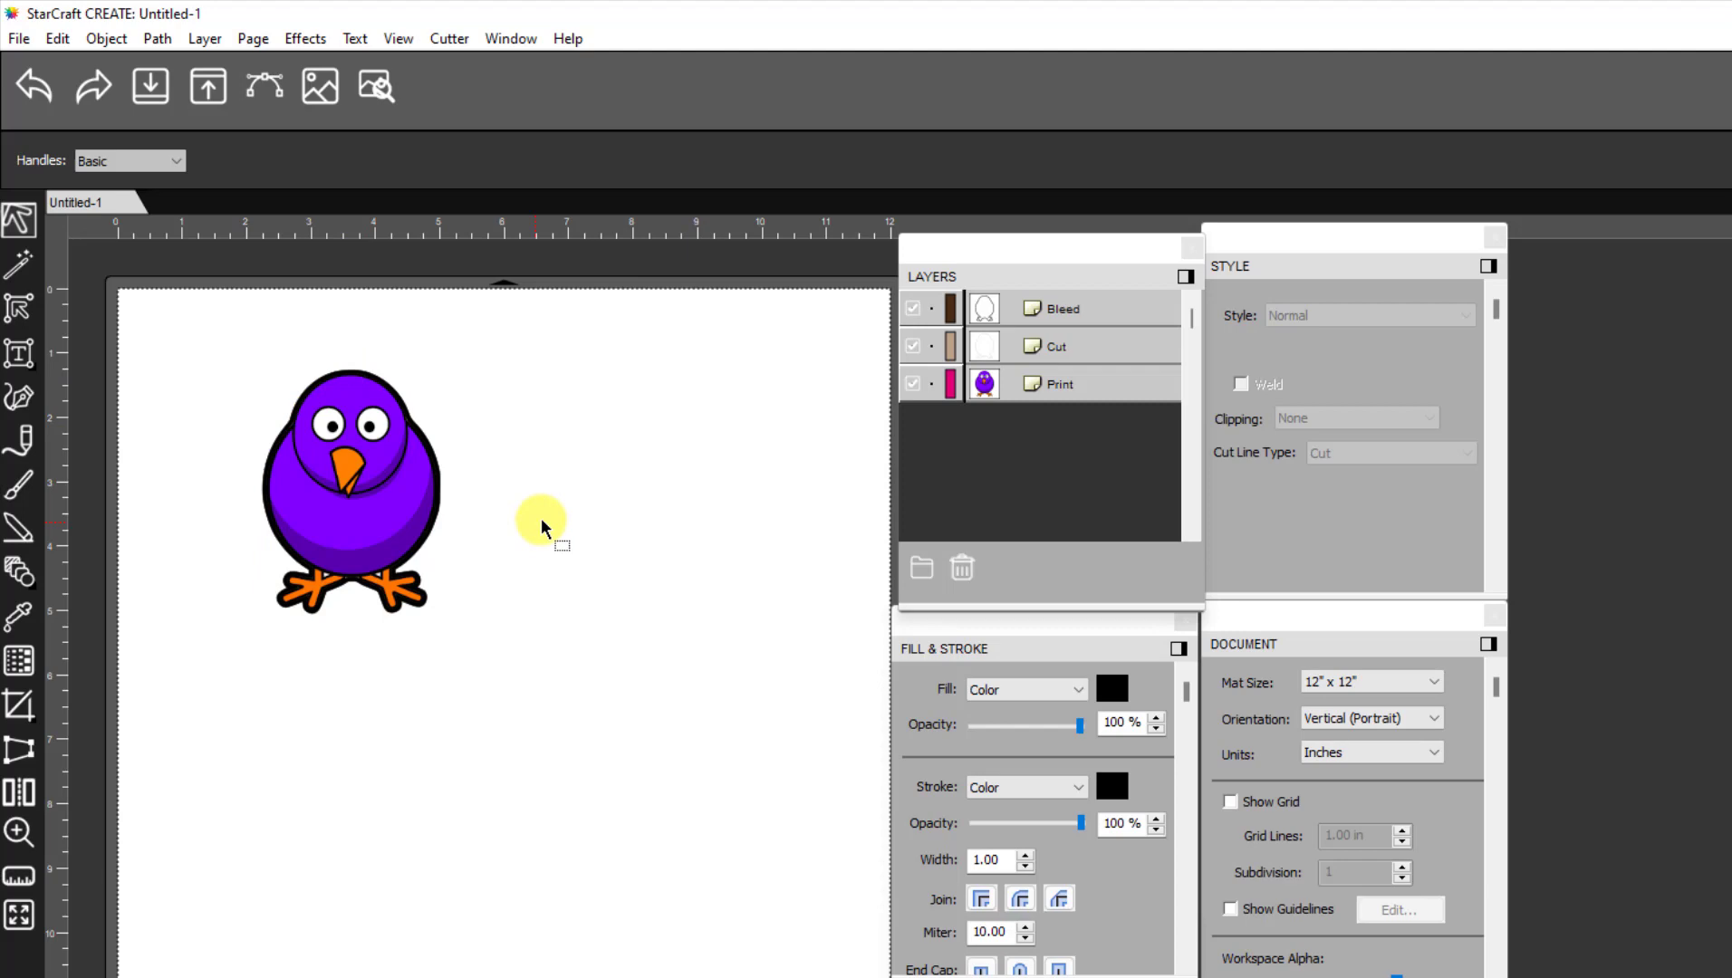
pyautogui.click(1060, 310)
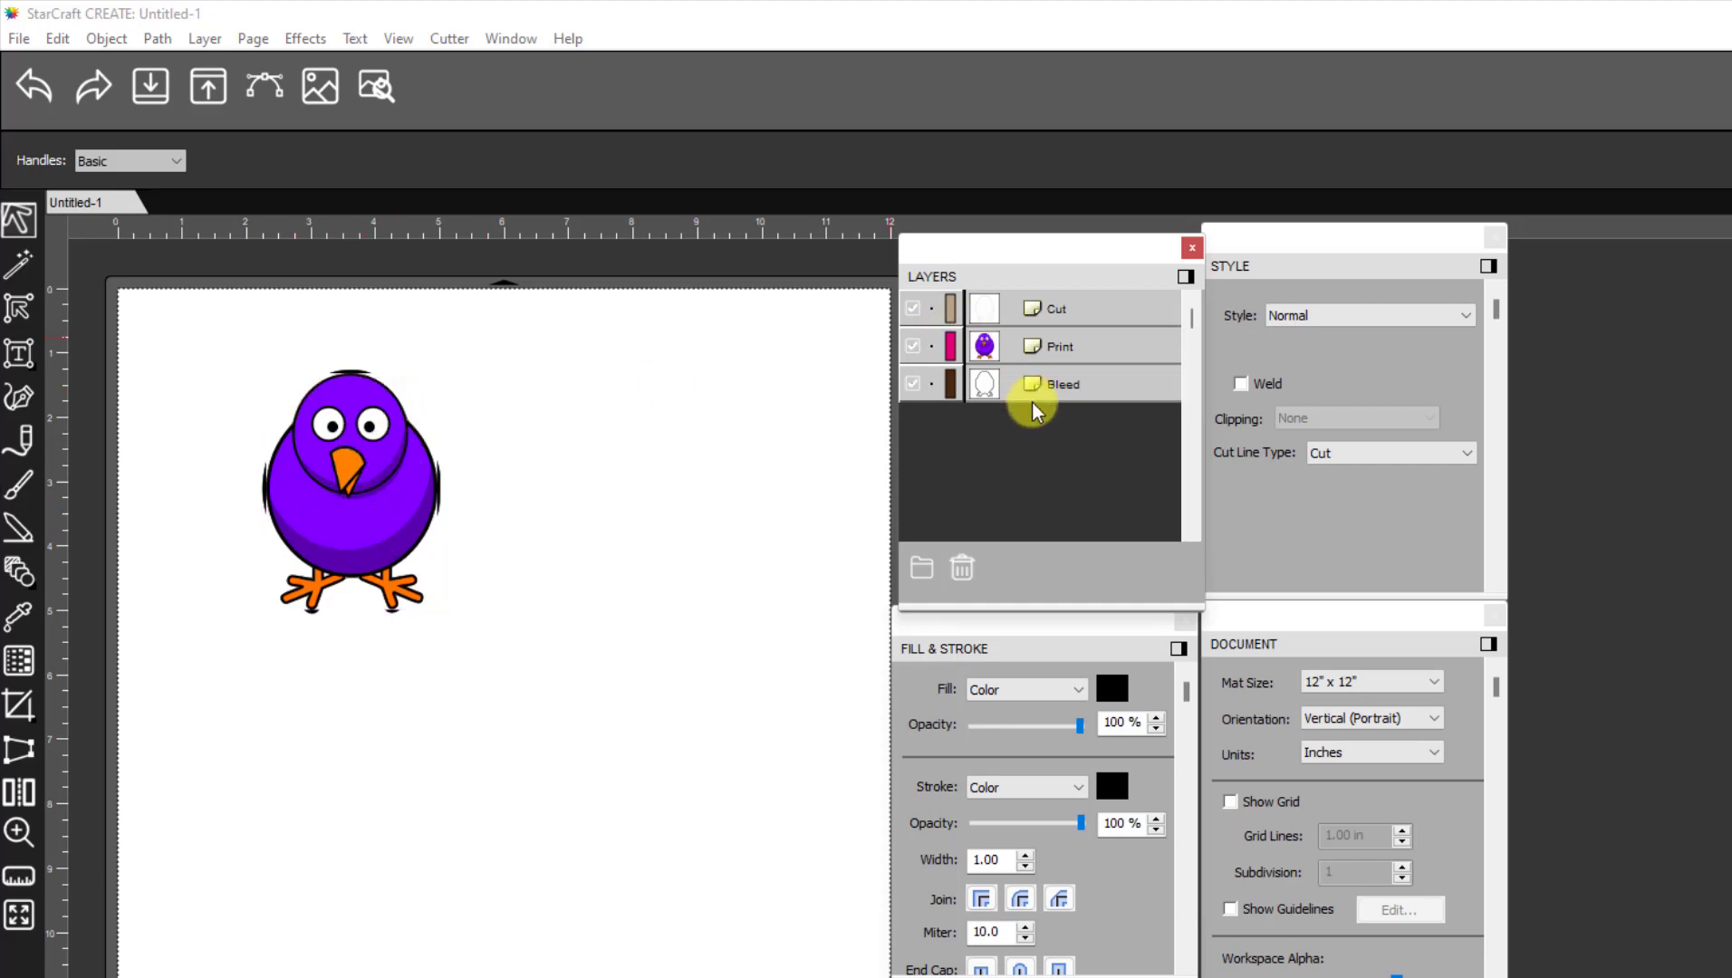
pyautogui.click(1062, 382)
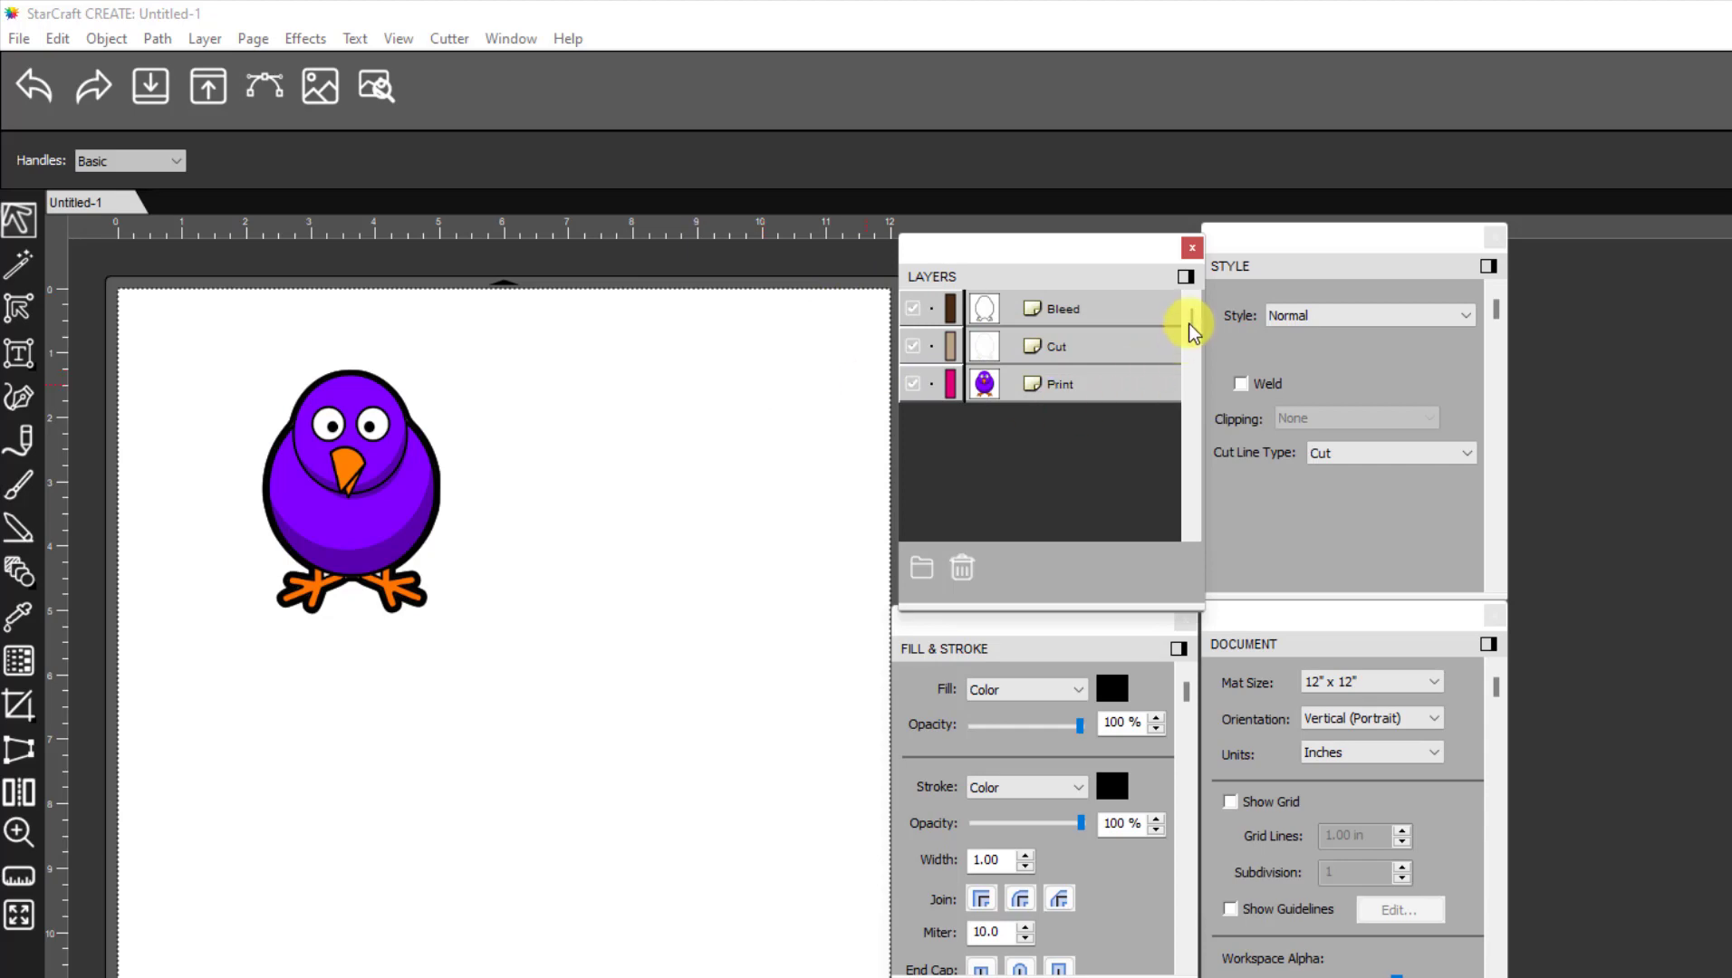
pyautogui.click(1060, 308)
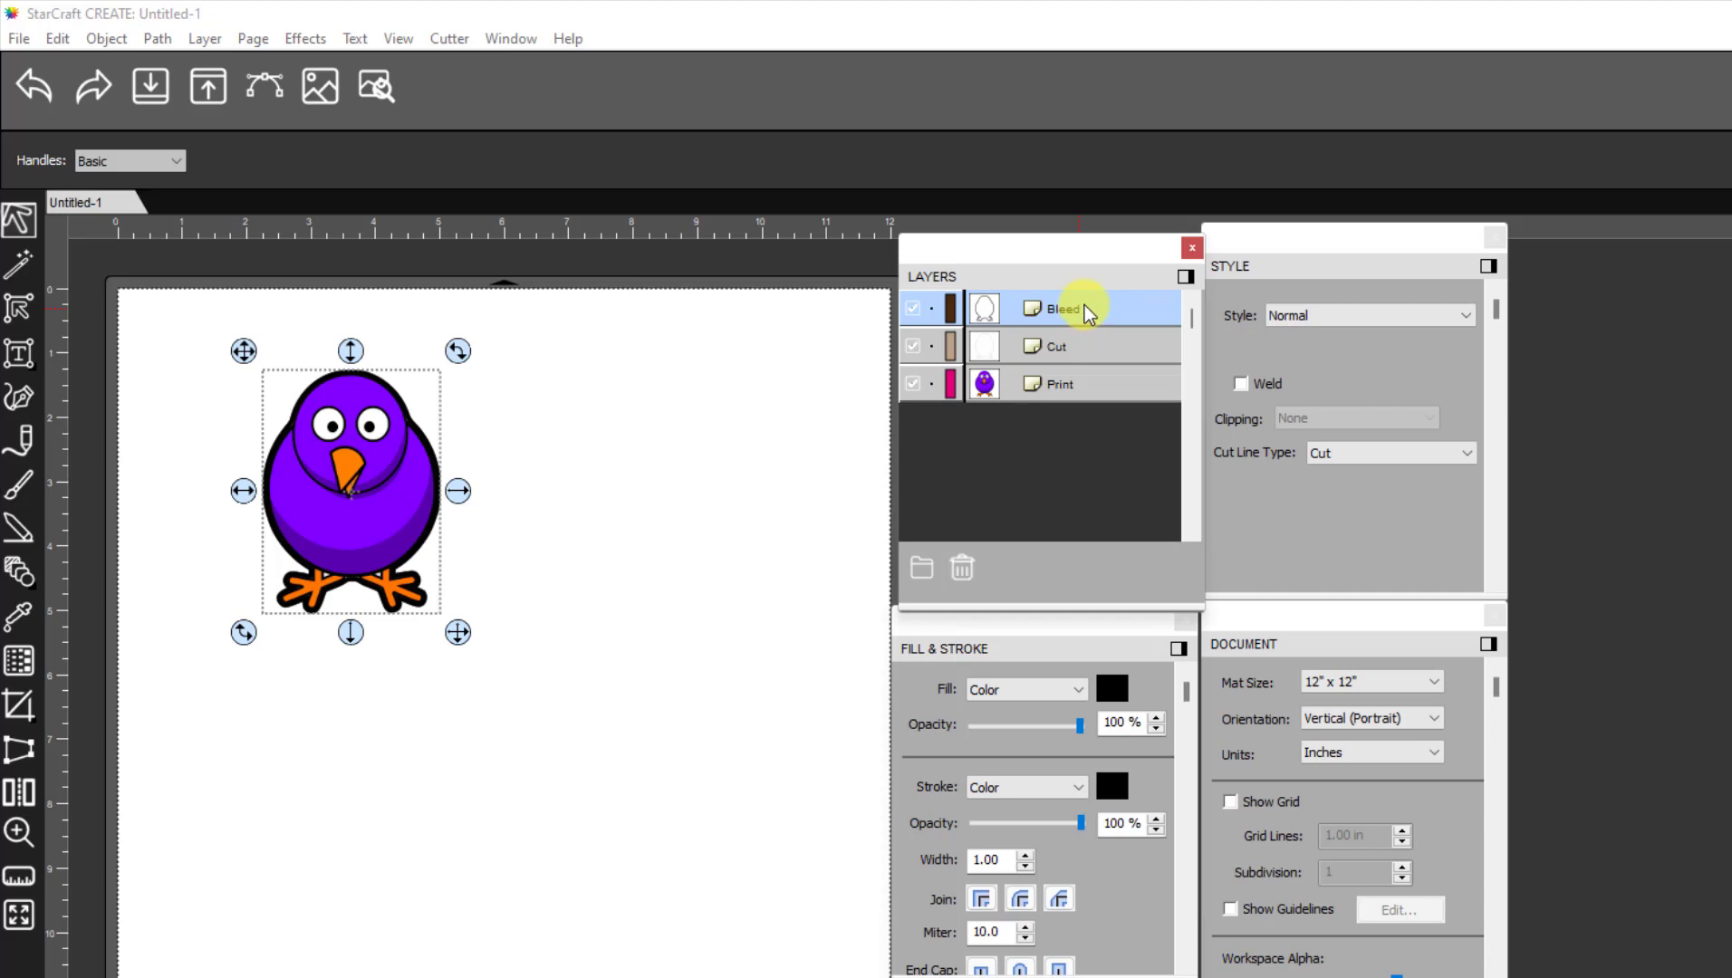
pyautogui.moveTo(1083, 311)
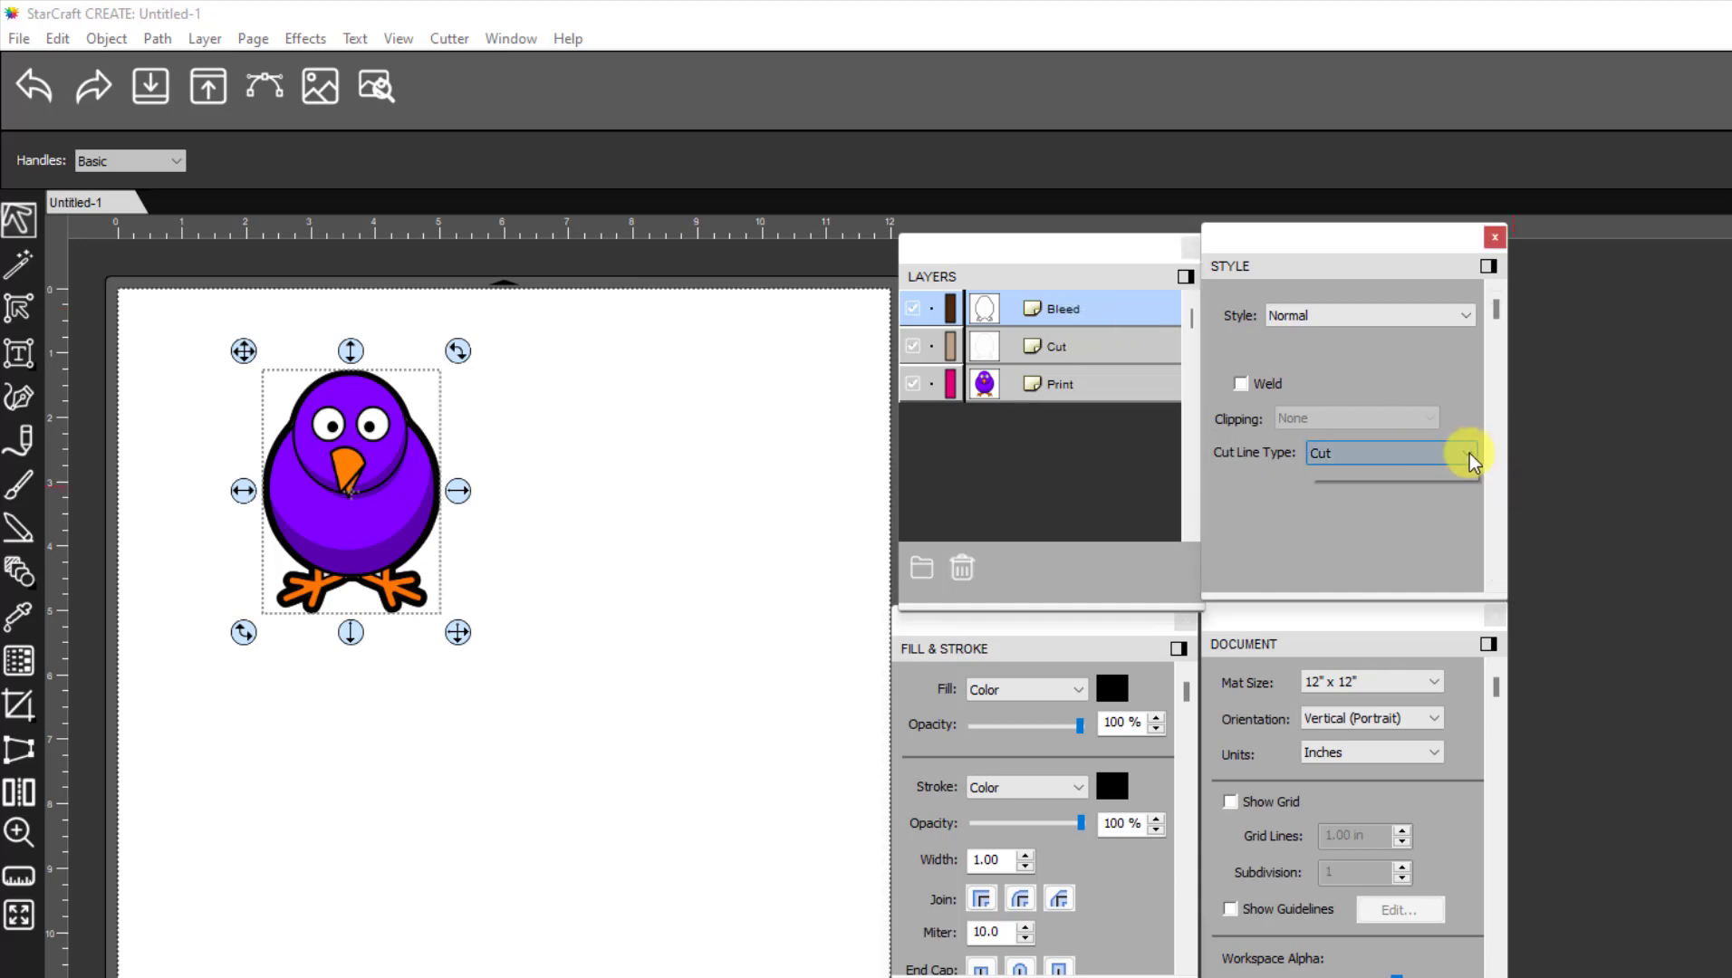
# Set the Bleed layer's cut line type to Print+Cut Print so it only prints
pyautogui.click(1466, 453)
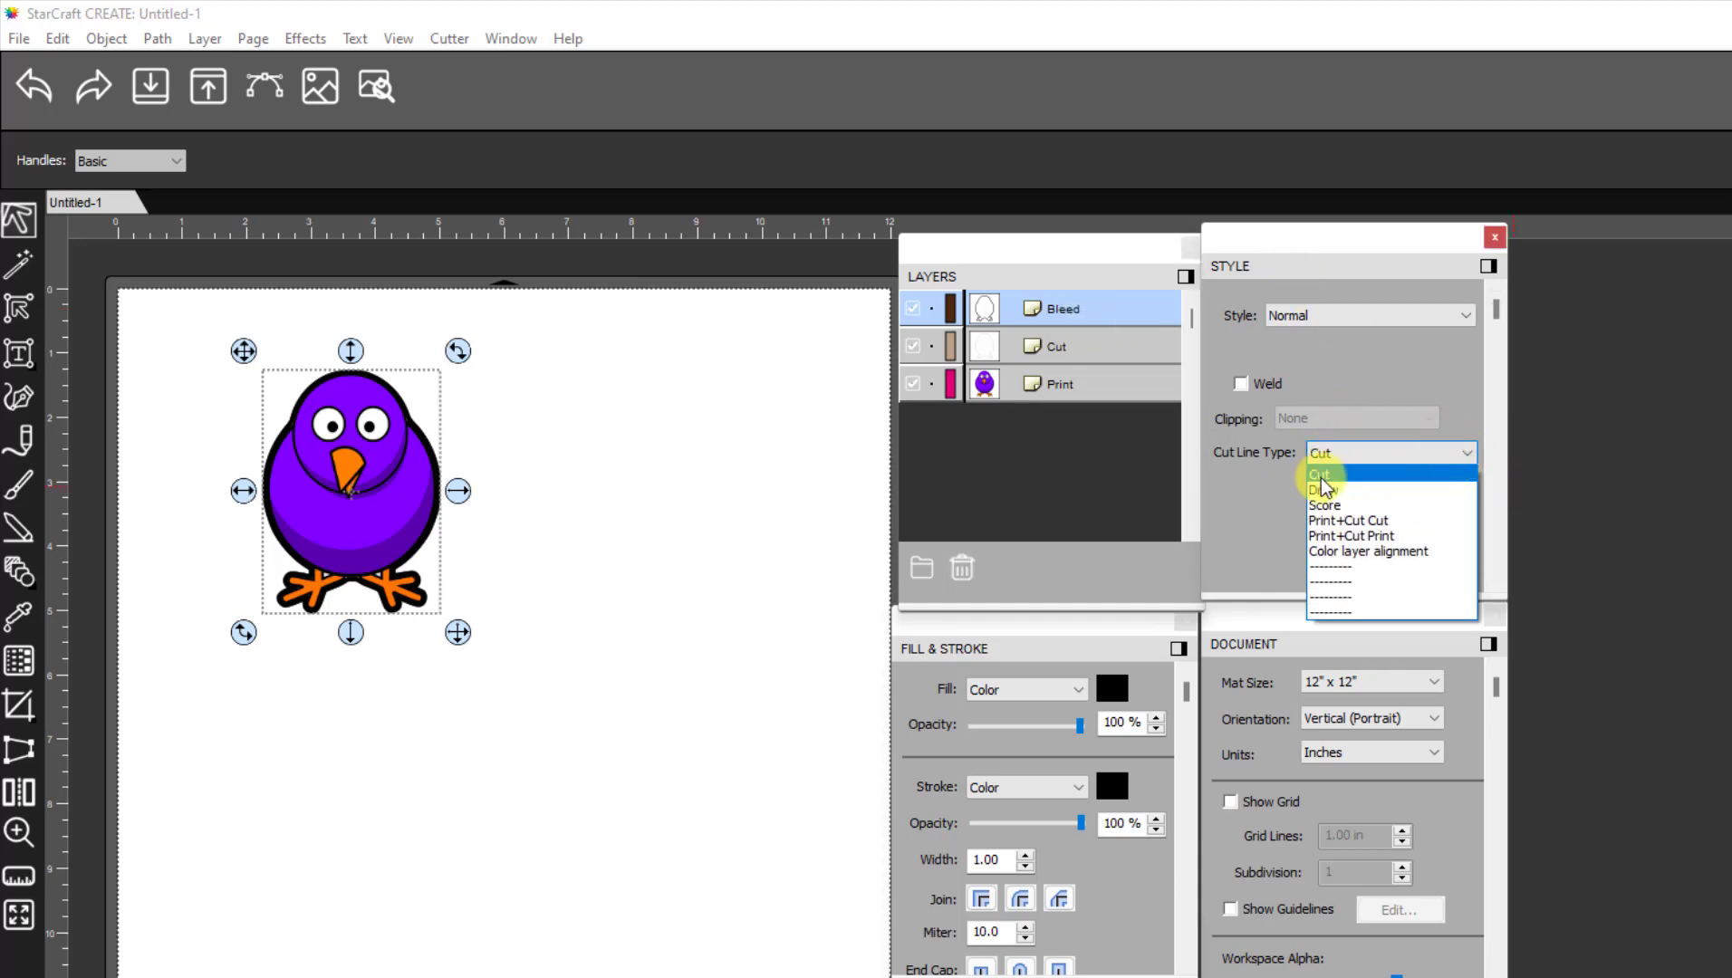
pyautogui.moveTo(1348, 536)
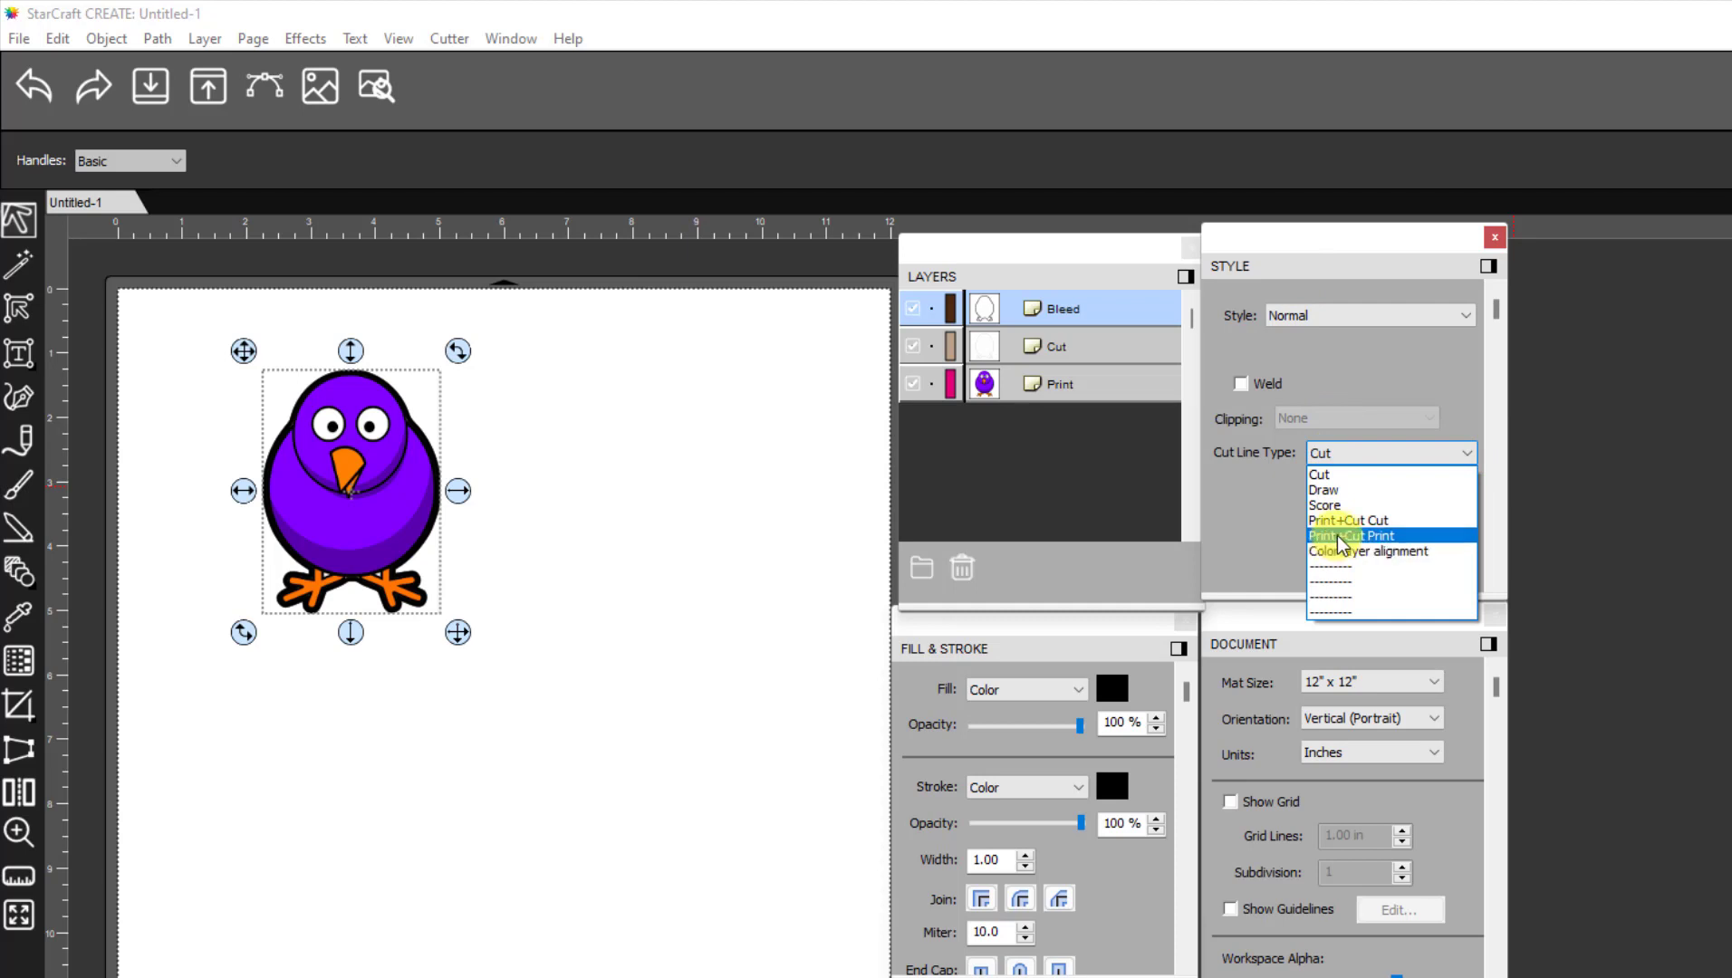
pyautogui.moveTo(1352, 543)
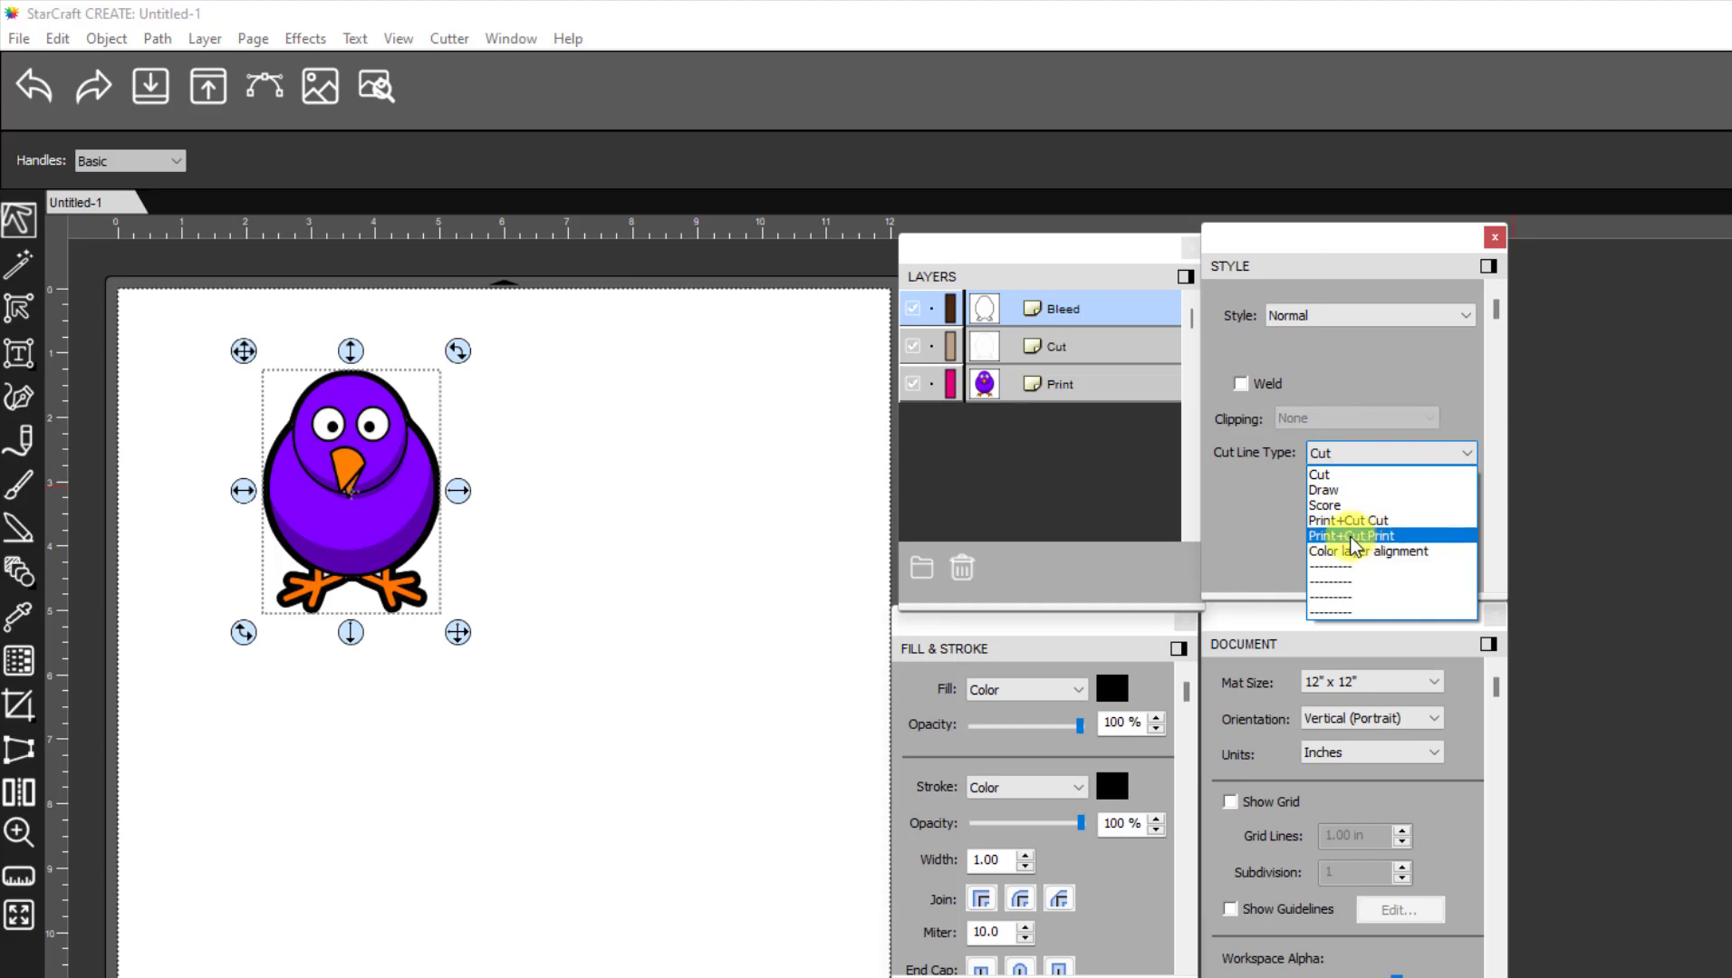
pyautogui.click(1348, 536)
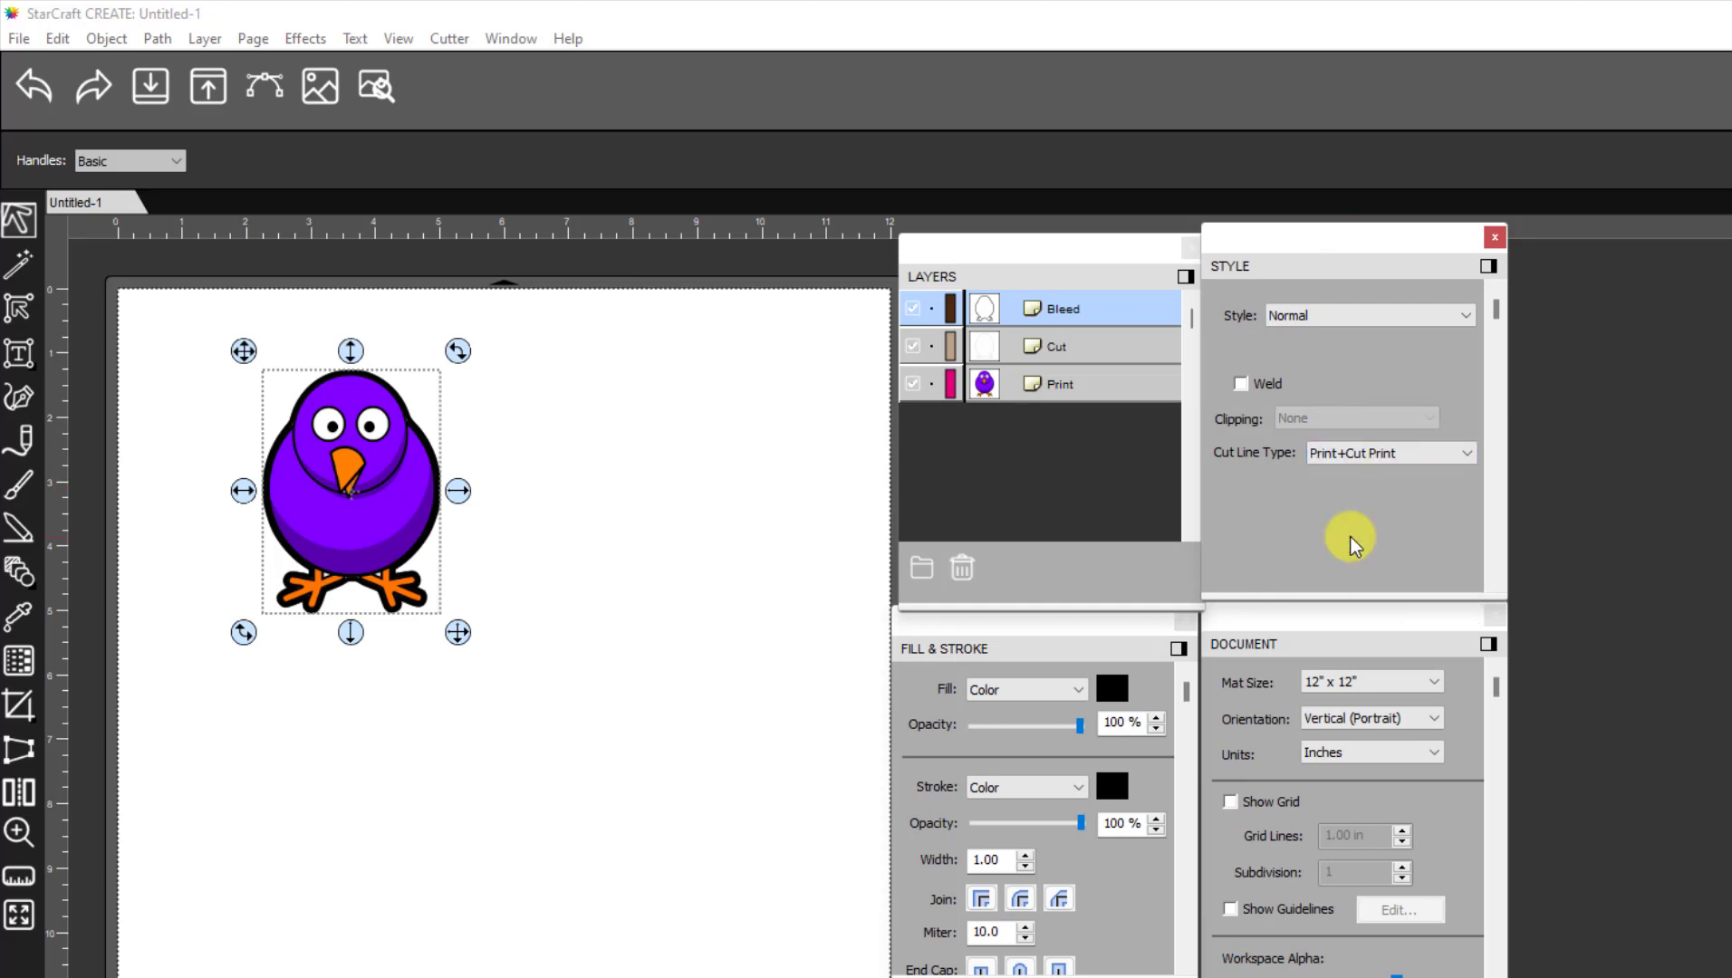
pyautogui.click(1056, 346)
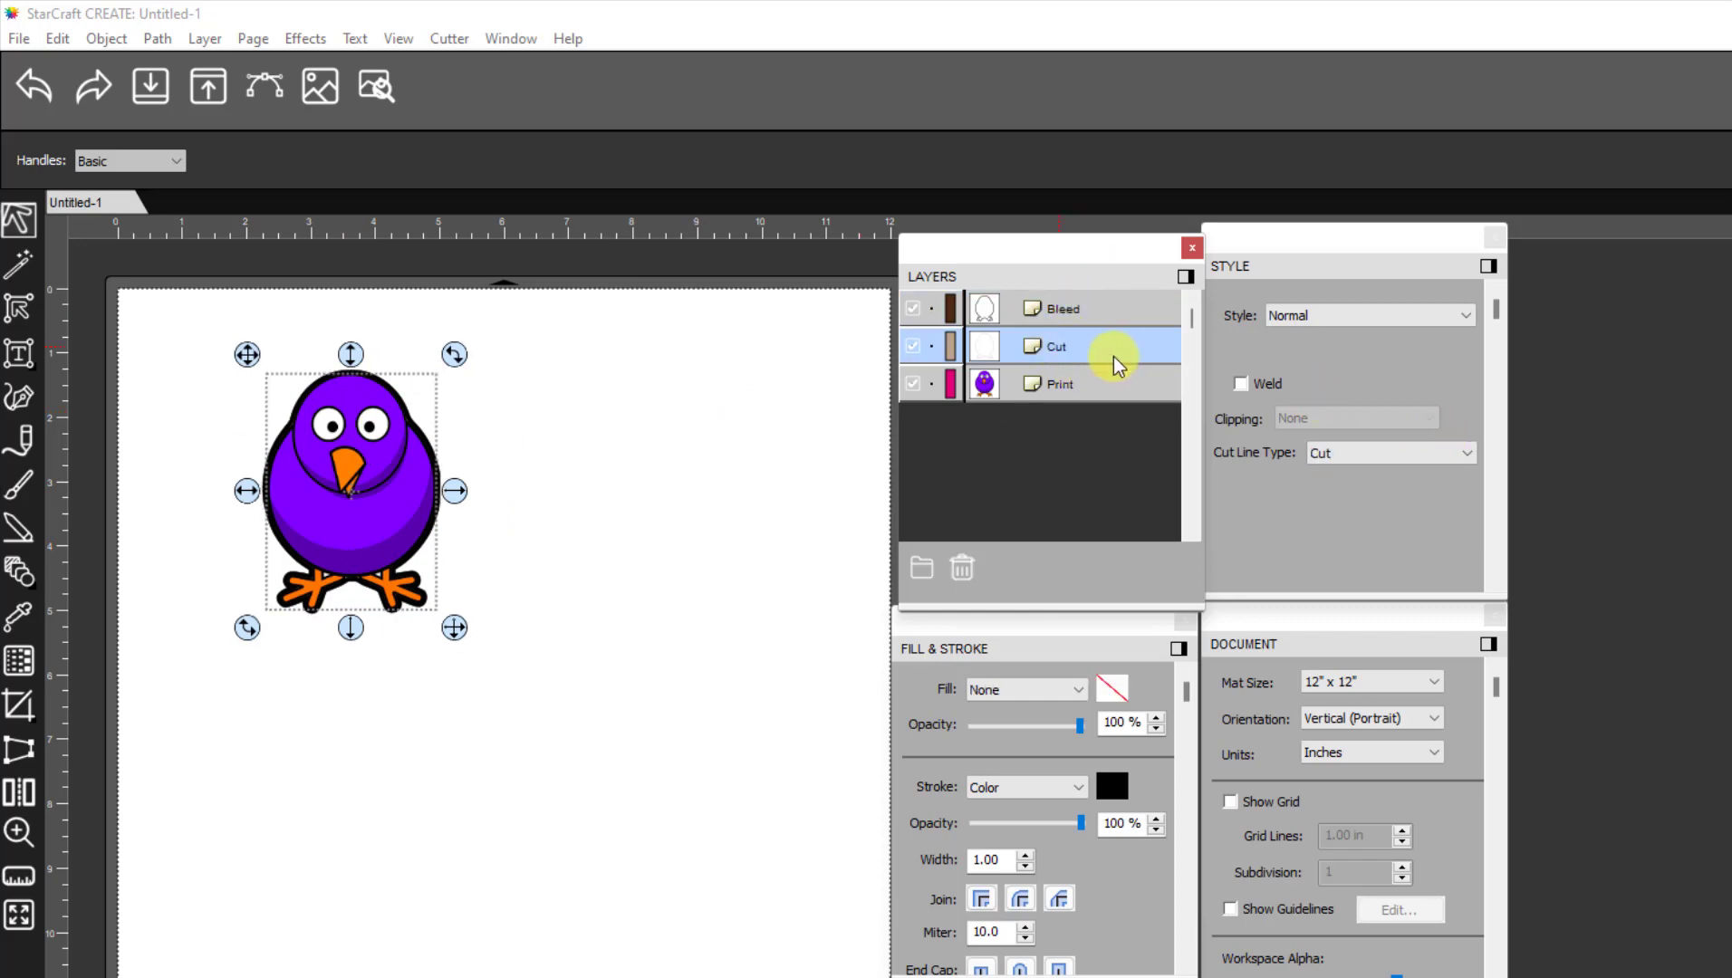
# Set the Cut layer's Cut Line Type to Print+Cut Cut, then select all three layers
pyautogui.click(1470, 453)
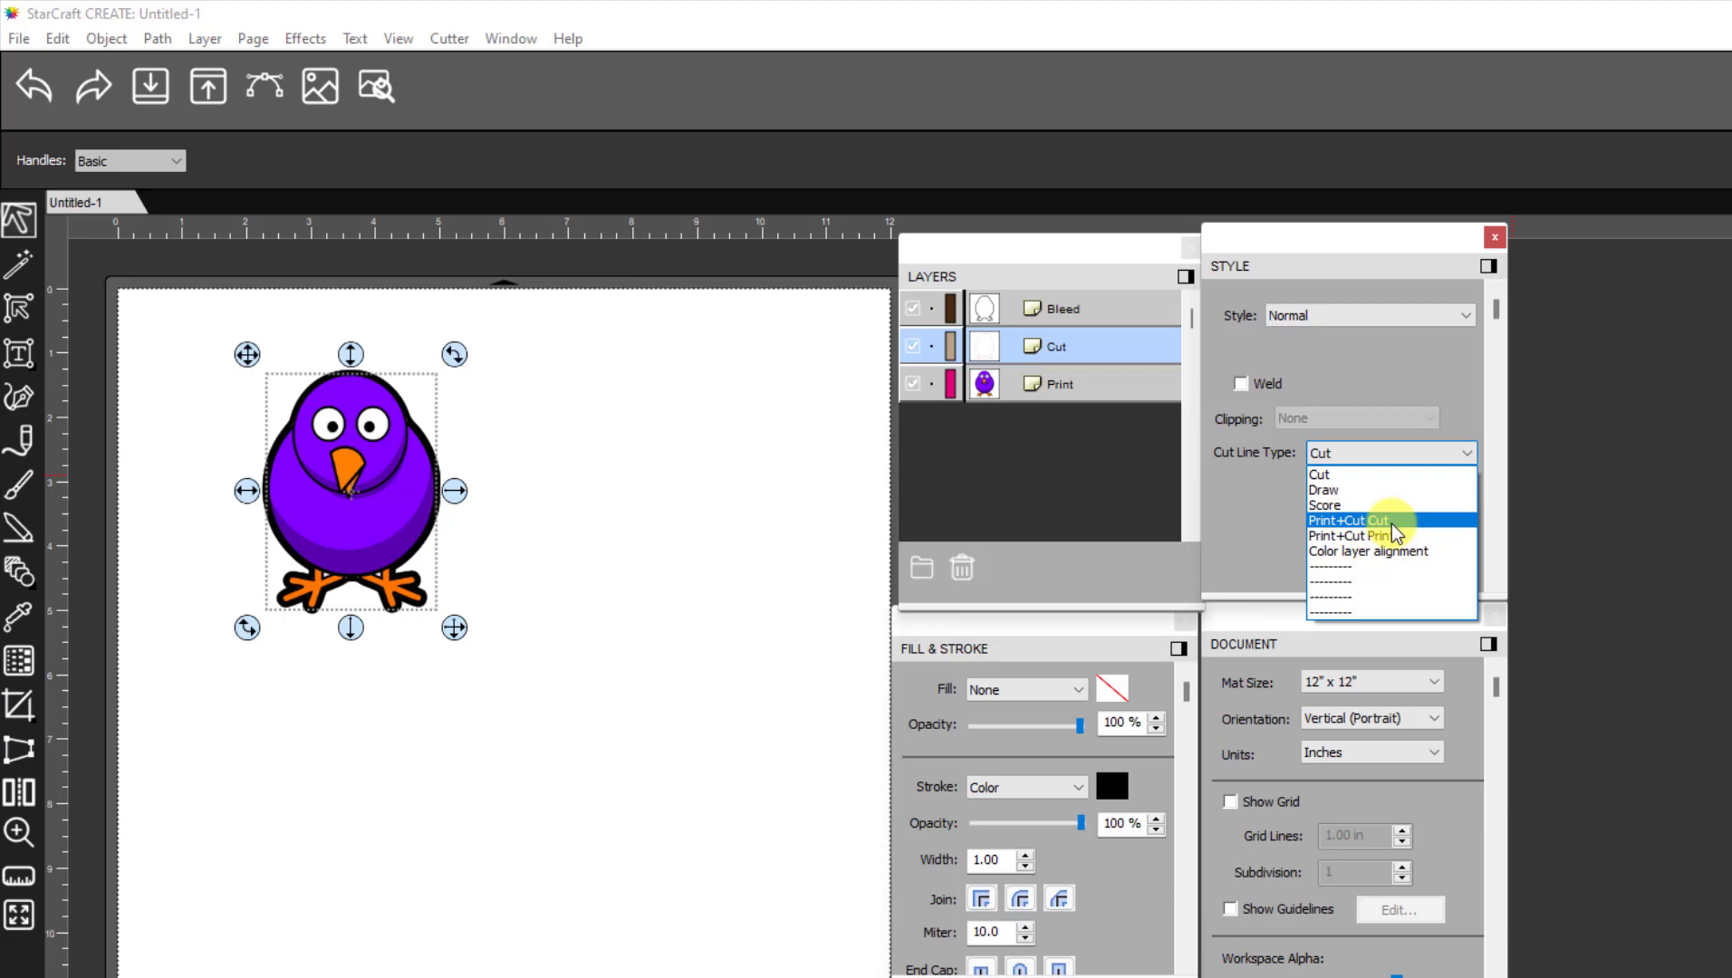
pyautogui.click(1348, 520)
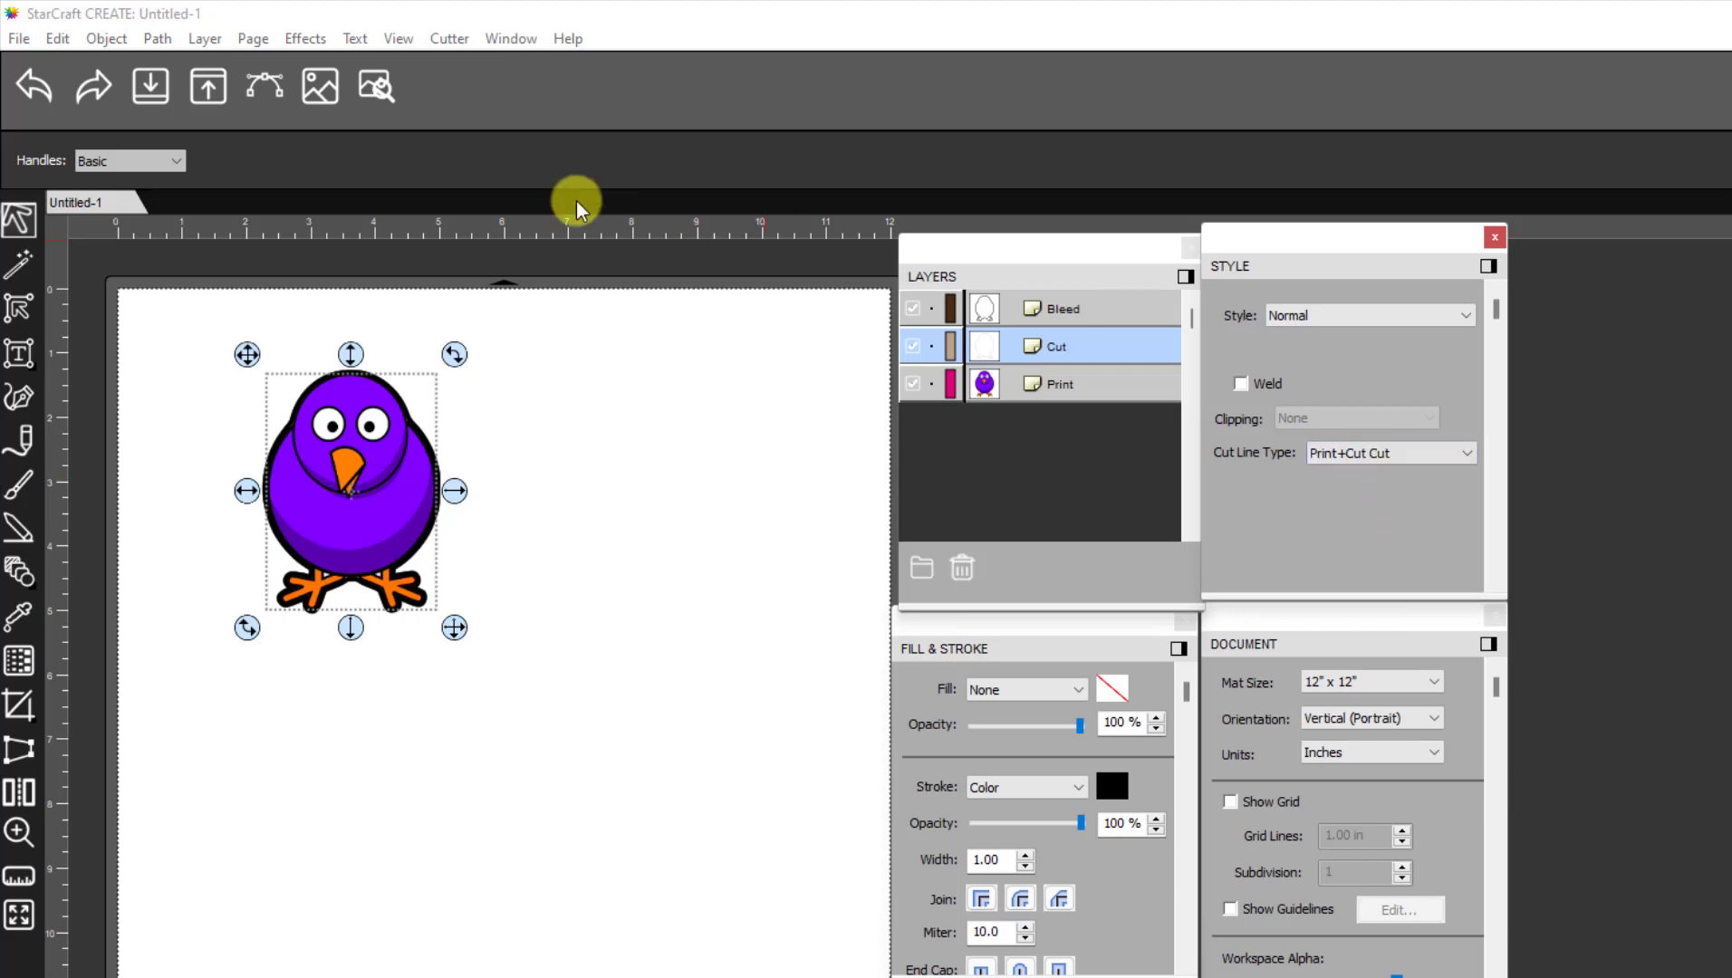
pyautogui.click(1466, 453)
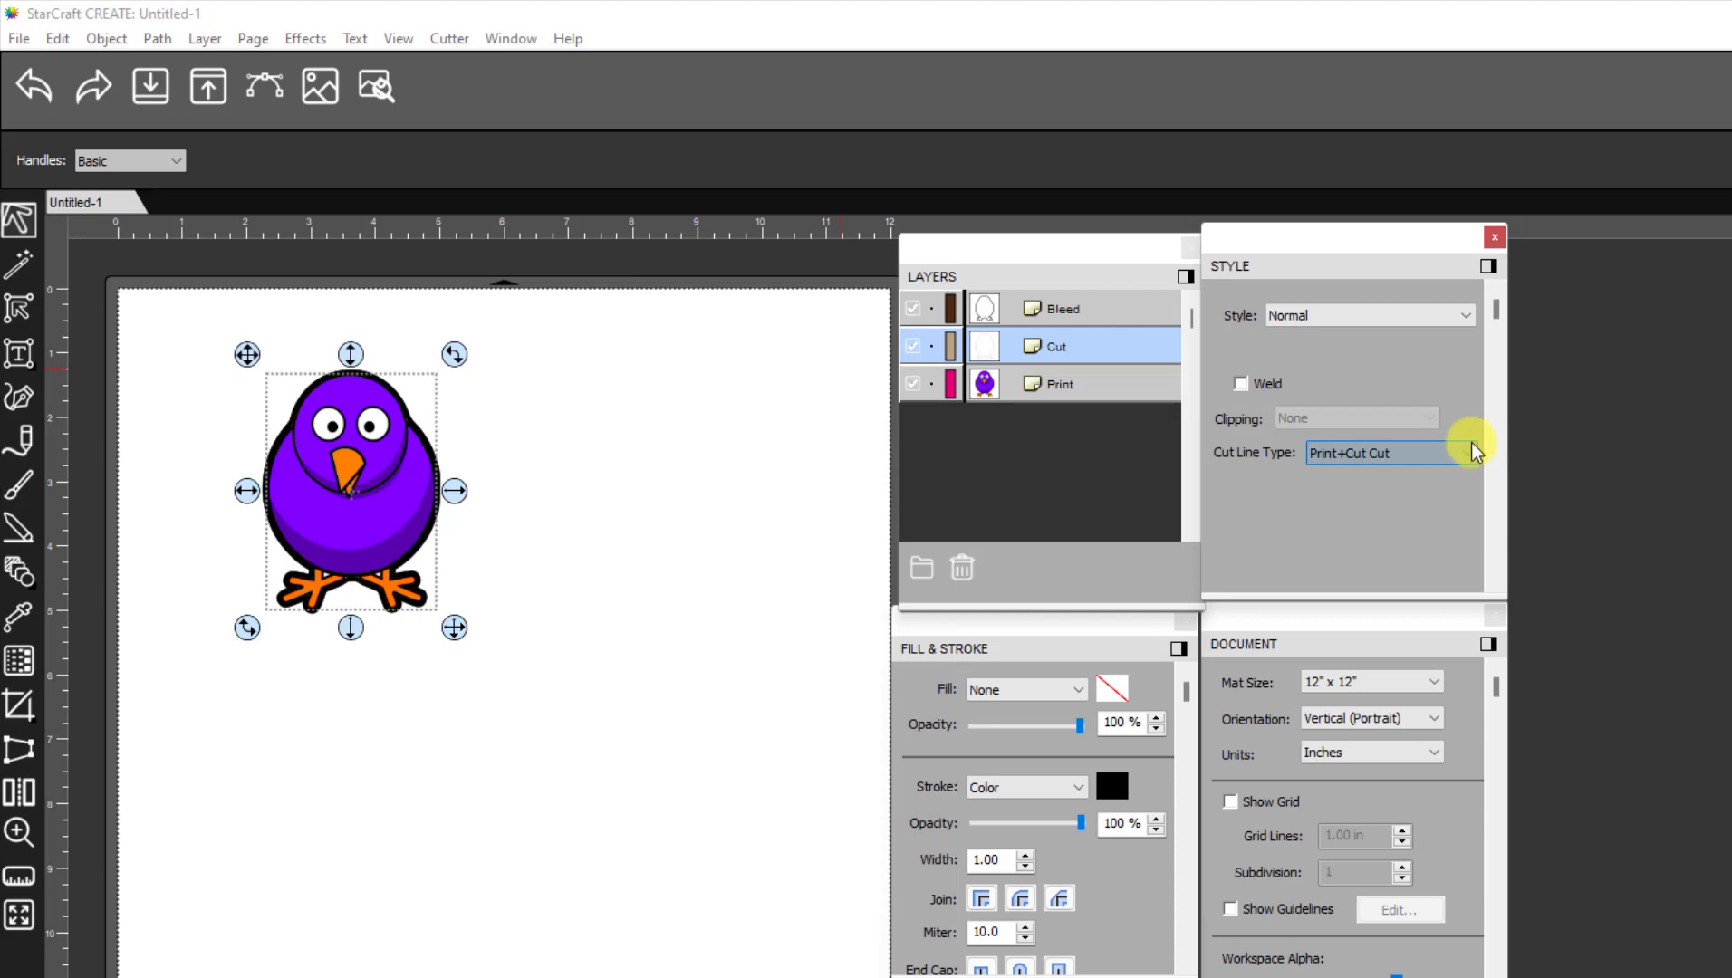
pyautogui.click(1055, 383)
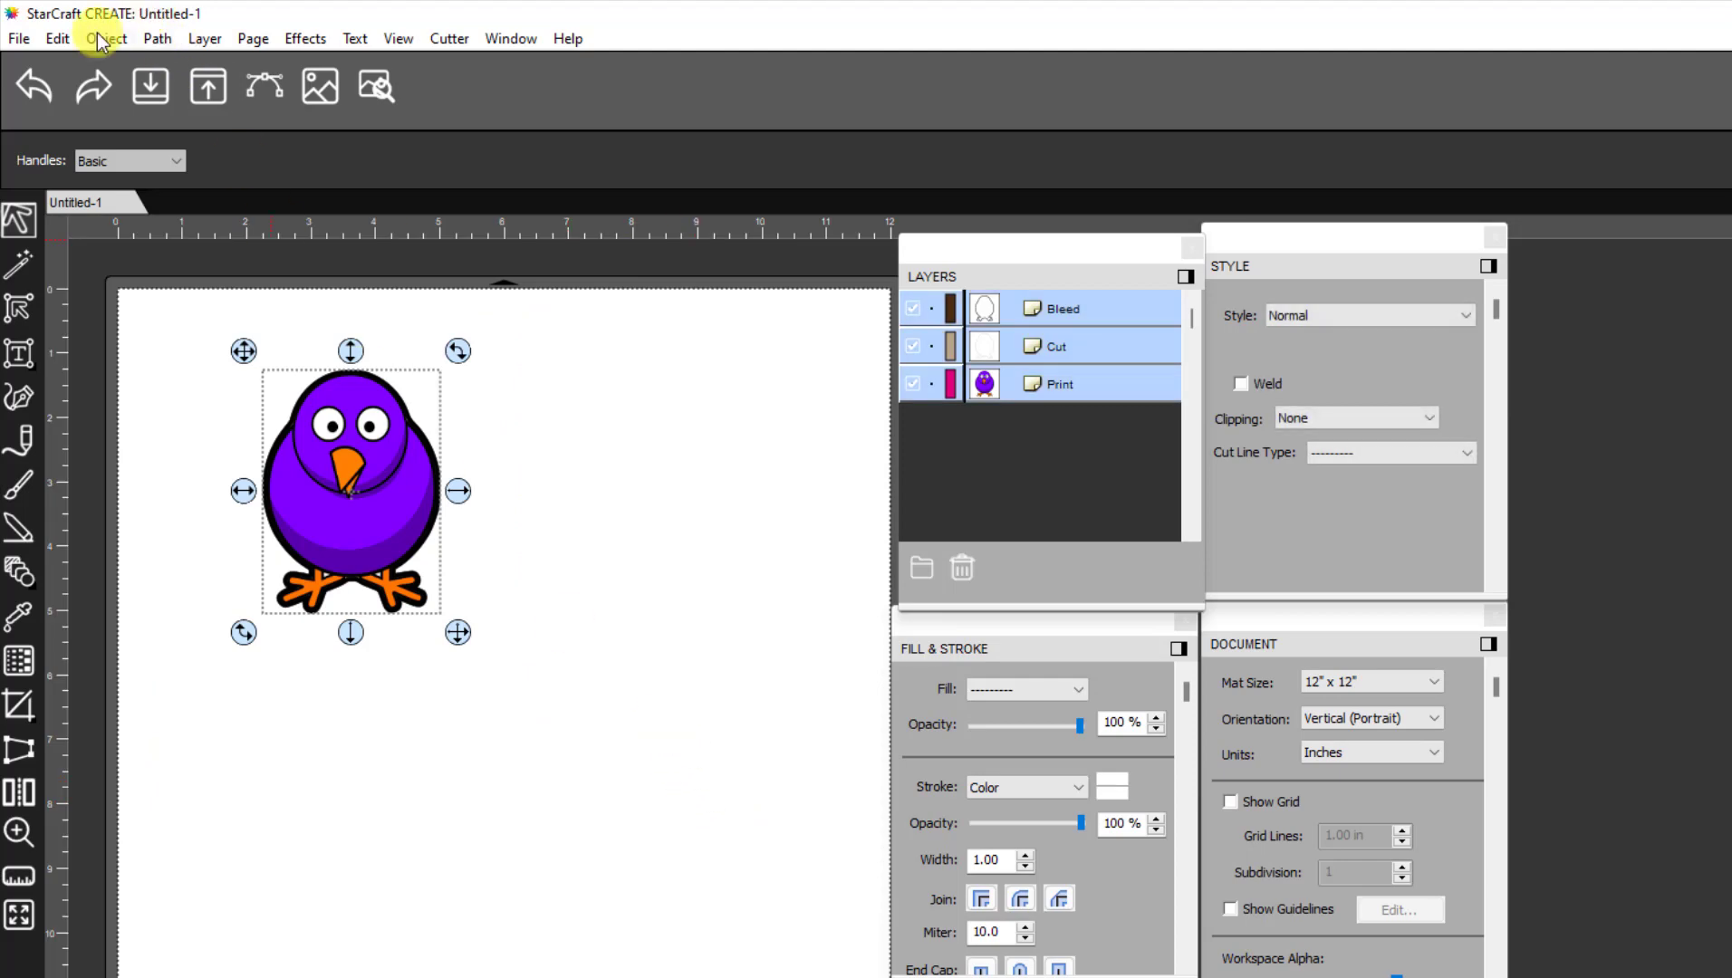
# Group Bleed, Cut and Print via Object > Group, expand the group, and clear the selection
pyautogui.click(107, 38)
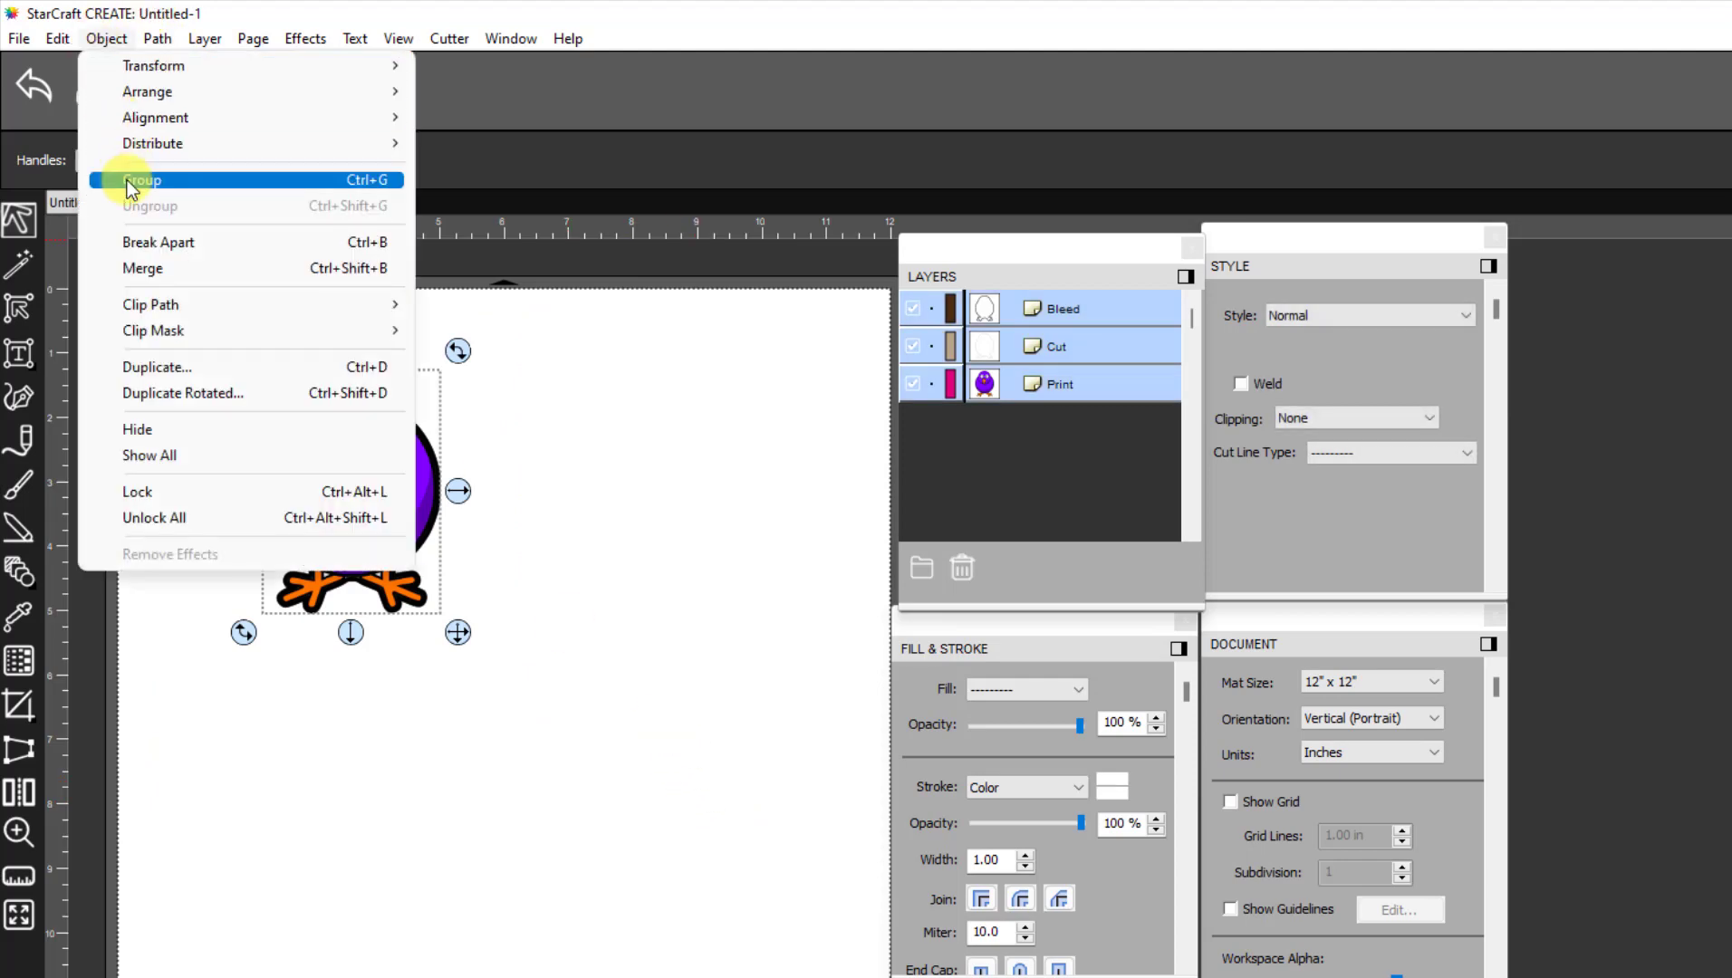
pyautogui.click(143, 180)
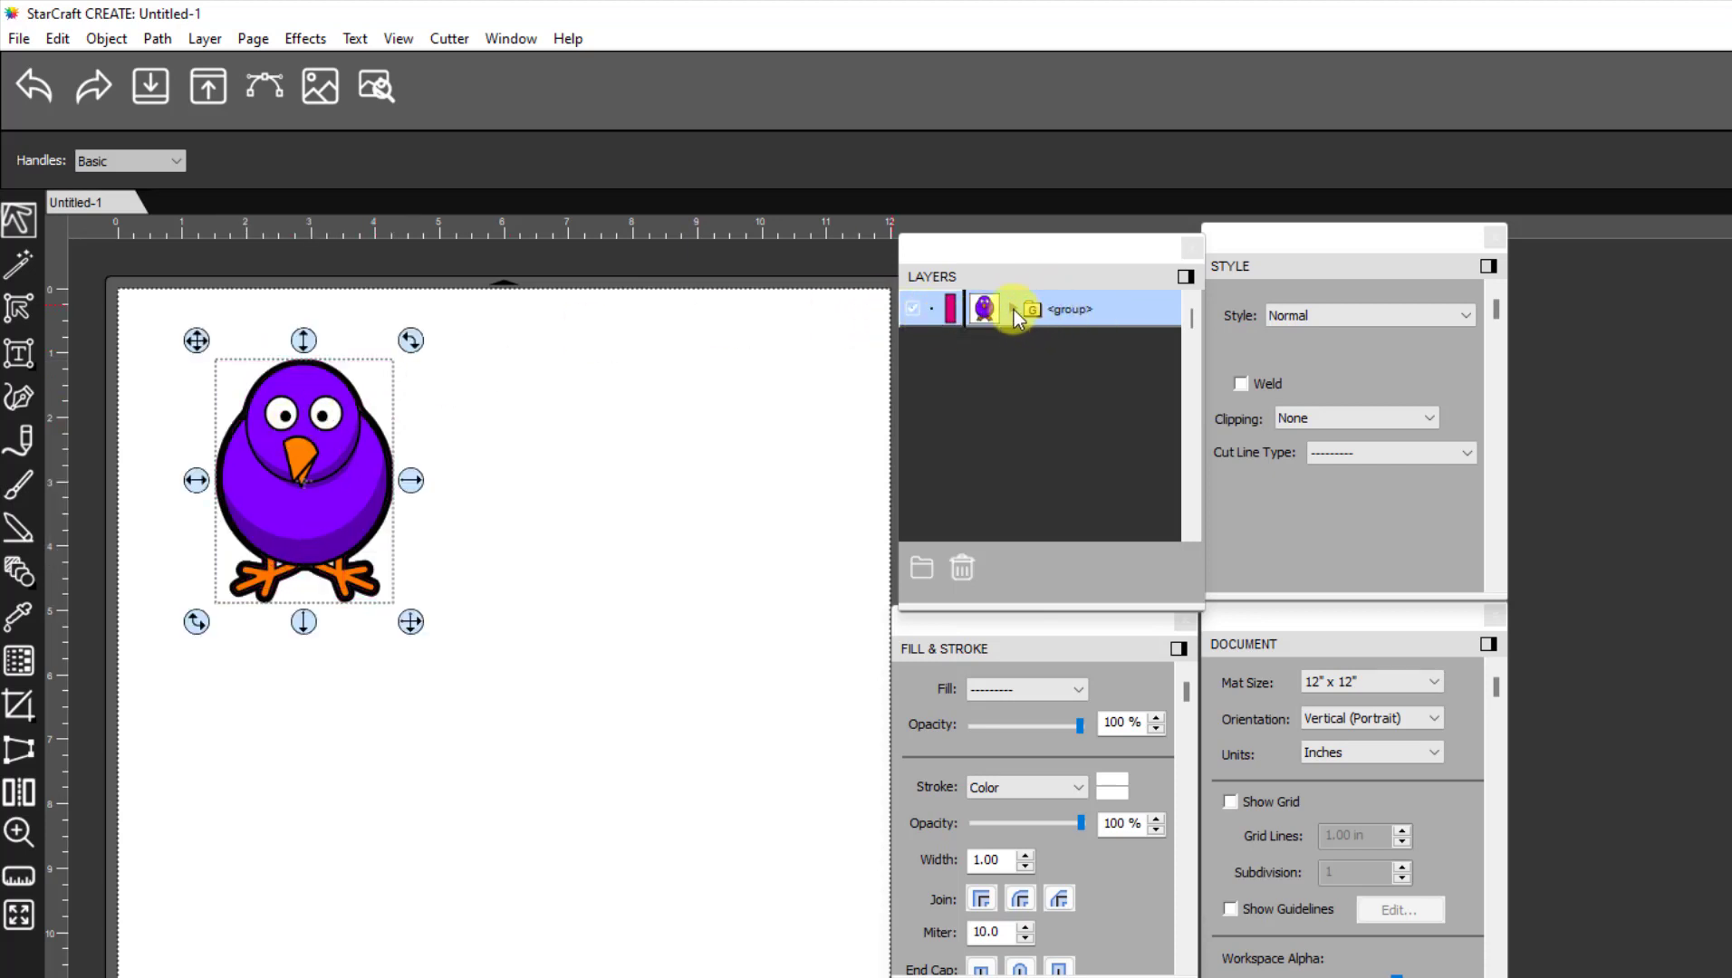
pyautogui.click(1007, 310)
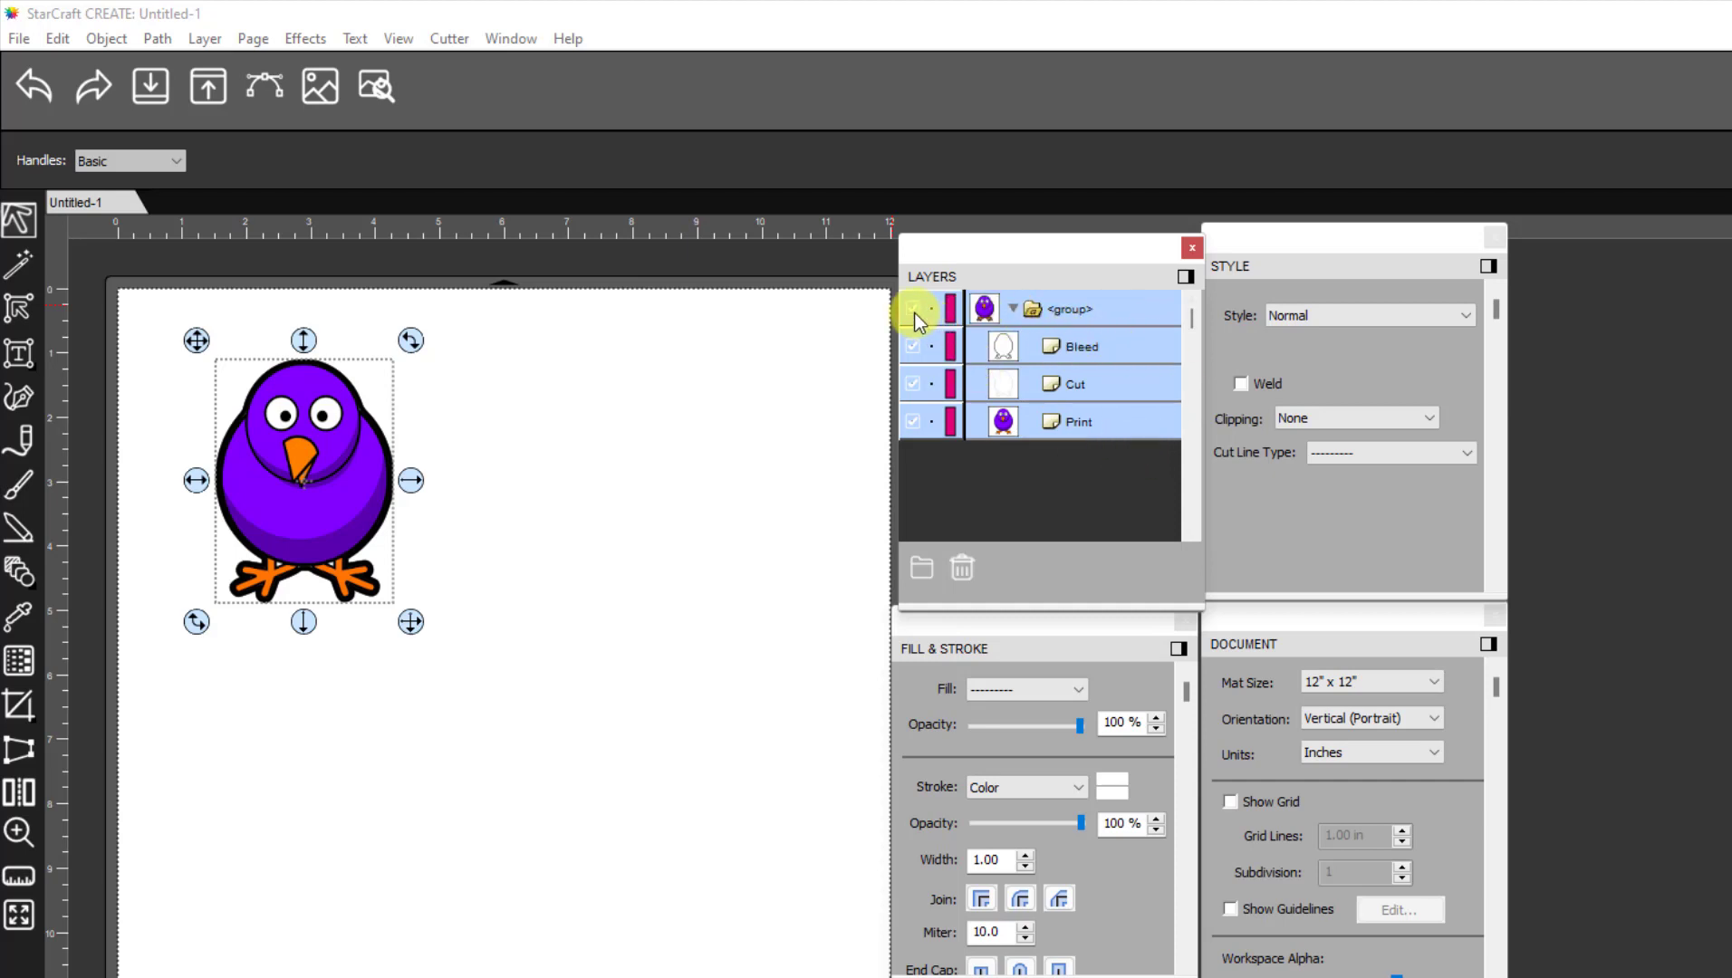
pyautogui.click(913, 308)
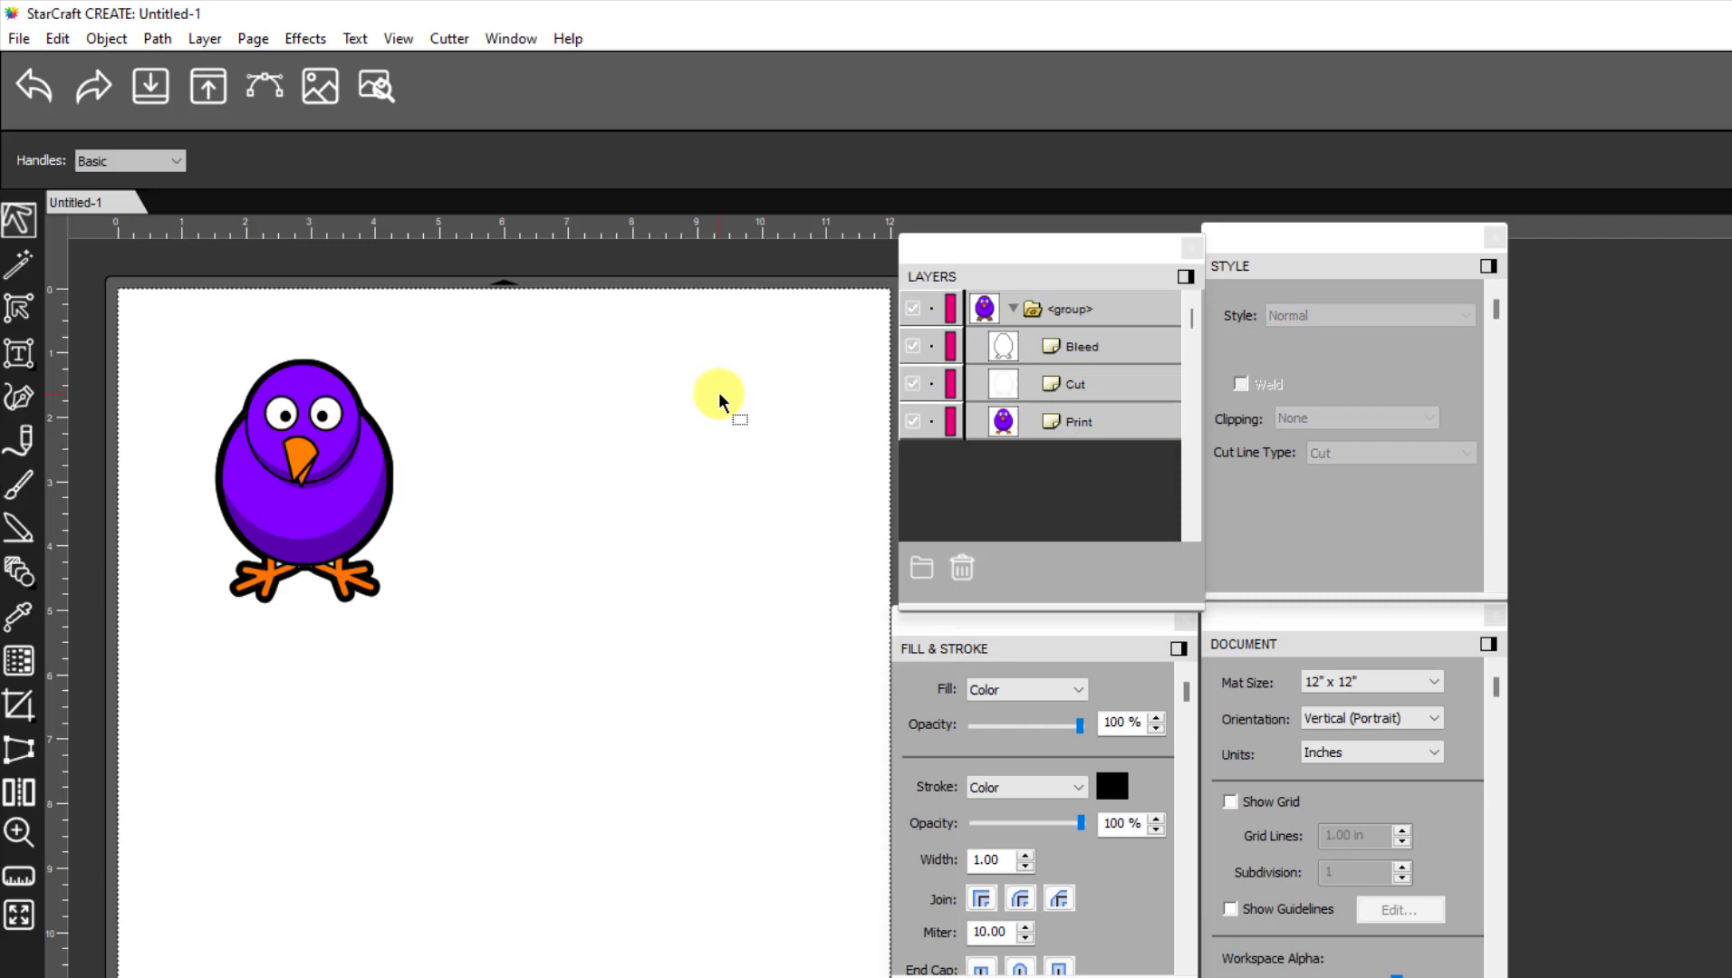